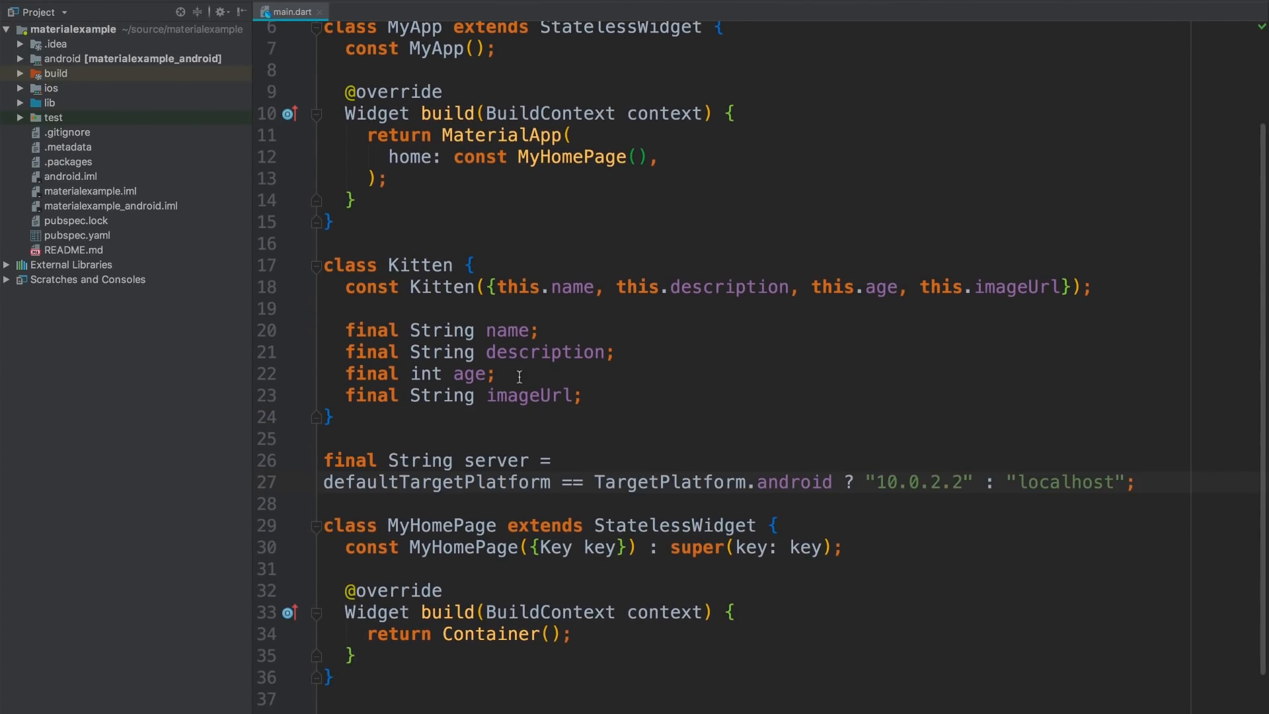
Step: Scroll through the pasted _kittens list of Mittens, Fluffy, Scooter and Steve
{"action": "scroll", "scroll_direction": "down", "scroll_amount": 3}
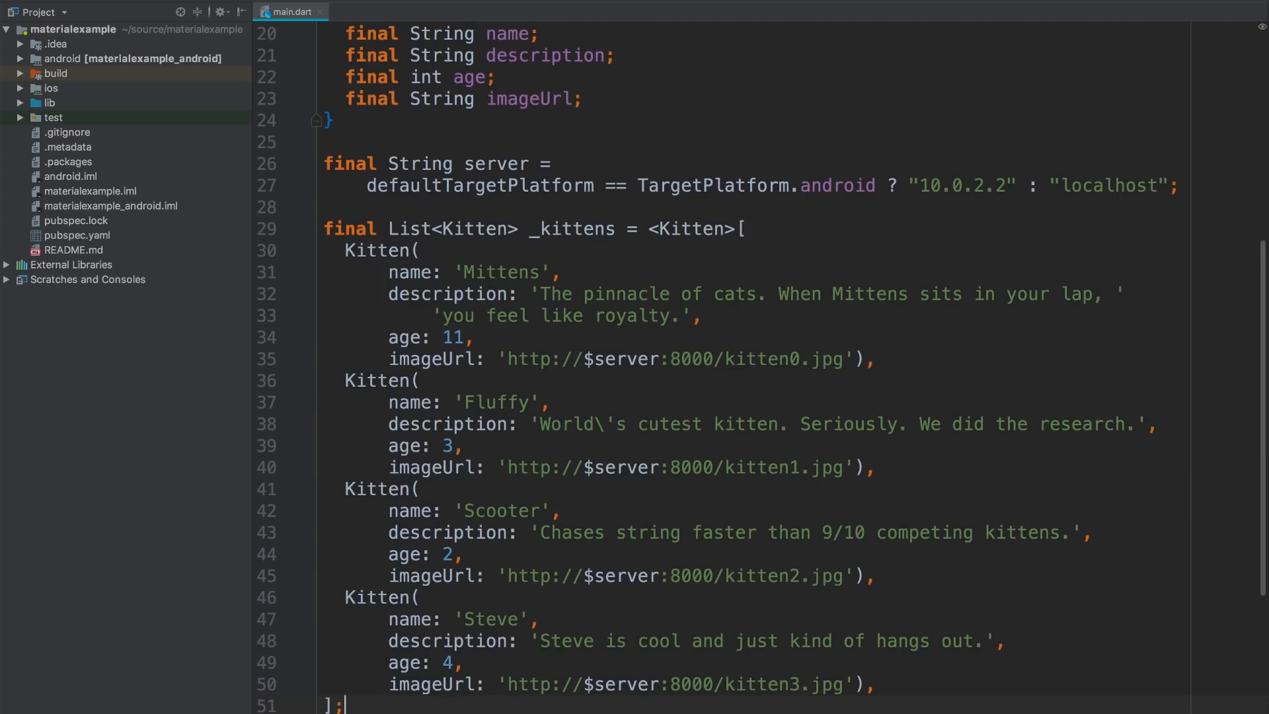
{"action": "scroll", "scroll_direction": "down", "scroll_amount": 3}
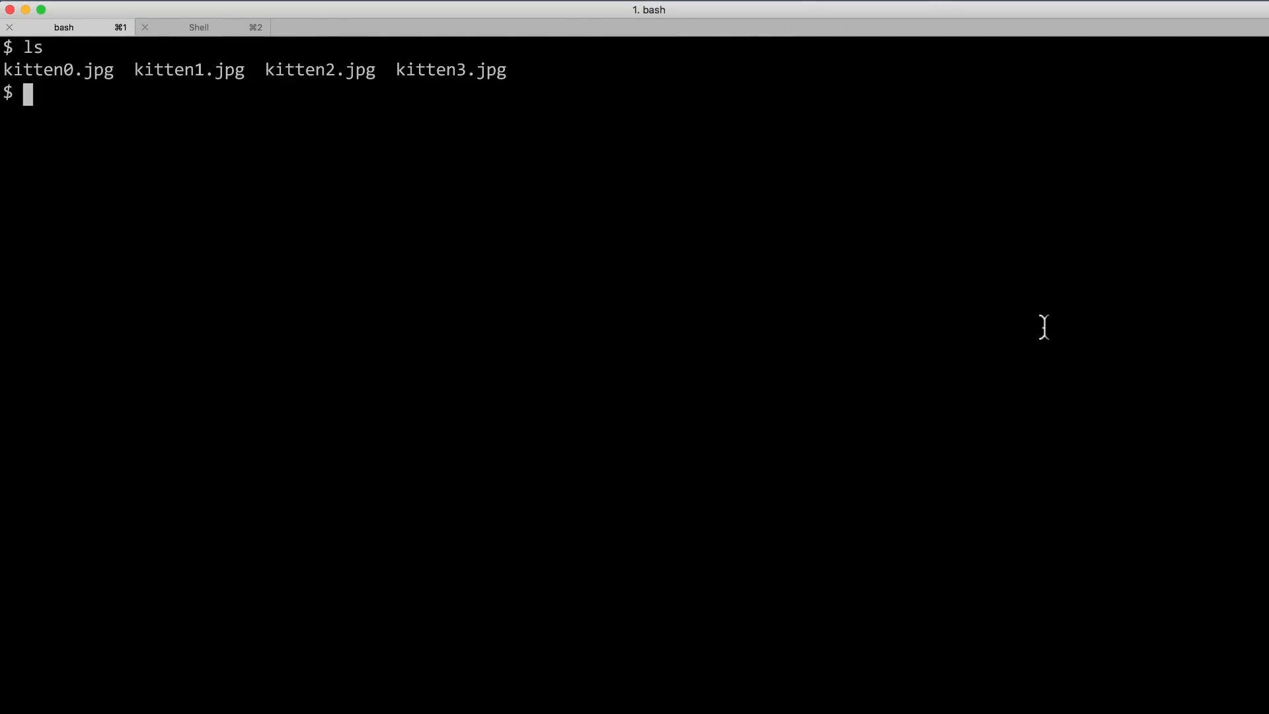
Step: Run python -m SimpleHTTPServer in the images folder to serve the kitten files
{"action": "type", "text": "python -m SimpleHT"}
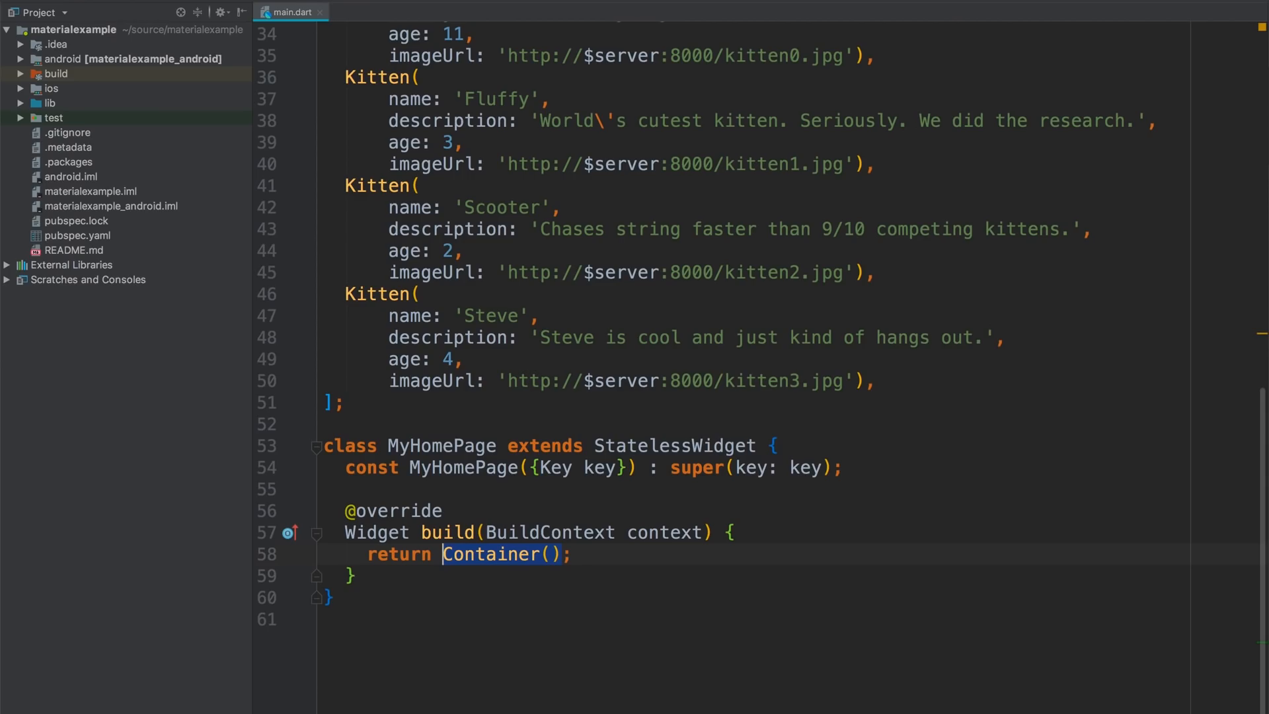
Step: Return a Scaffold with an AppBar titled 'Available Kittens' from MyHomePage.build
{"action": "type", "text": "Scaffold("}
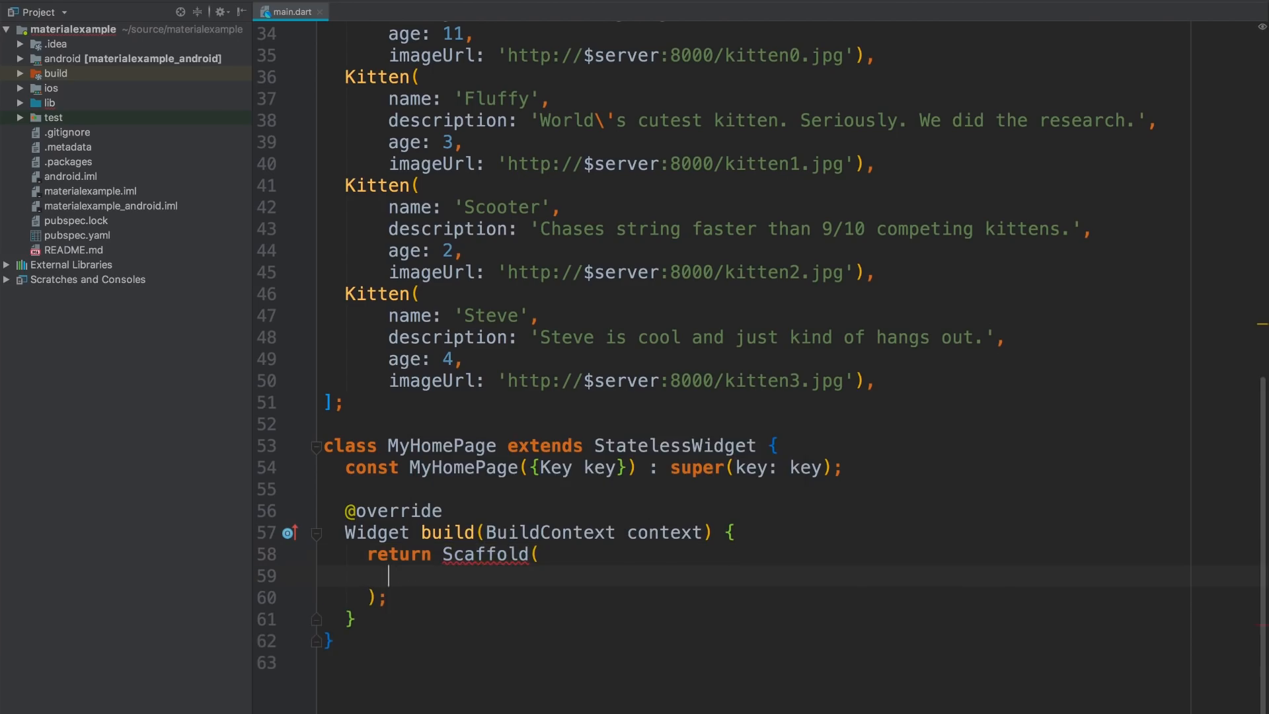
{"action": "type", "text": "a"}
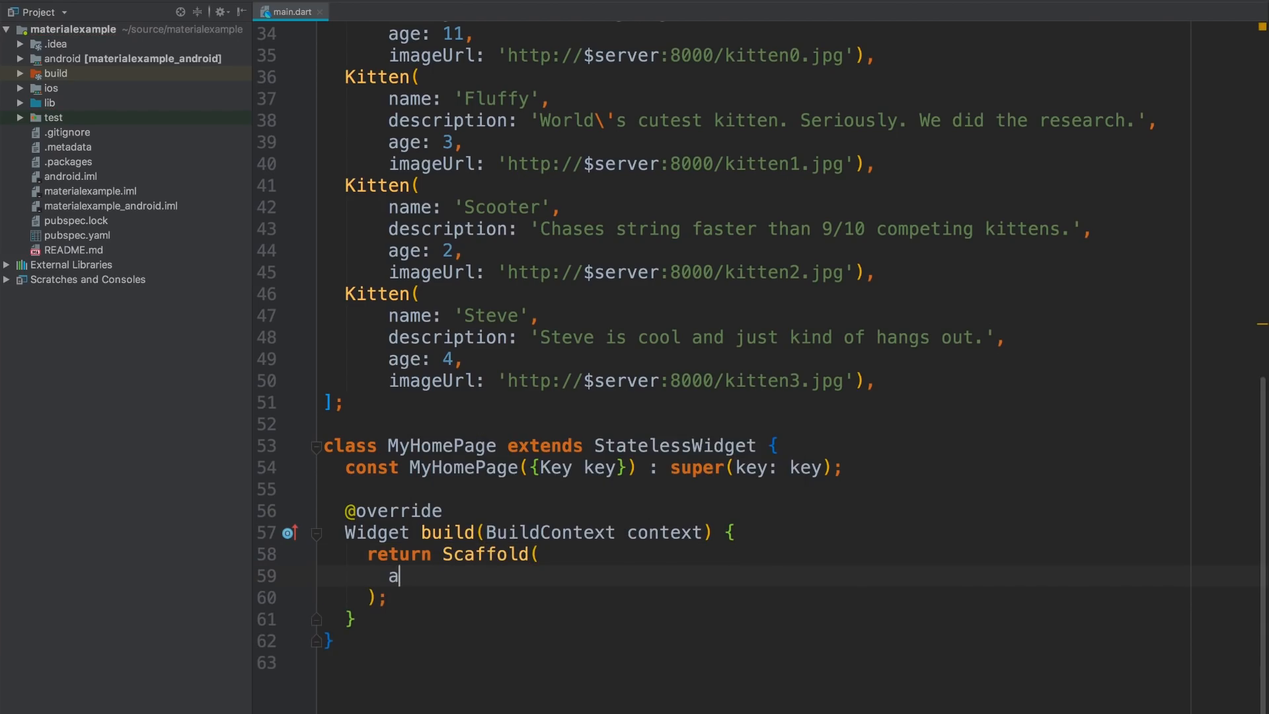
{"action": "type", "text": "ppBar: App"}
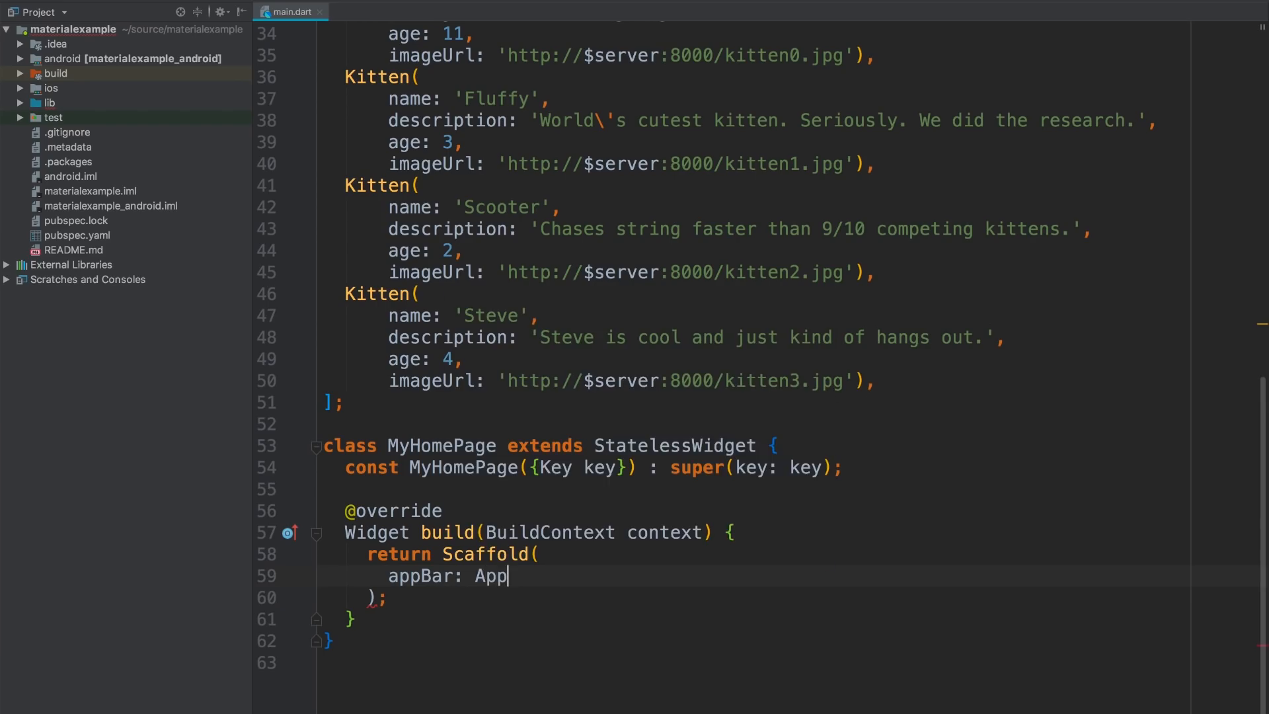
{"action": "type", "text": "Bar("}
{"action": "type", "text": "title: Text('"}
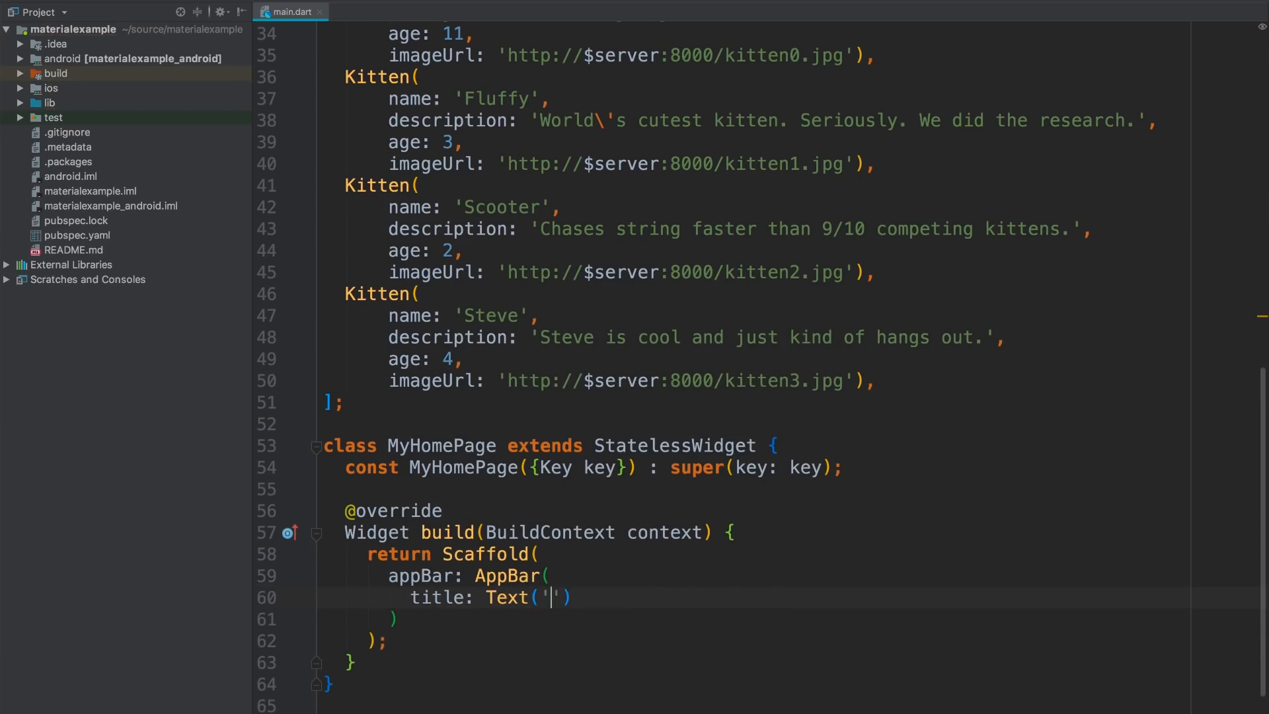
{"action": "type", "text": "Available Kit"}
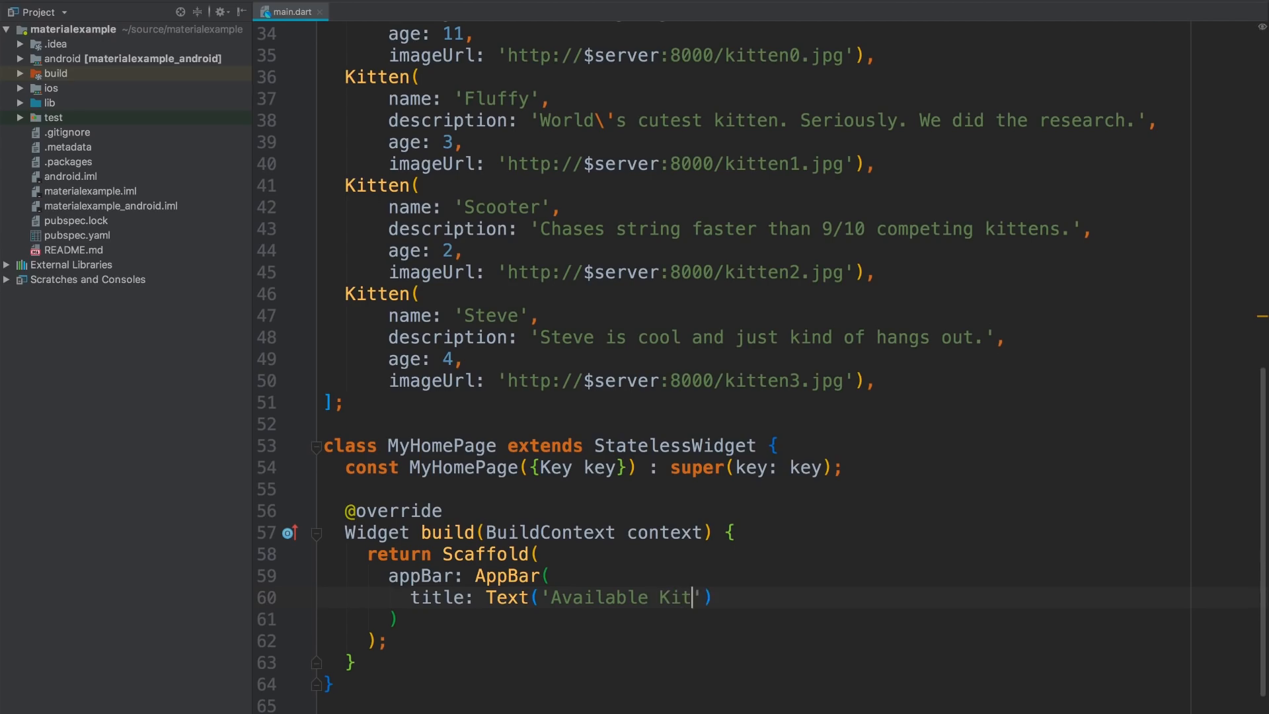
{"action": "type", "text": "tens'),"}
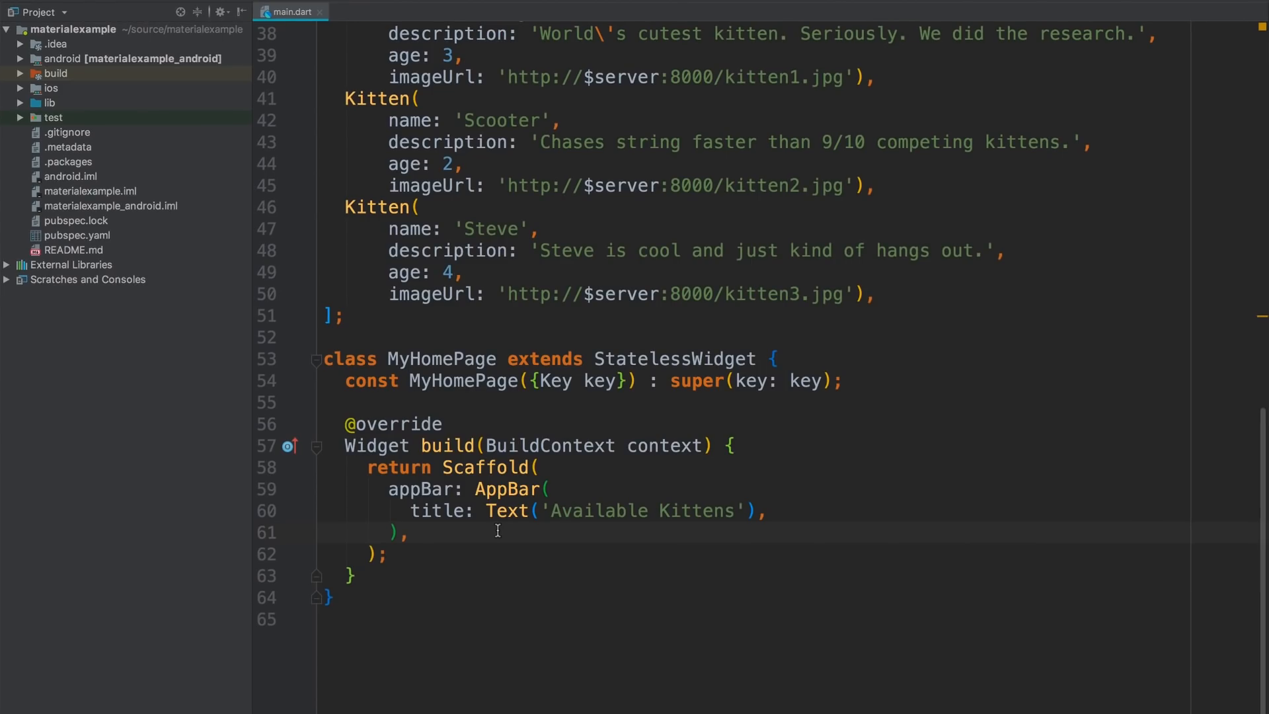
Step: Add a ListView.builder body with itemCount _kittens.length, itemExtent 60.0 and itemBuilder _listItemBuilder
{"action": "type", "text": "body"}
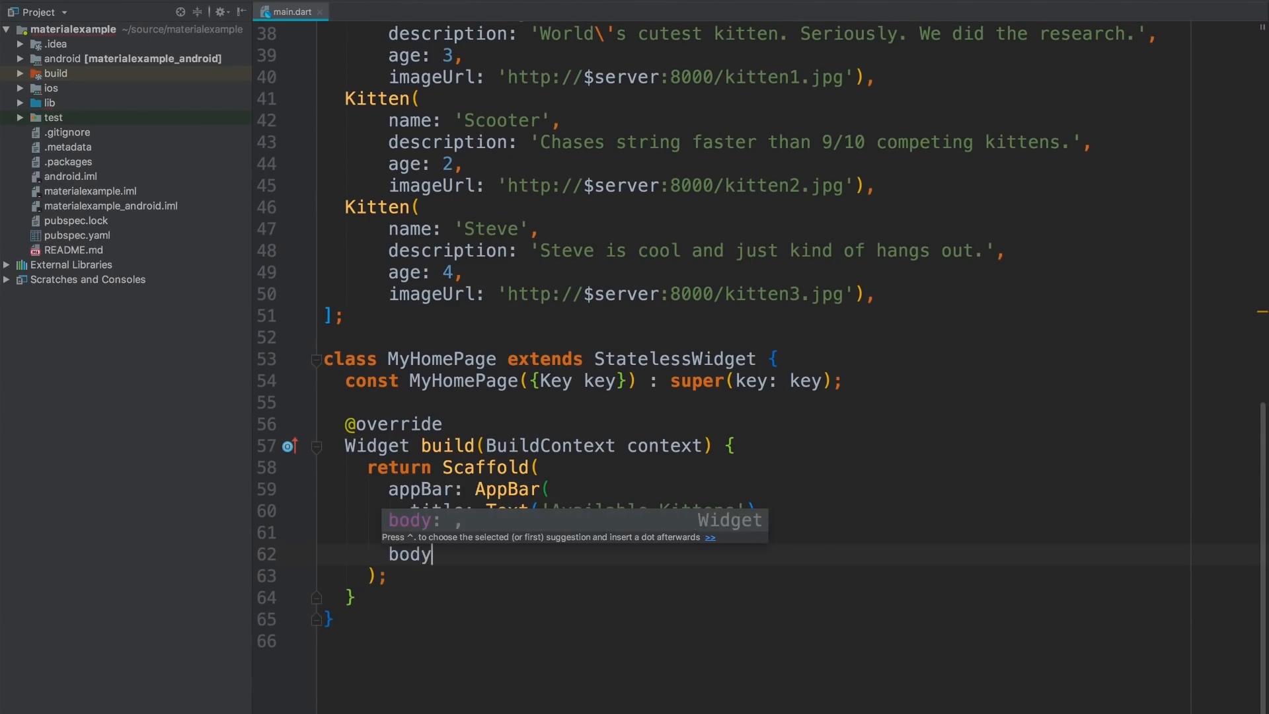
{"action": "type", "text": "ListView.builder("}
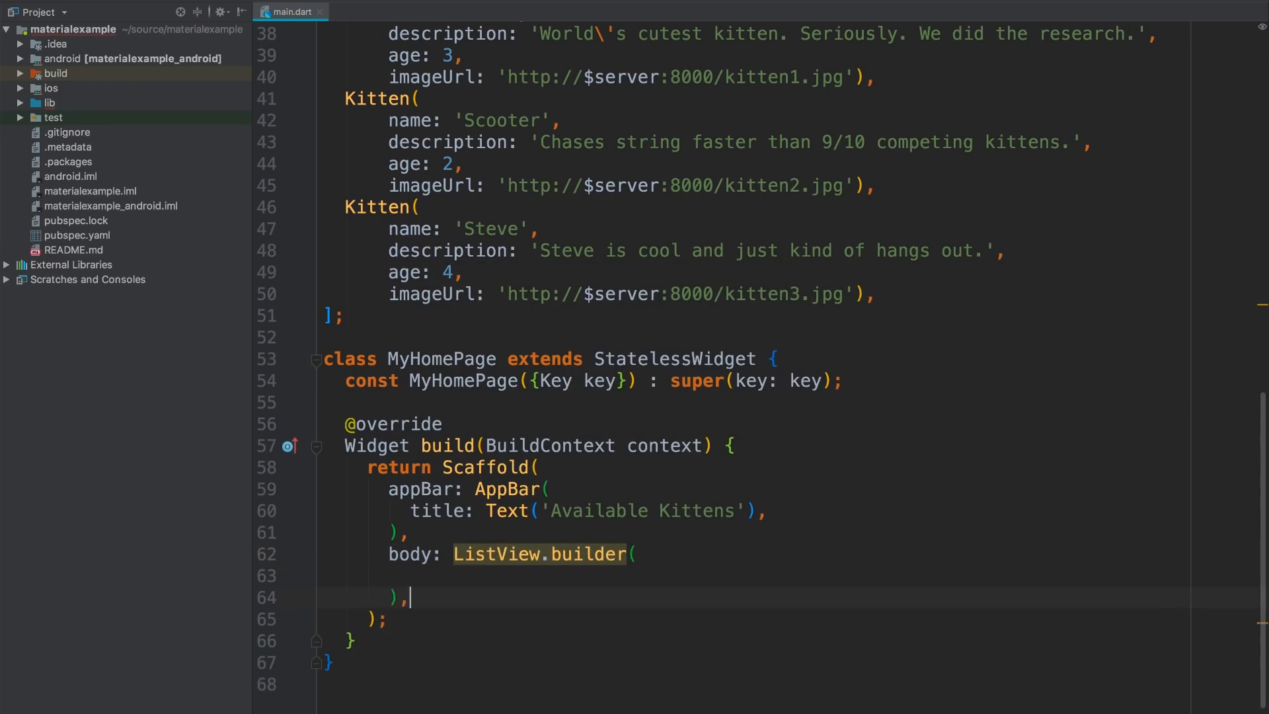
{"action": "type", "text": "itemCount: _kitt,"}
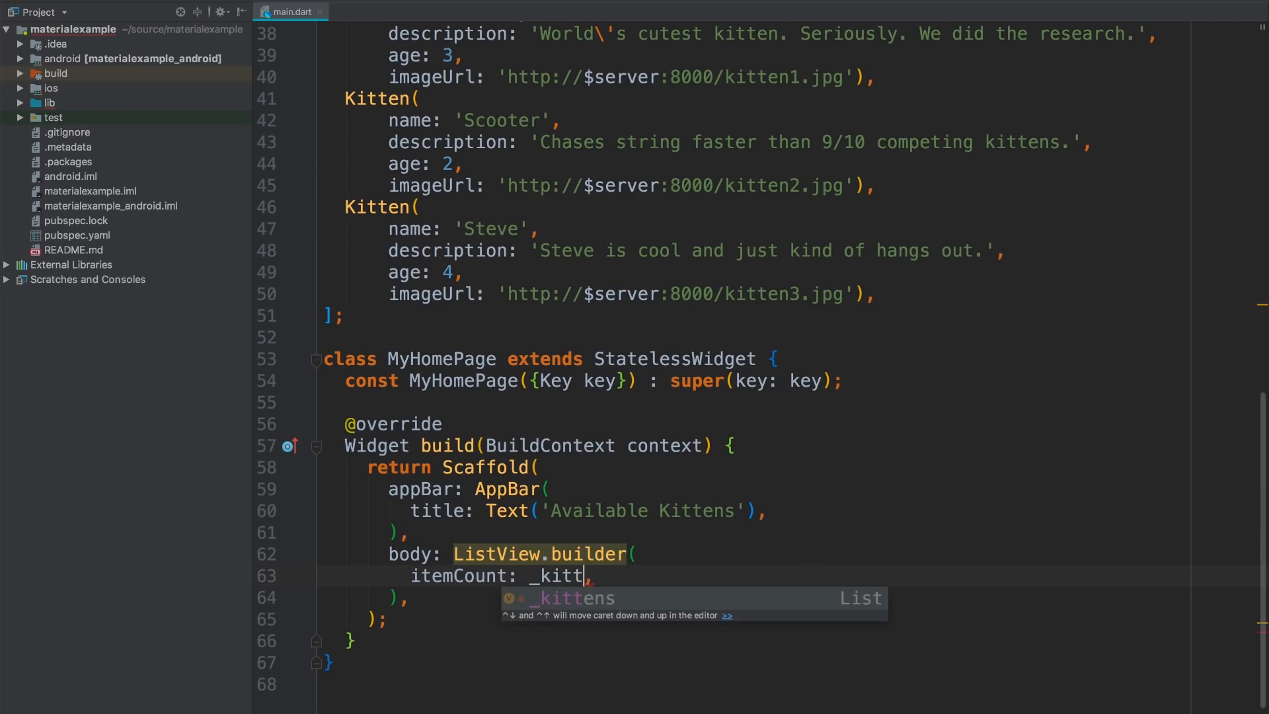
{"action": "type", "text": "ens.length"}
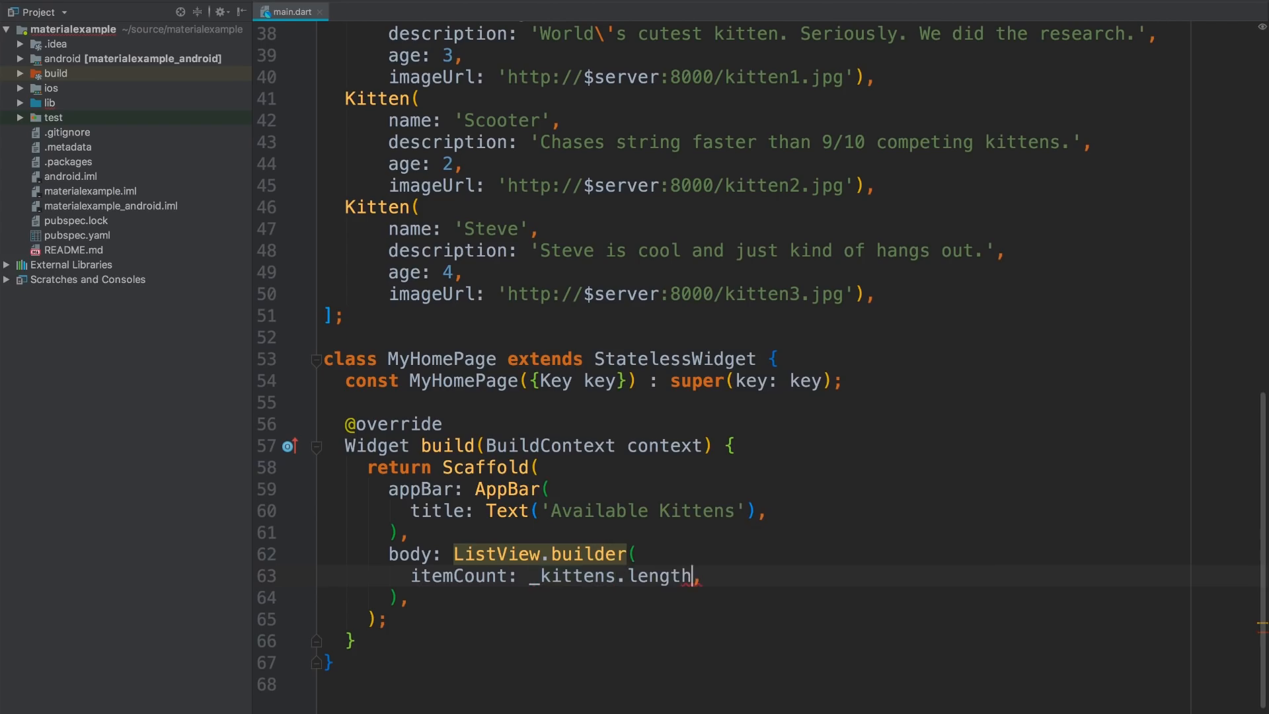
{"action": "type", "text": "itemExtent: 60.0,"}
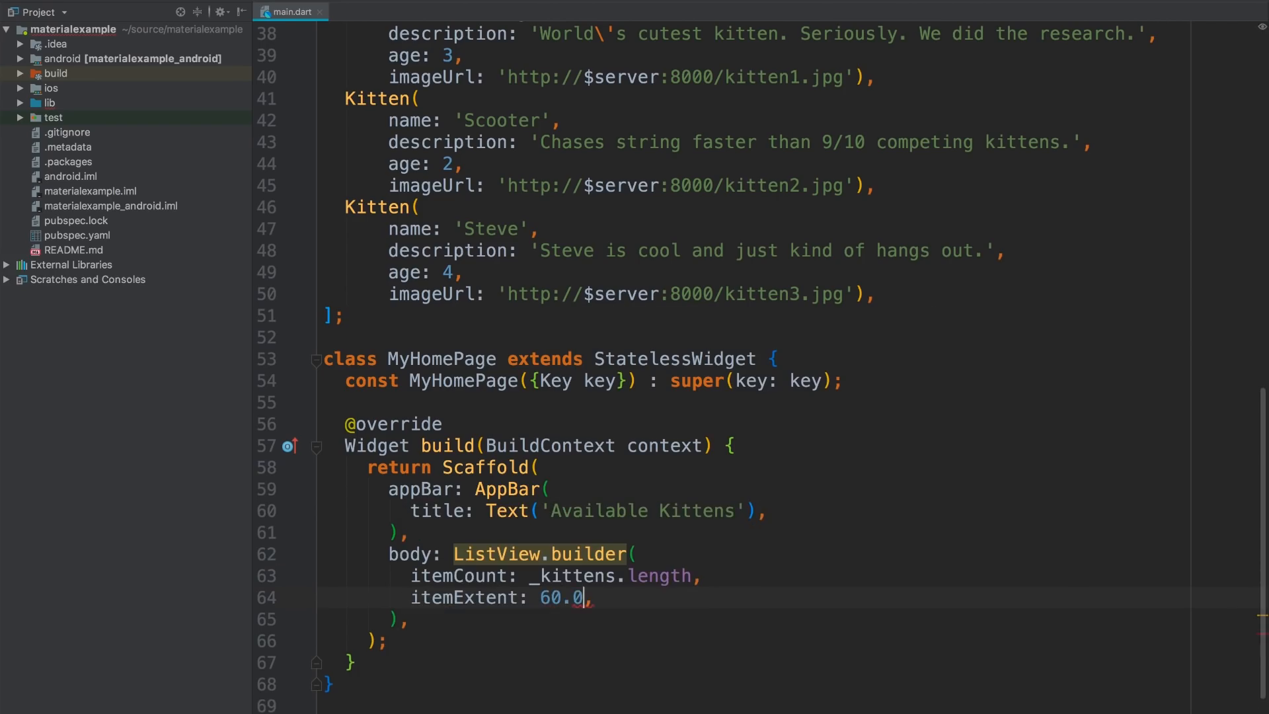
{"action": "type", "text": "itemBuilder:"}
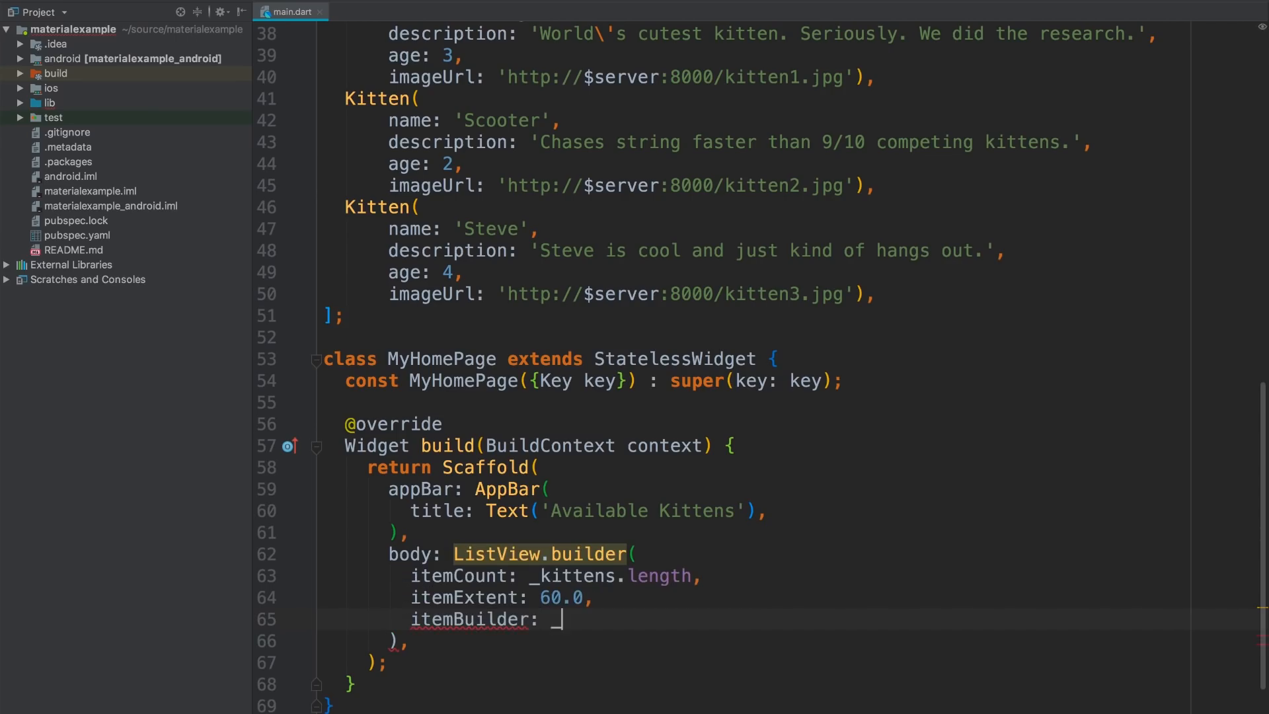
{"action": "type", "text": "_listItemB"}
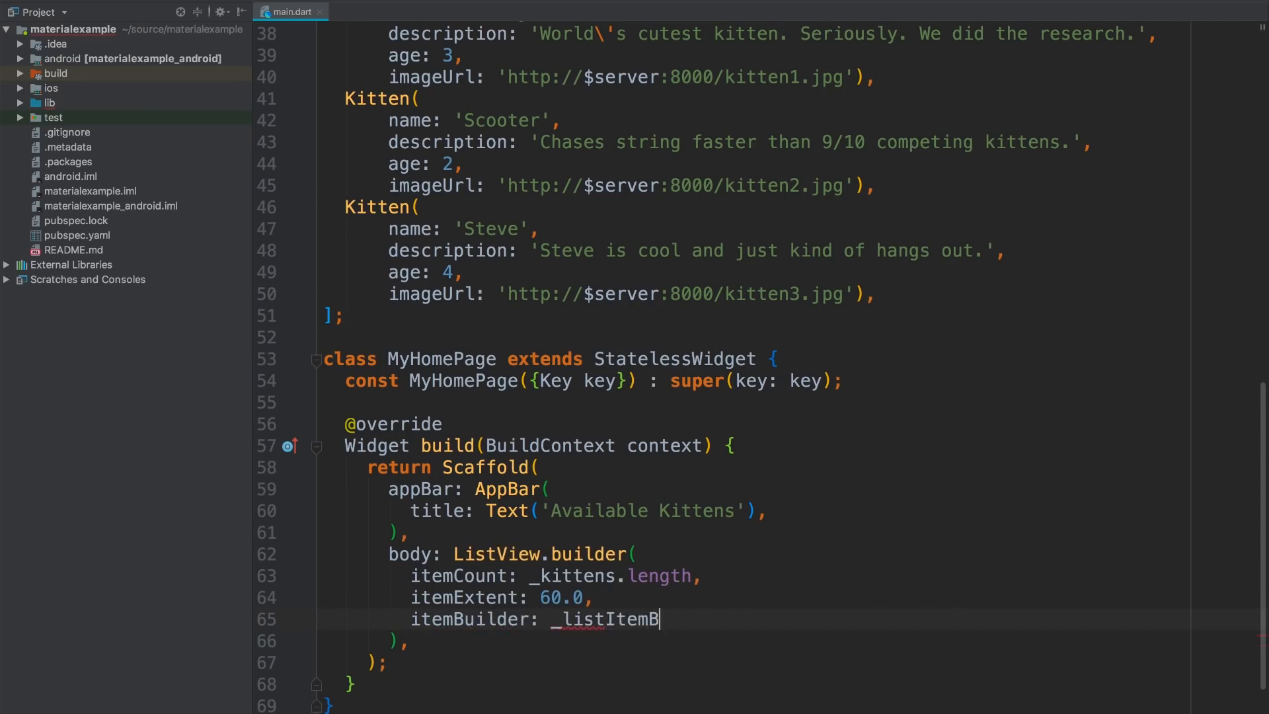
{"action": "type", "text": "uilder,"}
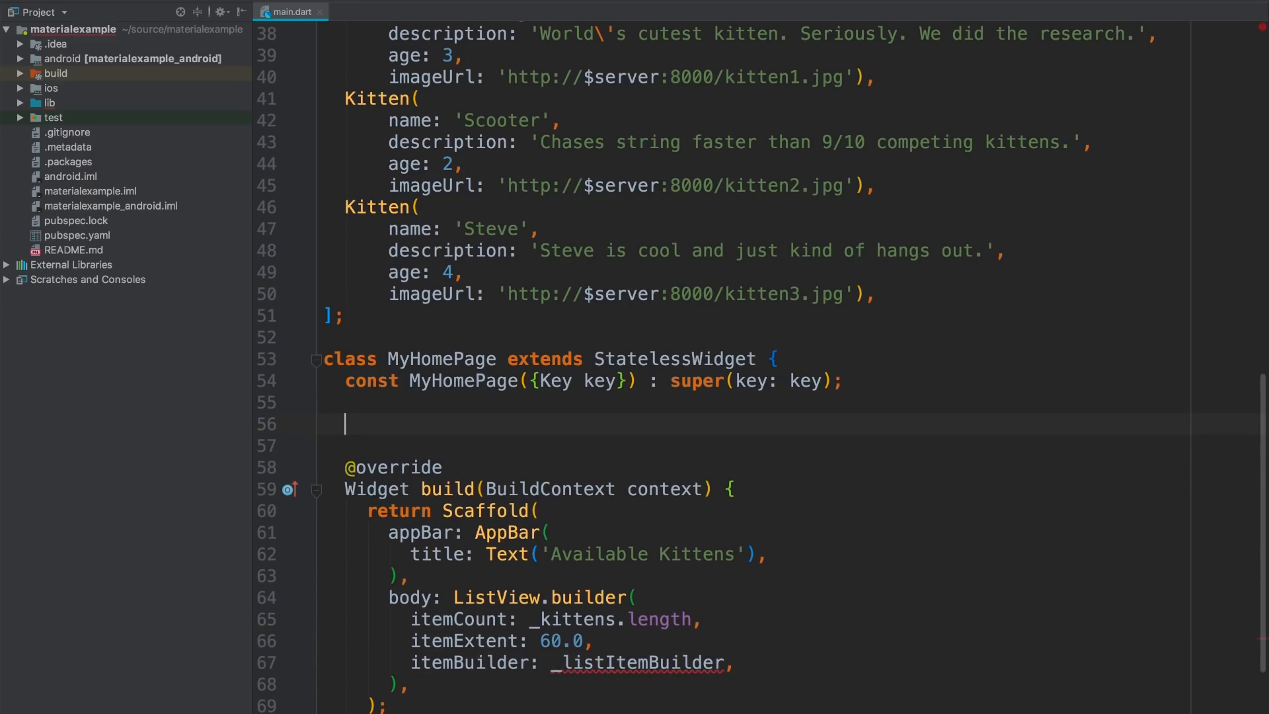
Step: Declare Widget _listItemBuilder(BuildContext context, int index) above build
{"action": "type", "text": "Widget _"}
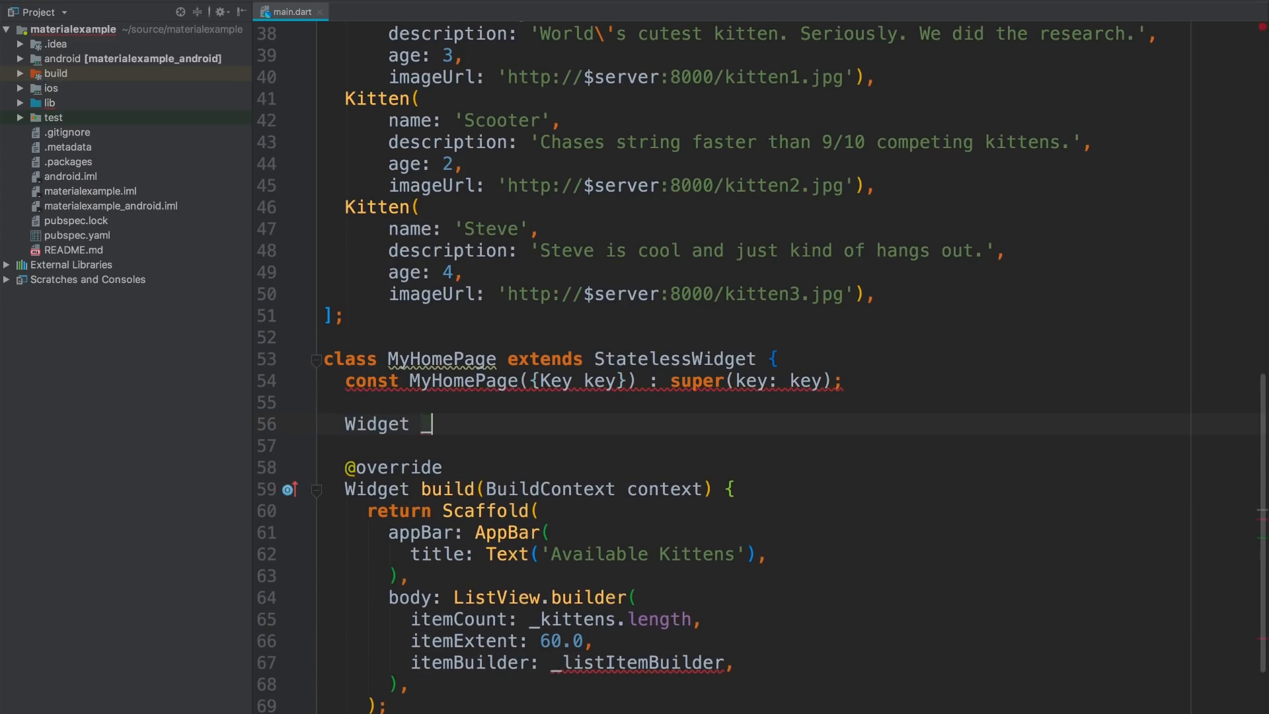
{"action": "type", "text": "_listItemBuilder("}
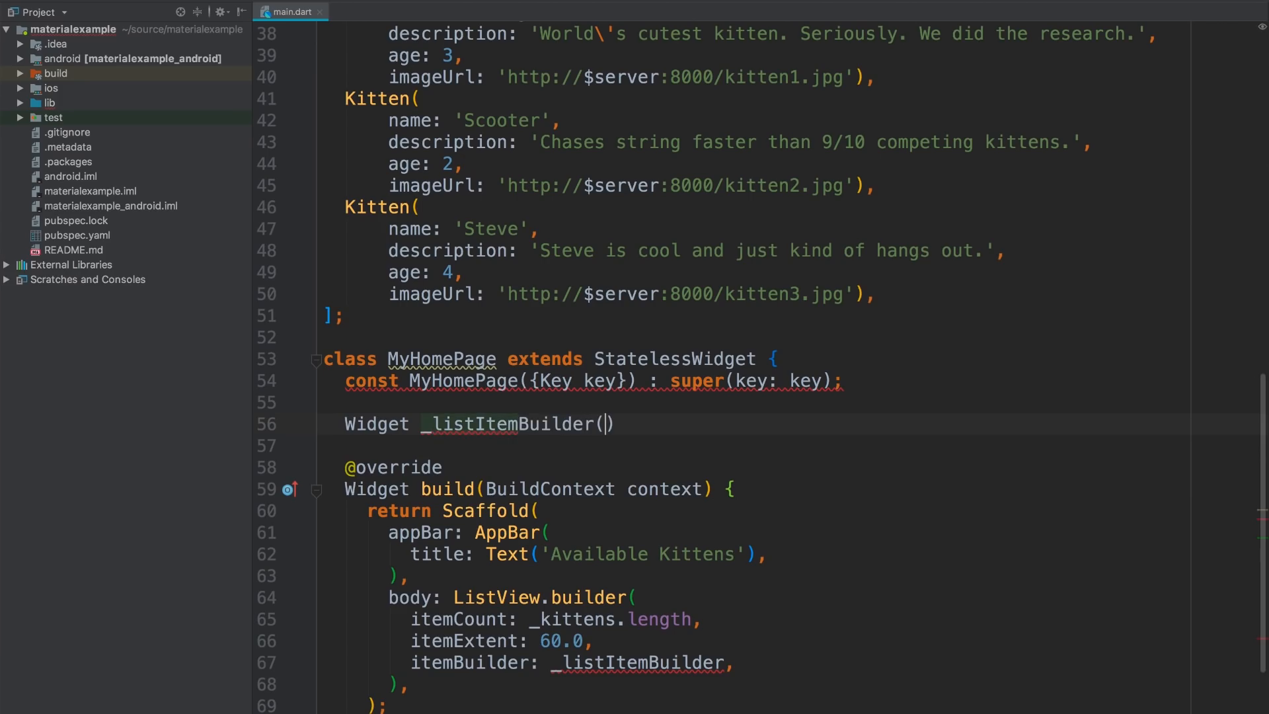
{"action": "type", "text": "BuildContext"}
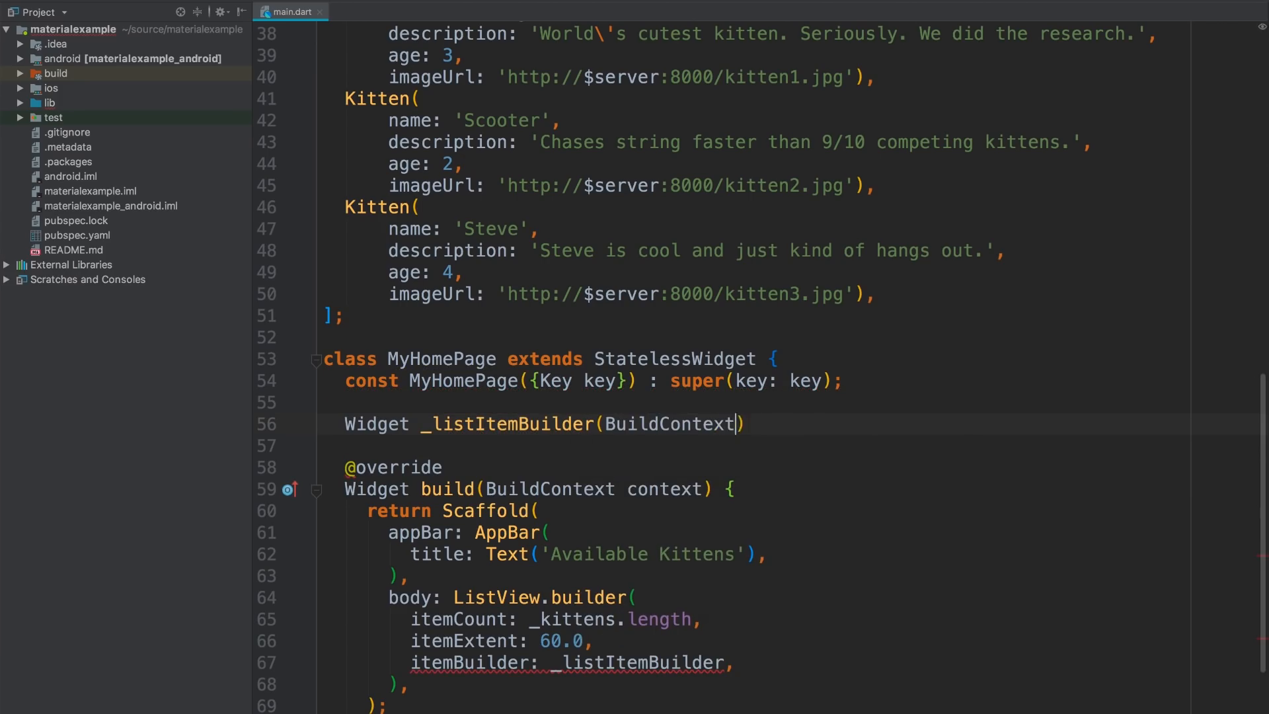
{"action": "type", "text": "context, int index"}
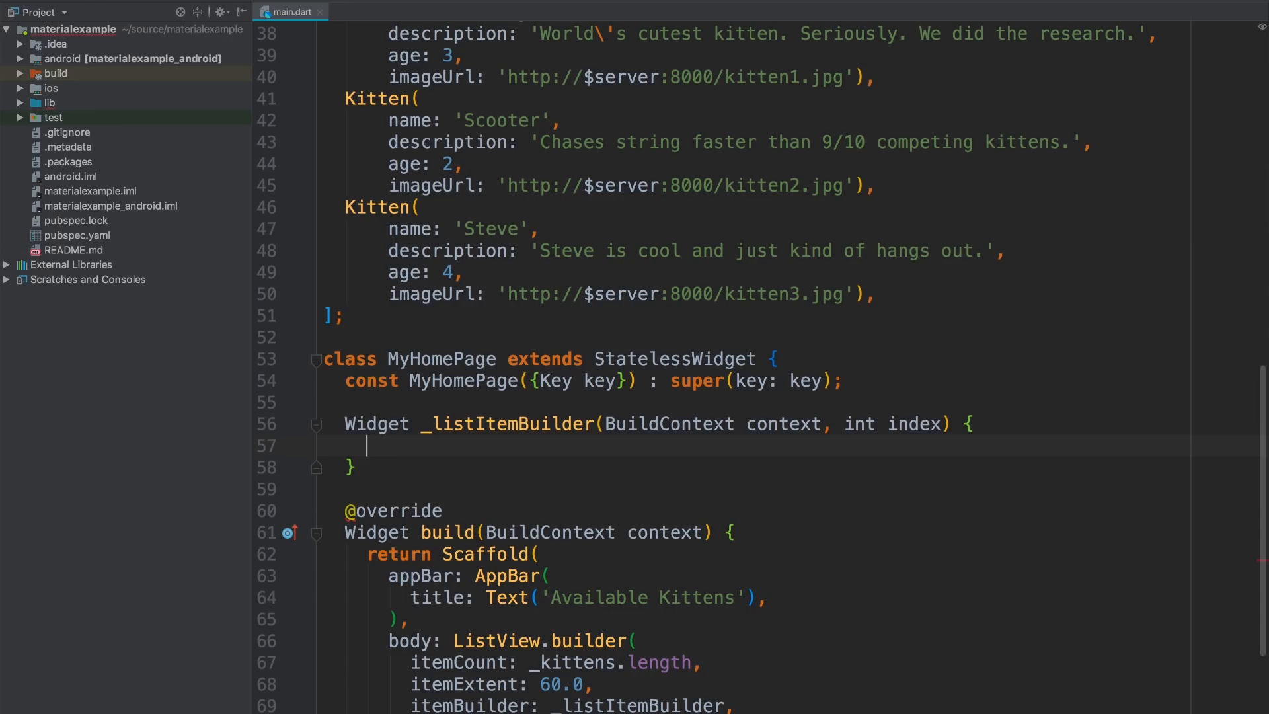
Step: Return Text(_kittens[index].name) styled from Theme.of(context)
{"action": "type", "text": "return Text"}
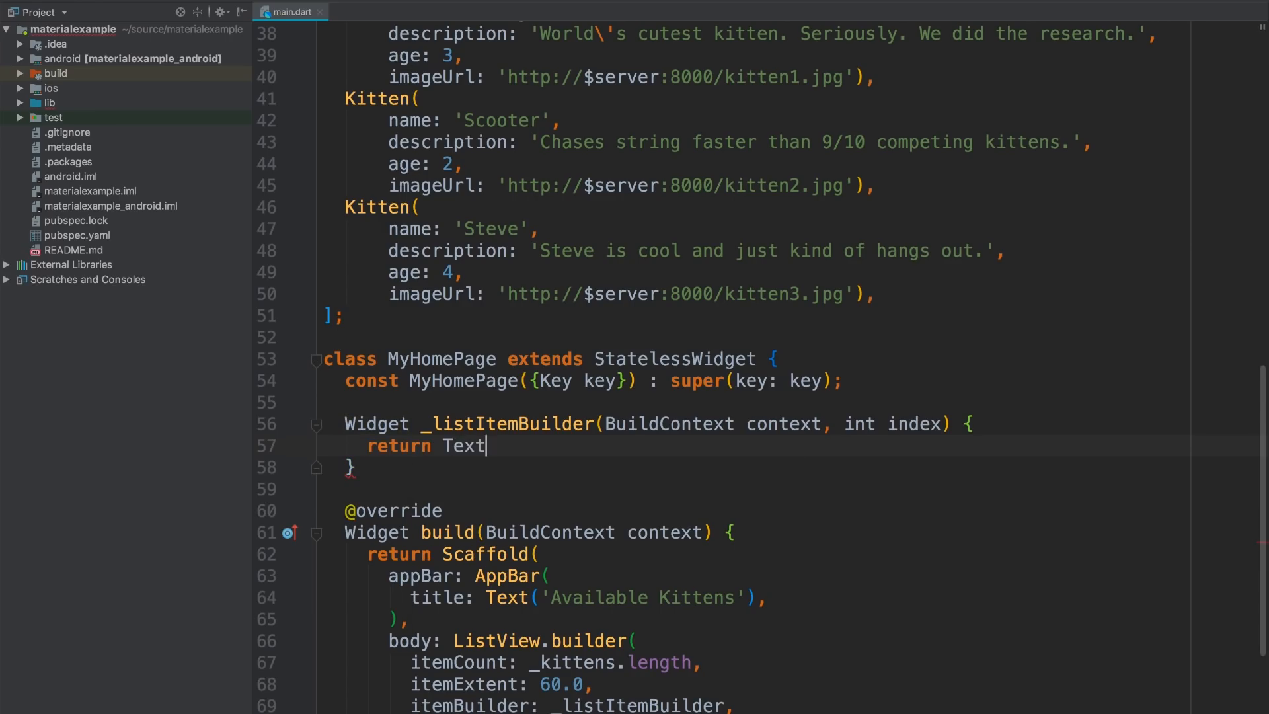
{"action": "type", "text": "(_kittens."}
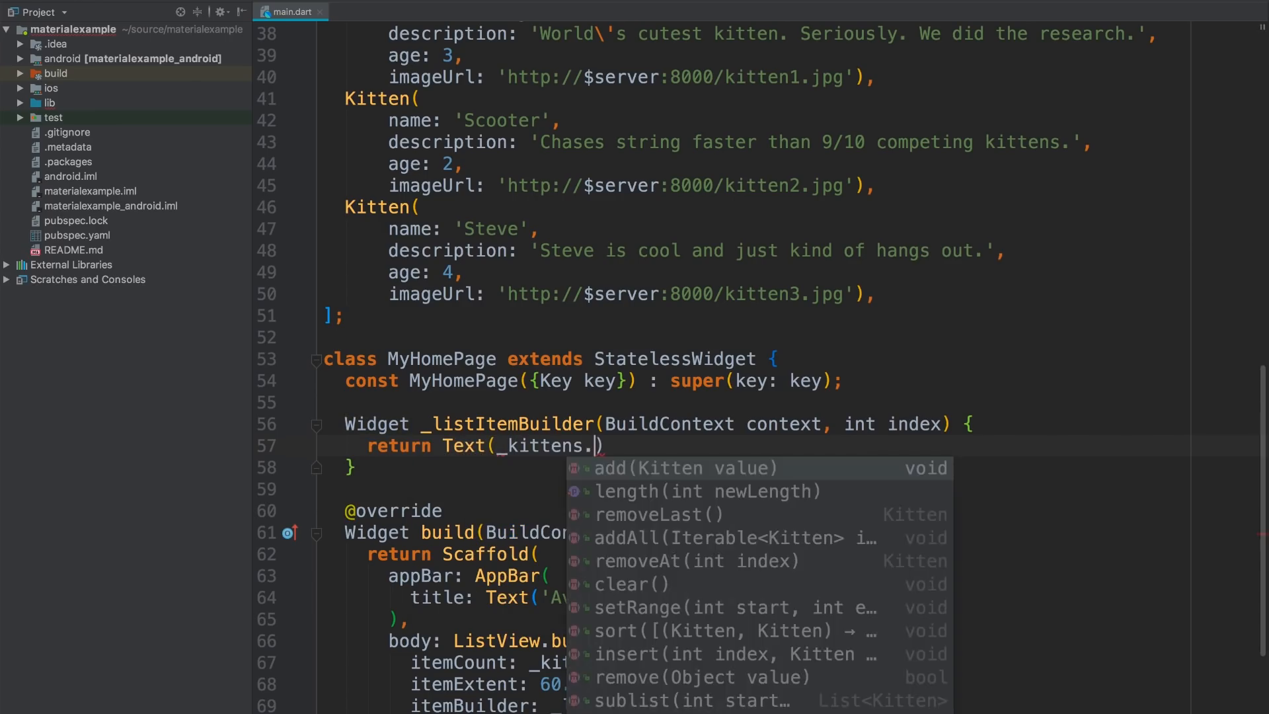
{"action": "type", "text": "[index]."}
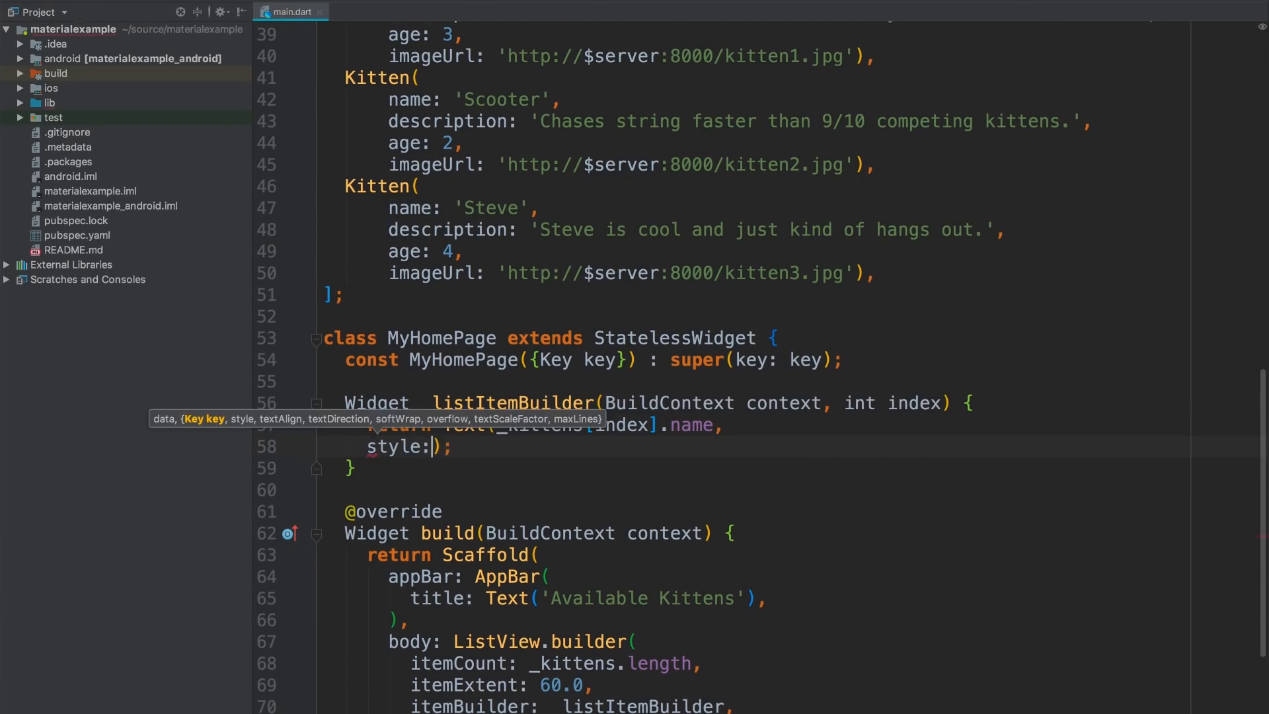
{"action": "type", "text": "Theme.of(context"}
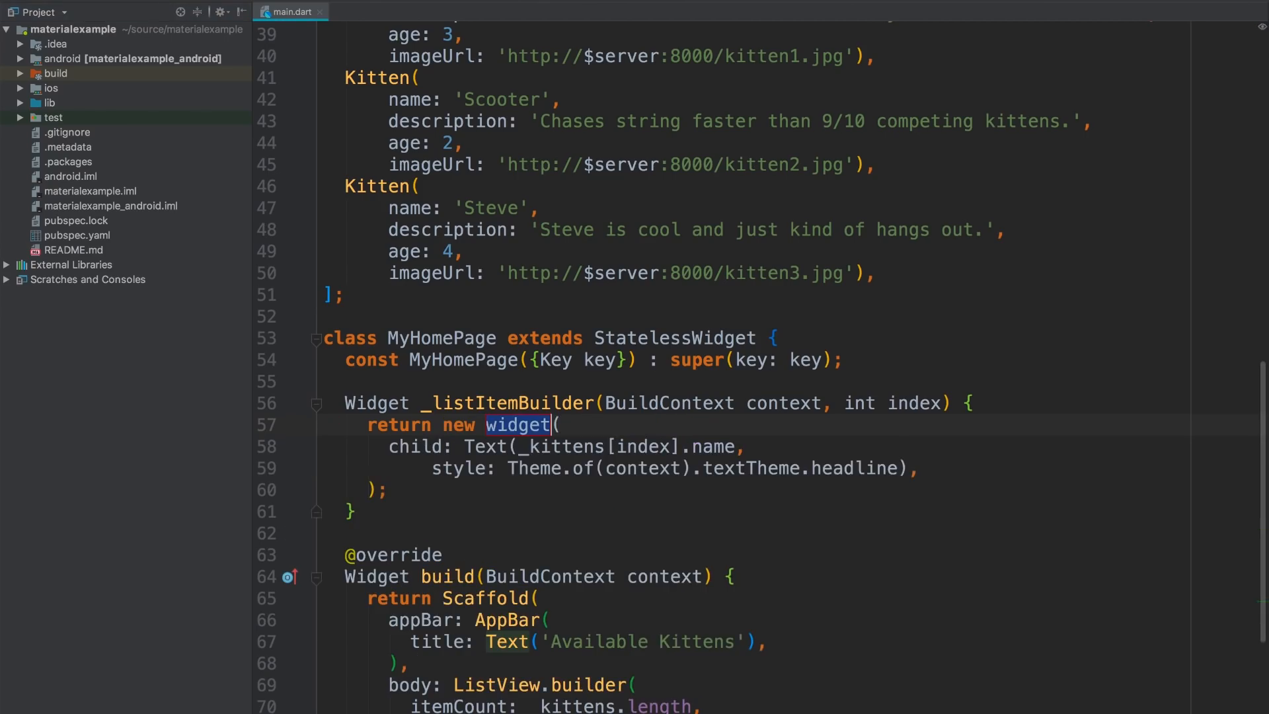
Step: Wrap the name in a Container with EdgeInsets.only(left: 16.0) padding and Alignment.centerLeft
{"action": "type", "text": "Container"}
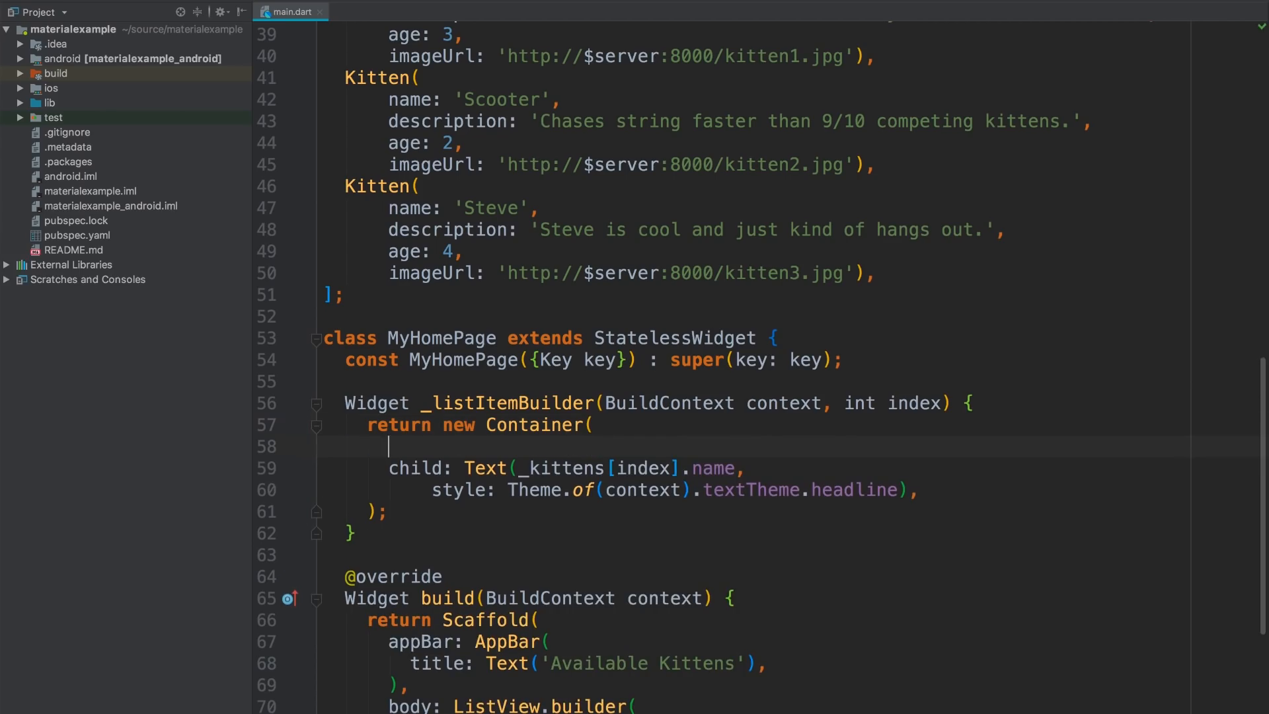
{"action": "type", "text": "padding: const E"}
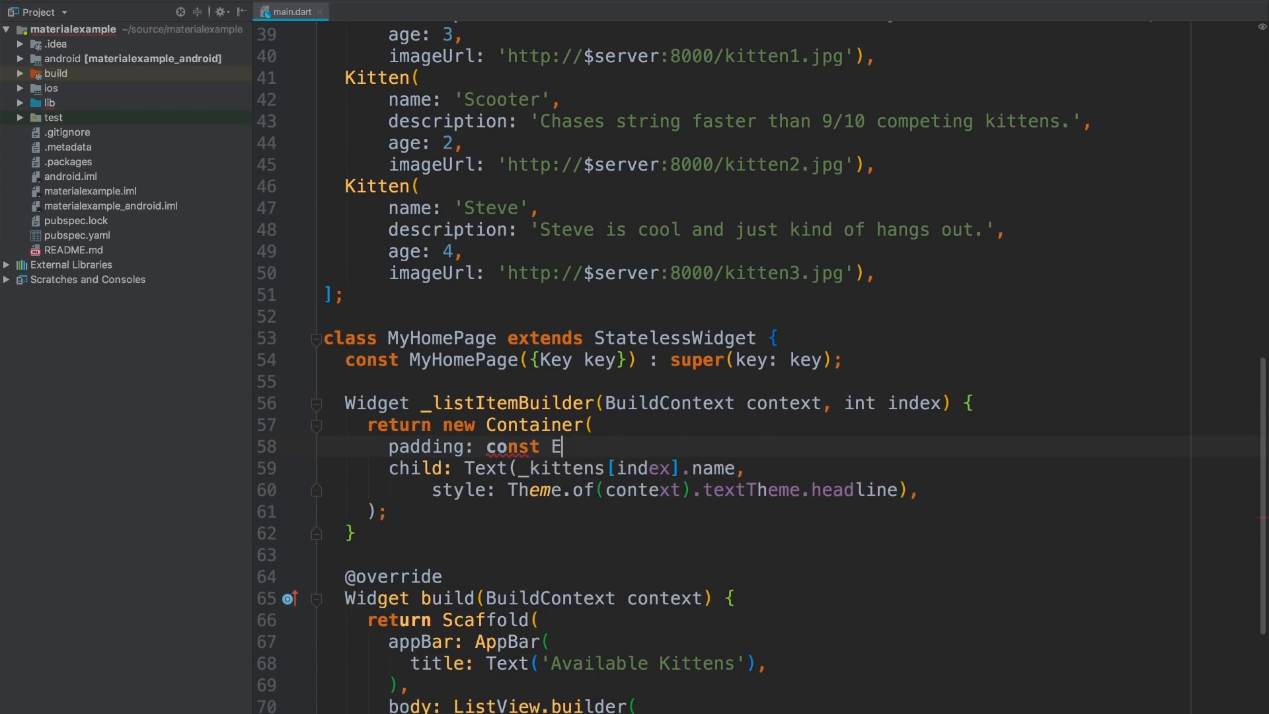
{"action": "type", "text": "Dge"}
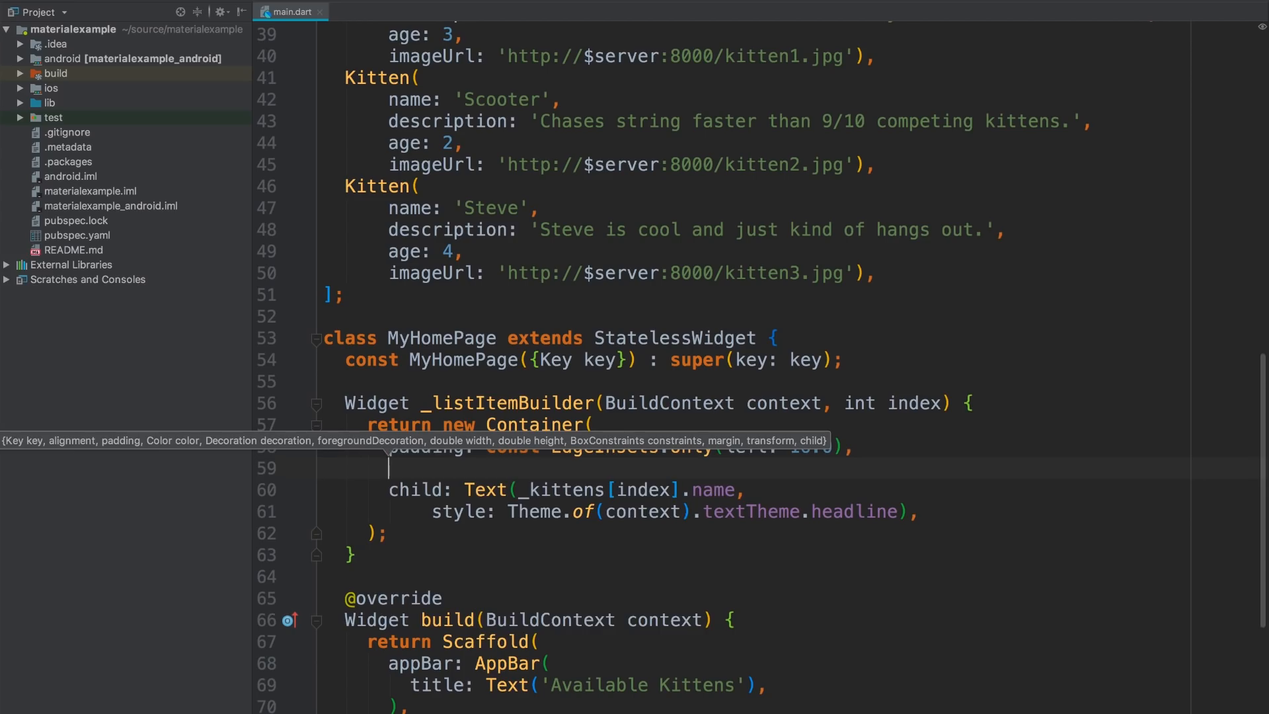
{"action": "type", "text": "alignment: A,"}
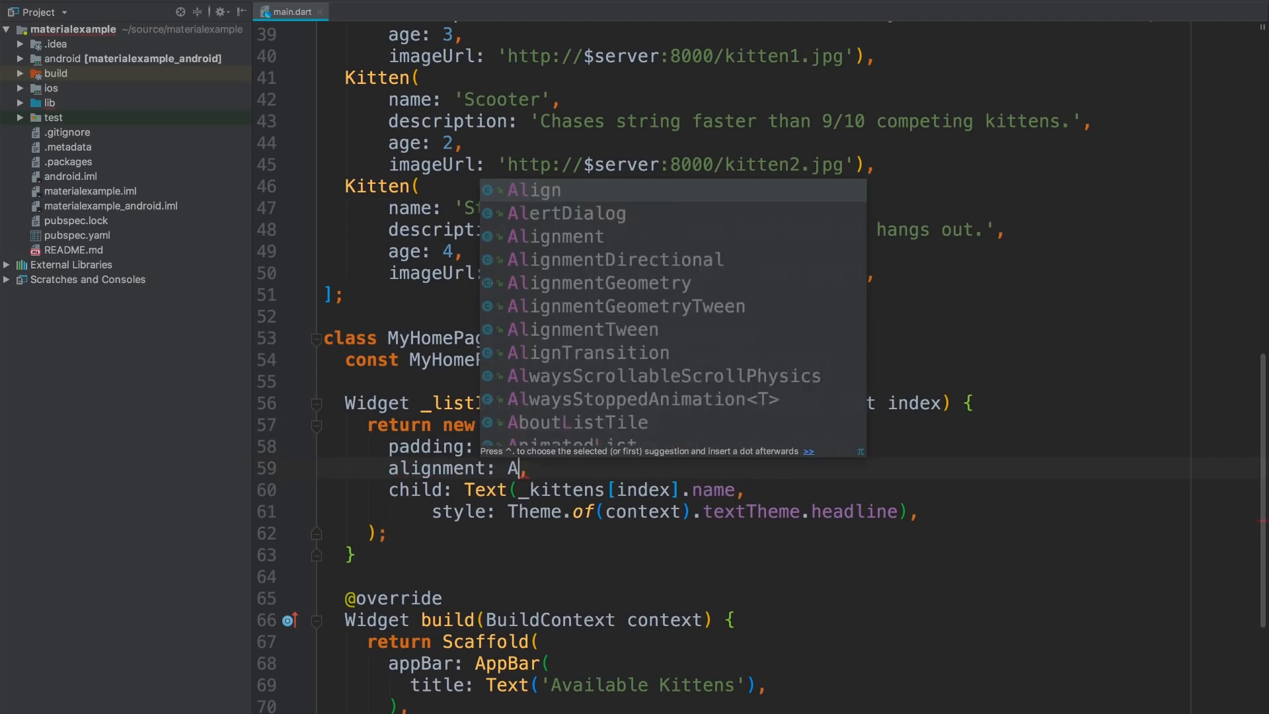
{"action": "type", "text": "lignment.cent"}
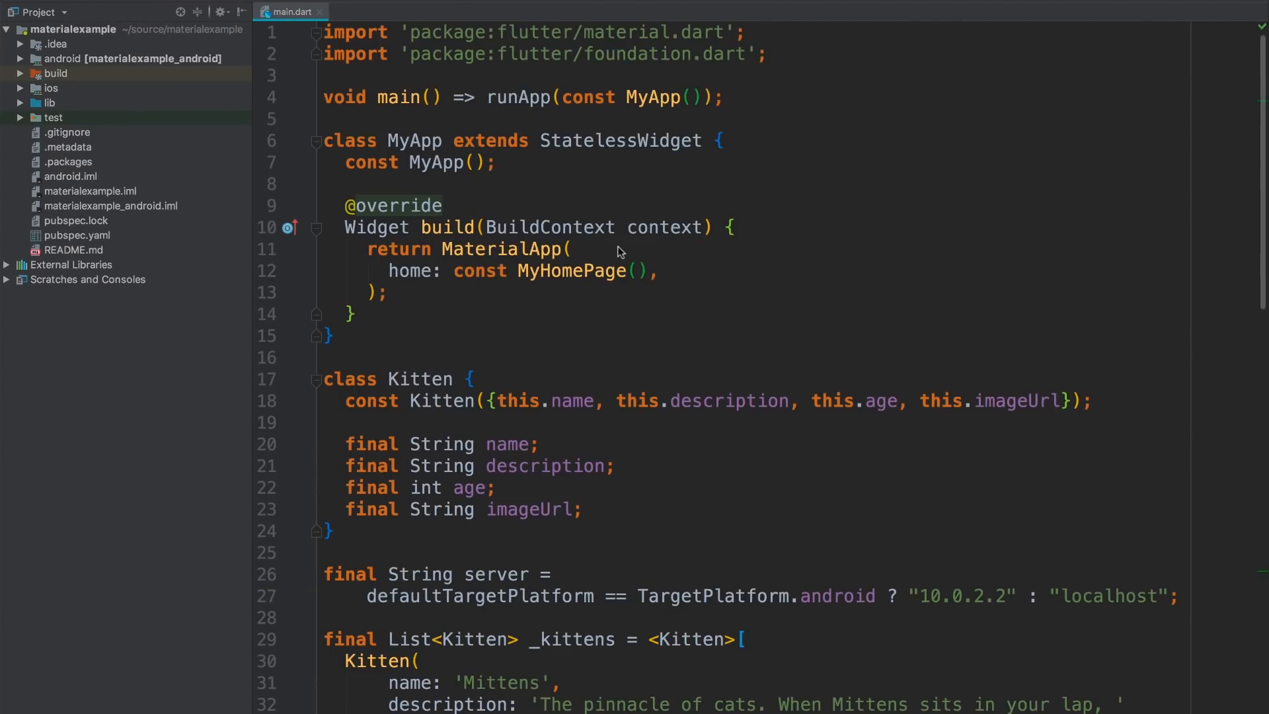
Step: Give MaterialApp a ThemeData with primarySwatch Colors.purple
{"action": "type", "text": "theme: ThemeData("}
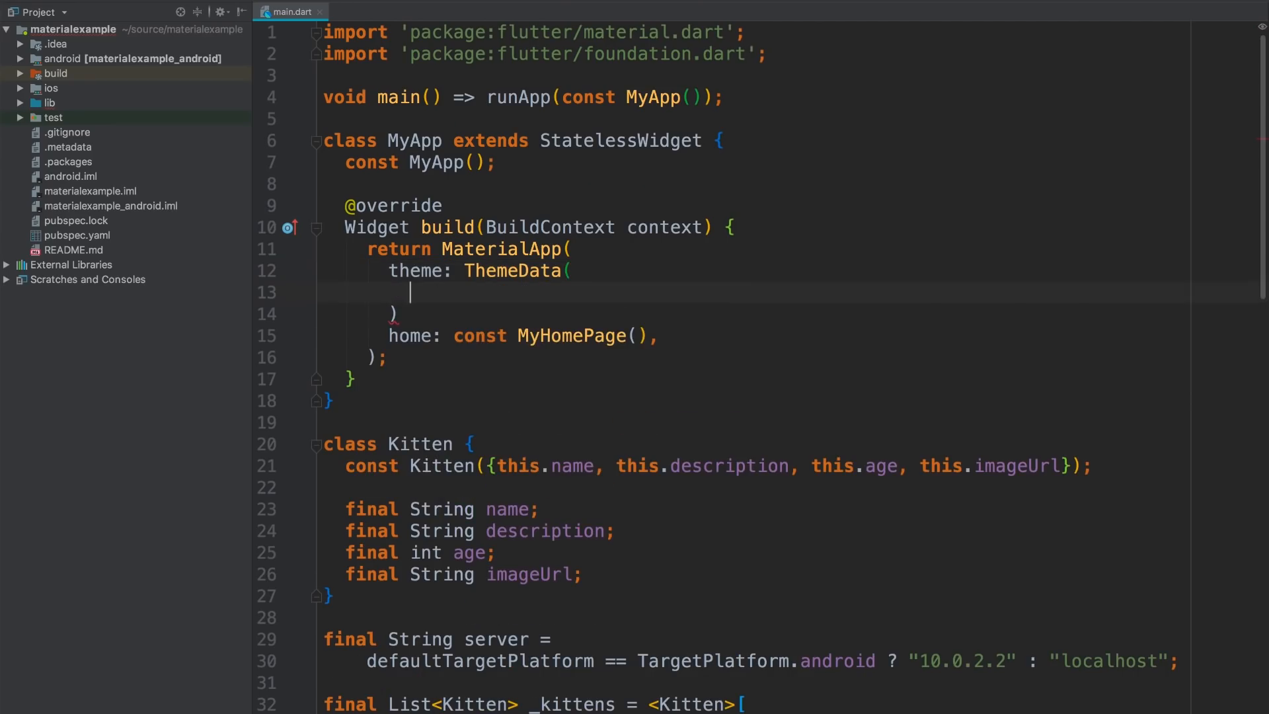
{"action": "type", "text": "primarySwatch: Colors"}
{"action": "left_click", "coordinate": [507, 313]}
{"action": "type", "text": ","}
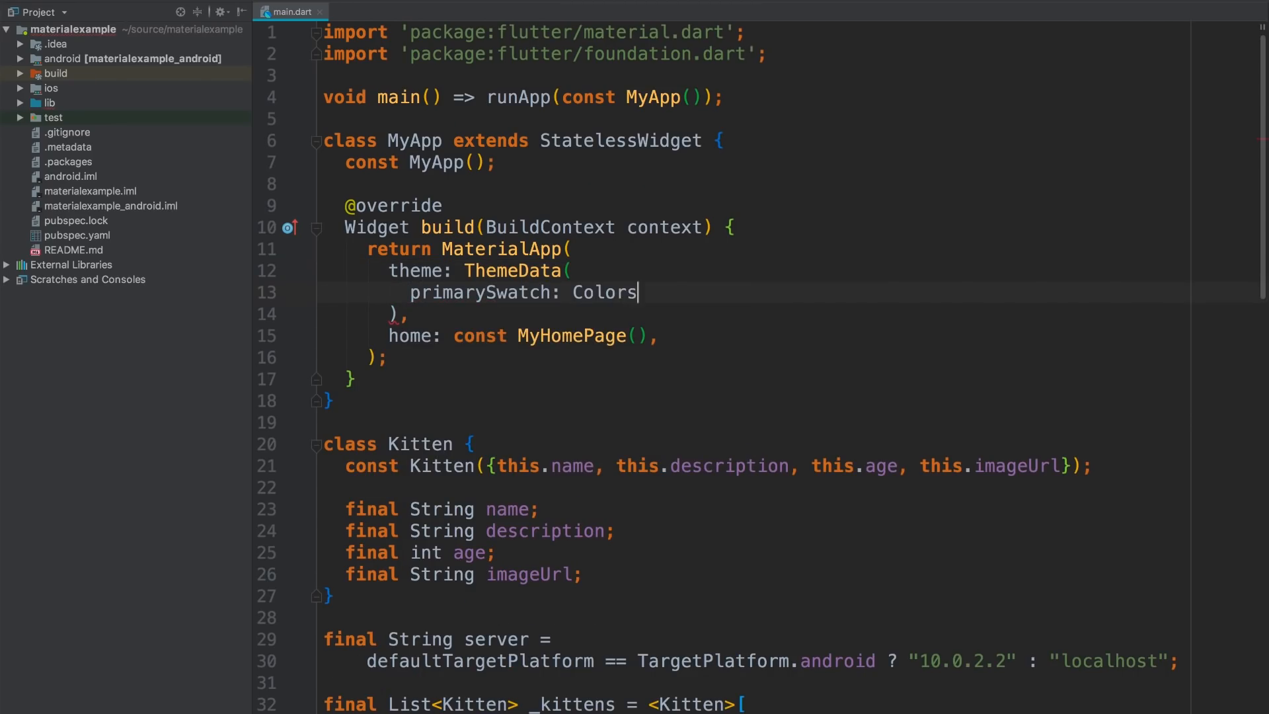
{"action": "type", "text": ".purple,"}
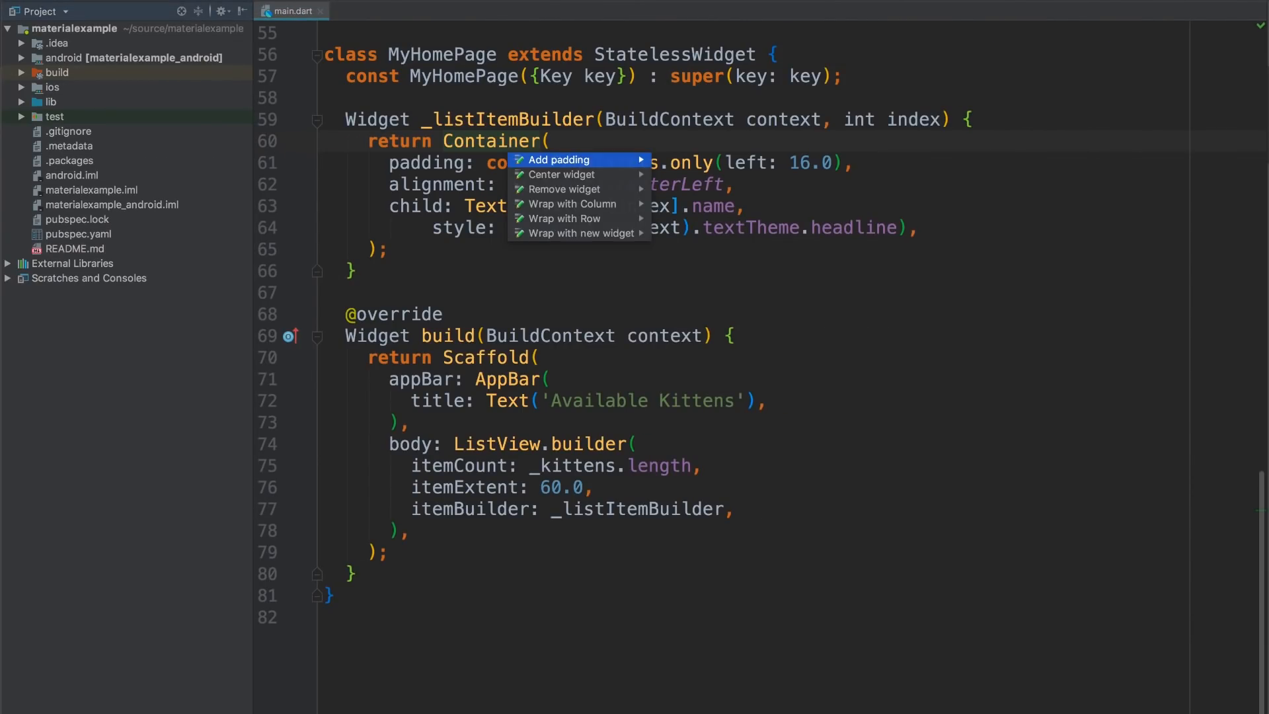
Step: Wrap the list item in a GestureDetector whose onTap calls showDialog with _dialogBuilder for the kitten
{"action": "left_click", "coordinate": [580, 232]}
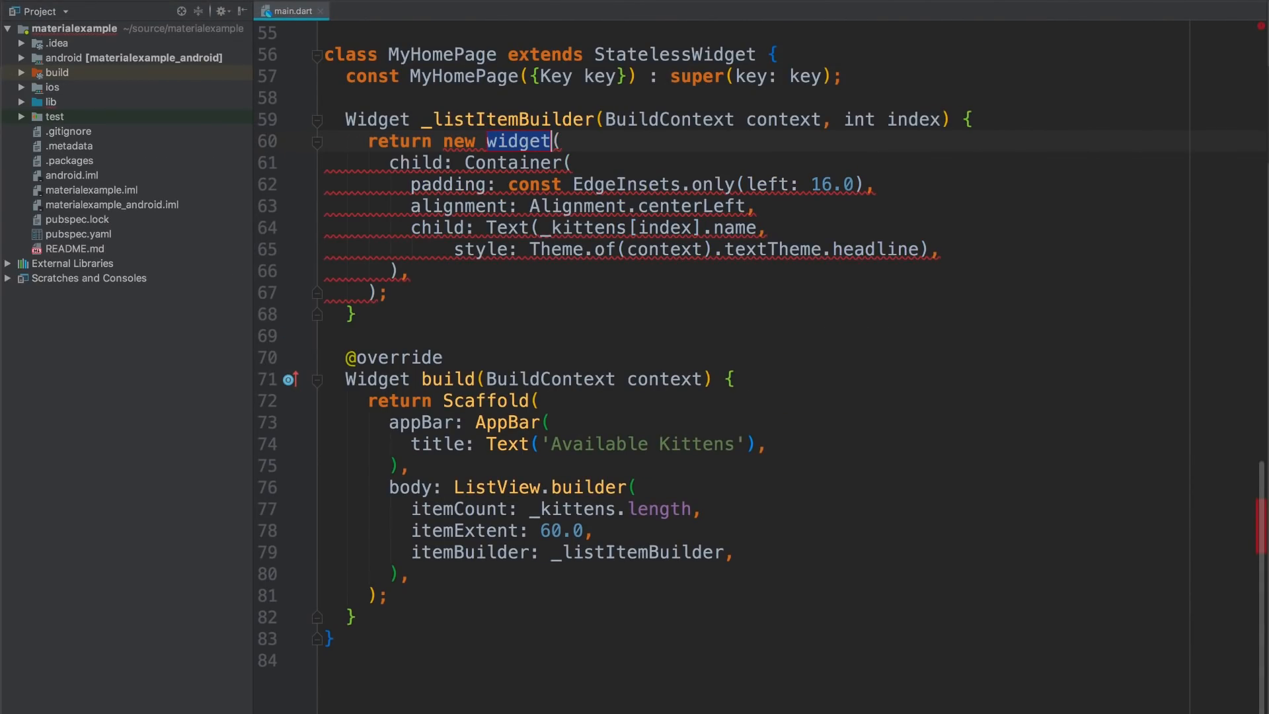
{"action": "type", "text": "GestureDetector"}
{"action": "type", "text": "onTap:"}
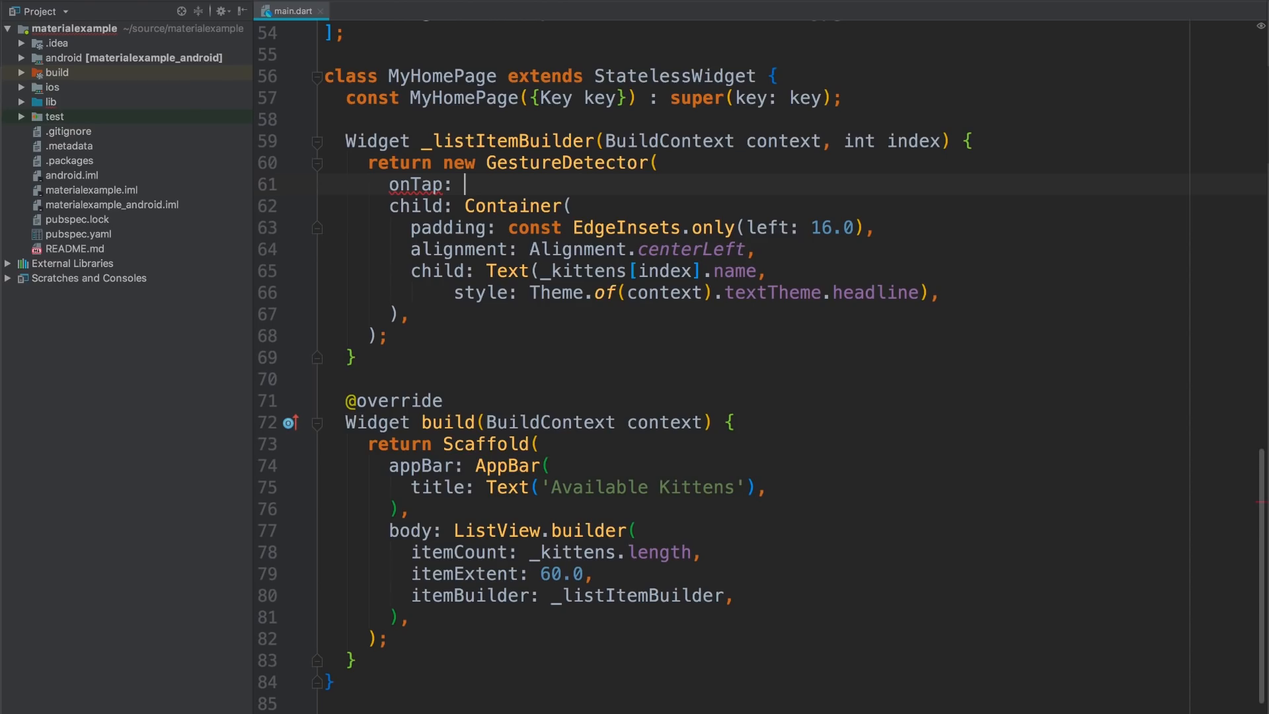
{"action": "type", "text": "() =>"}
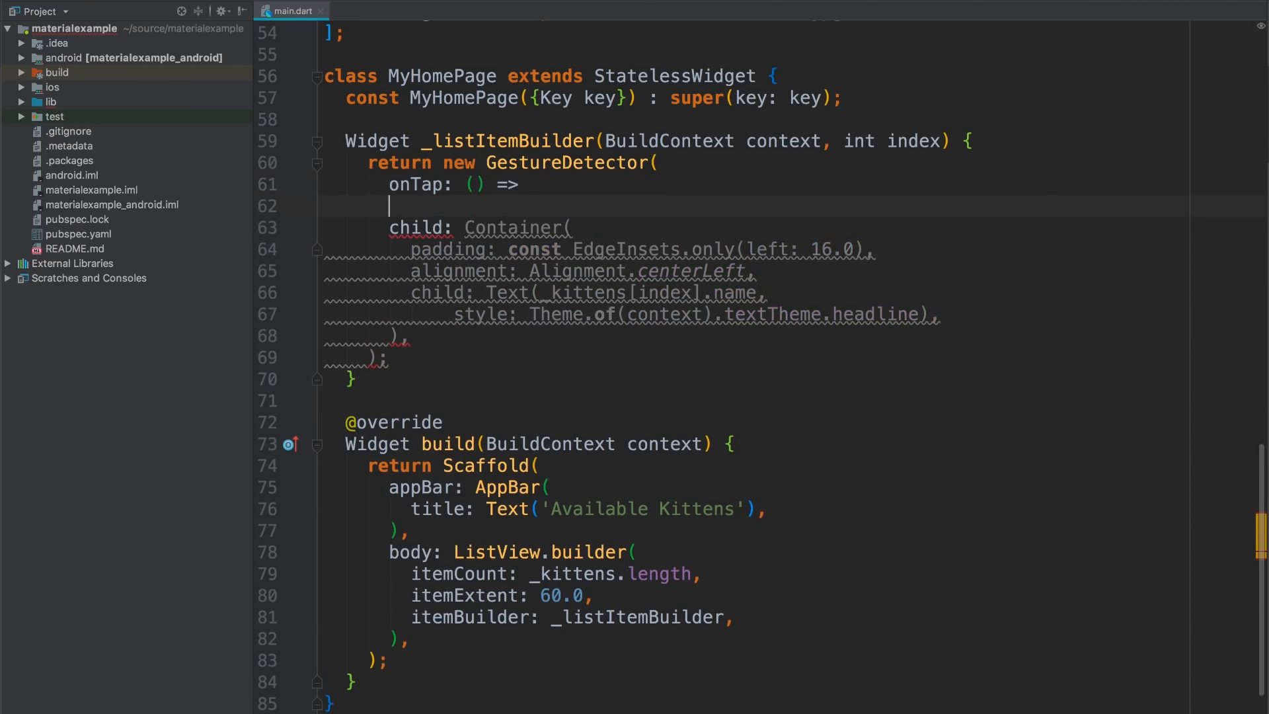
{"action": "type", "text": "showDialog(context: null)"}
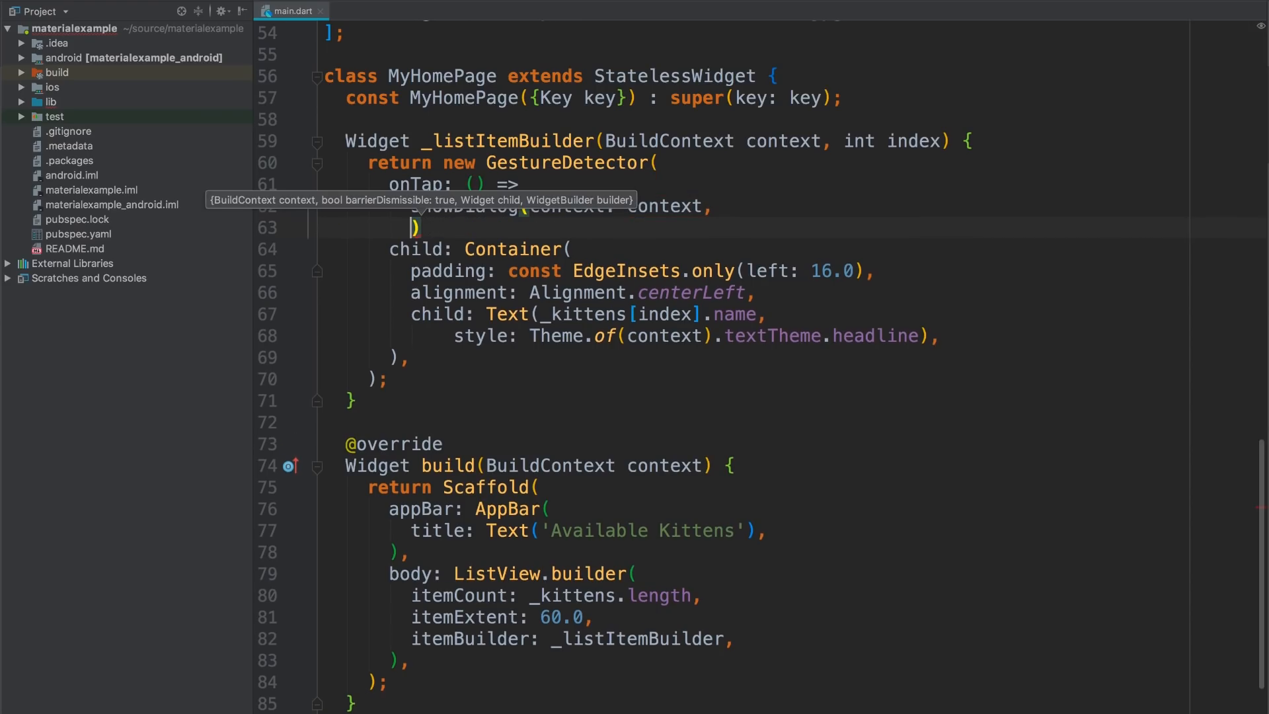
{"action": "type", "text": "builder: (context"}
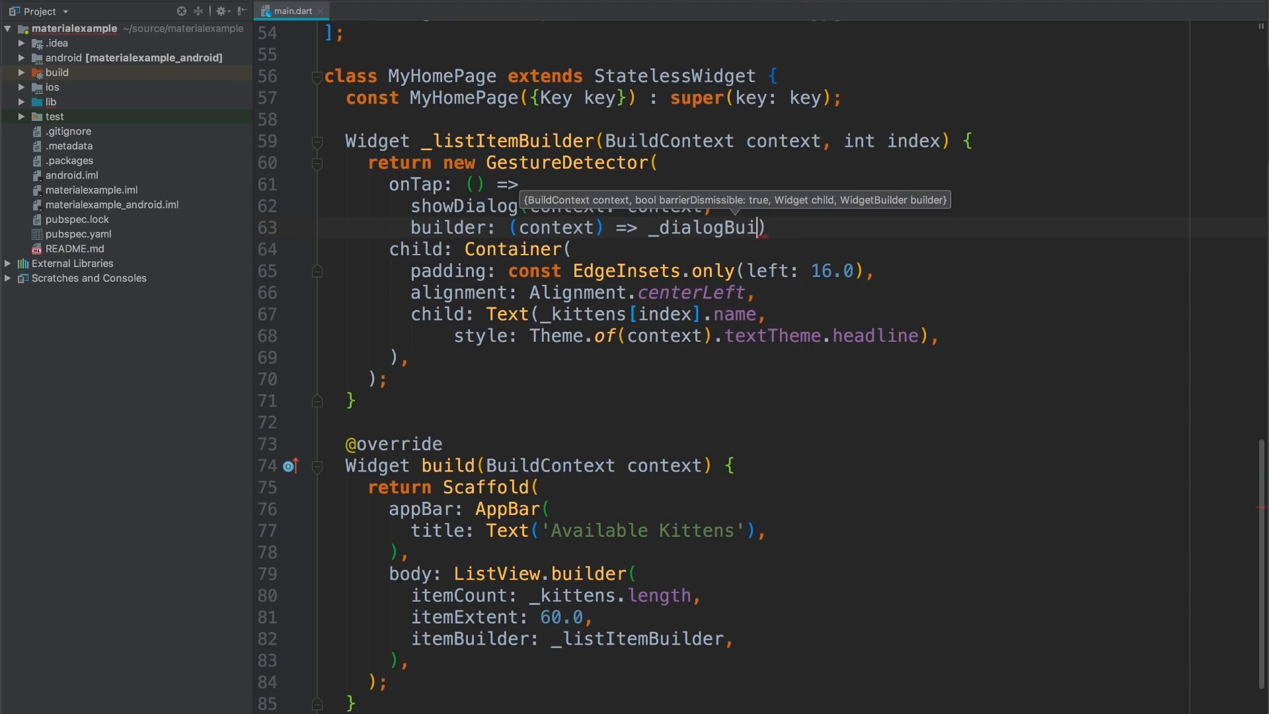
{"action": "type", "text": "der(context, _kittens[index"}
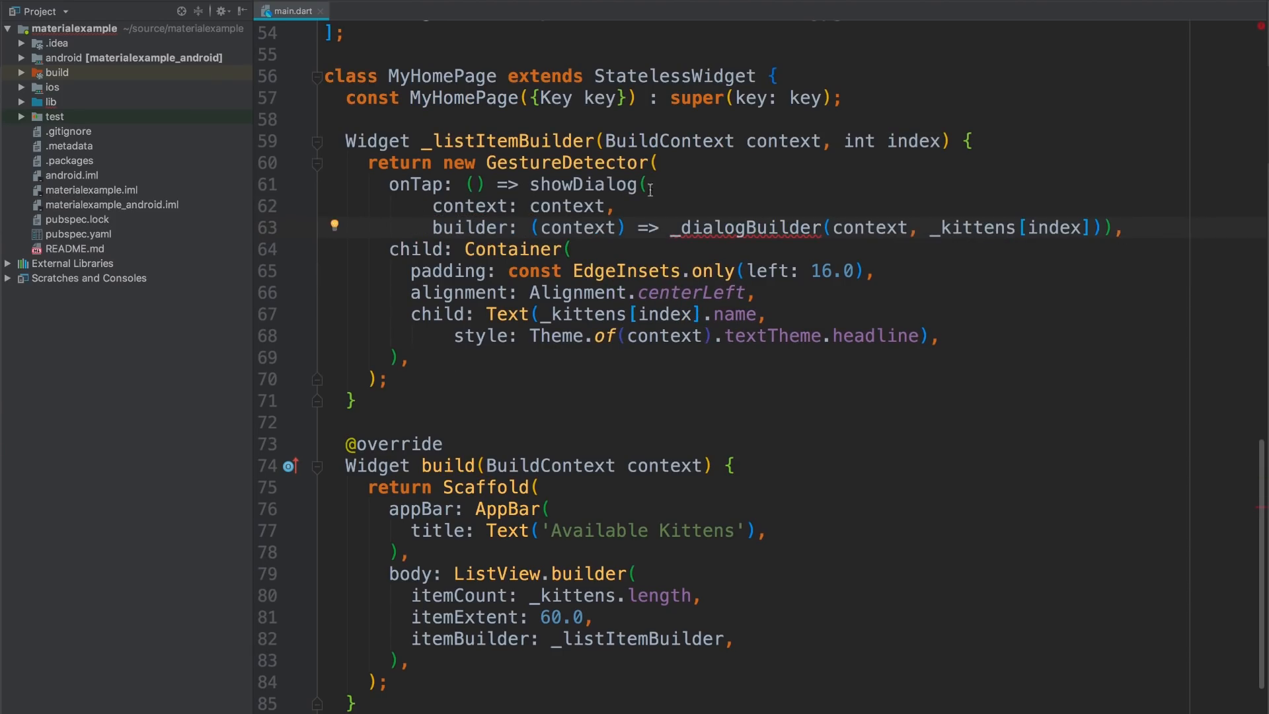
Step: Define _dialogBuilder returning a SimpleDialog holding a Container of width 80.0 and height 80.0
{"action": "type", "text": "Wid"}
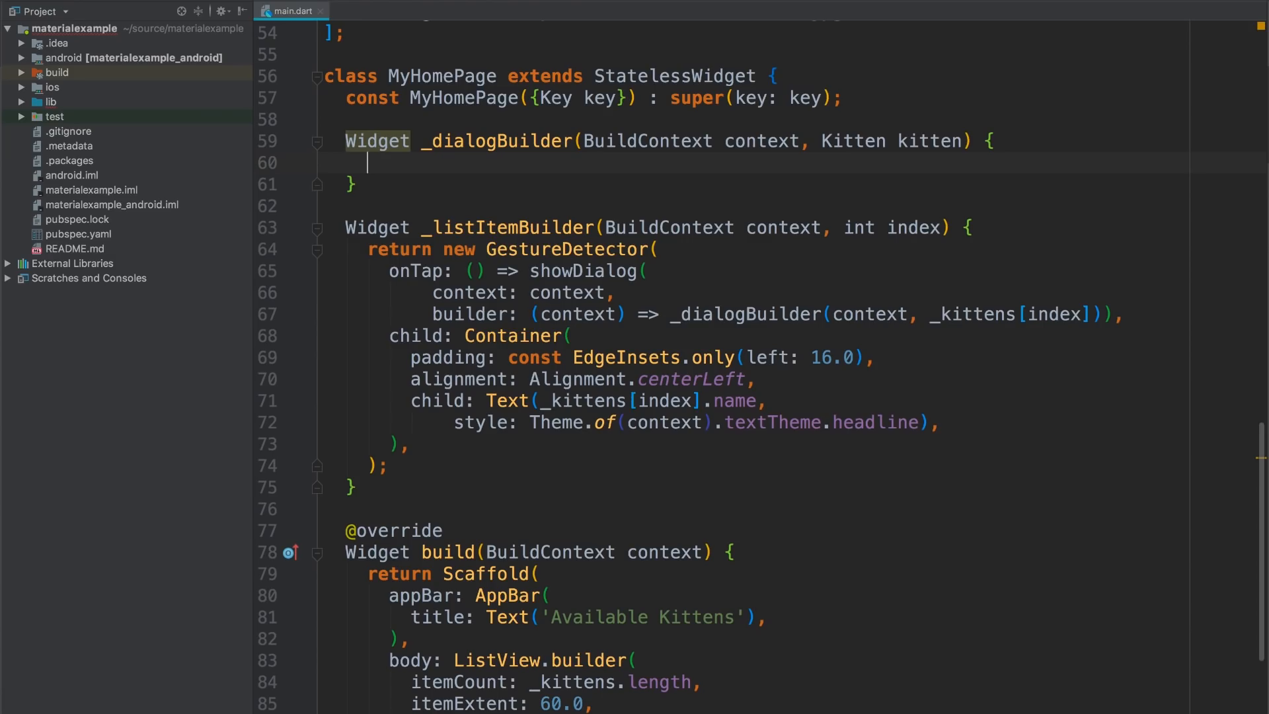
{"action": "type", "text": "return SimpleDialog(children: [Container("}
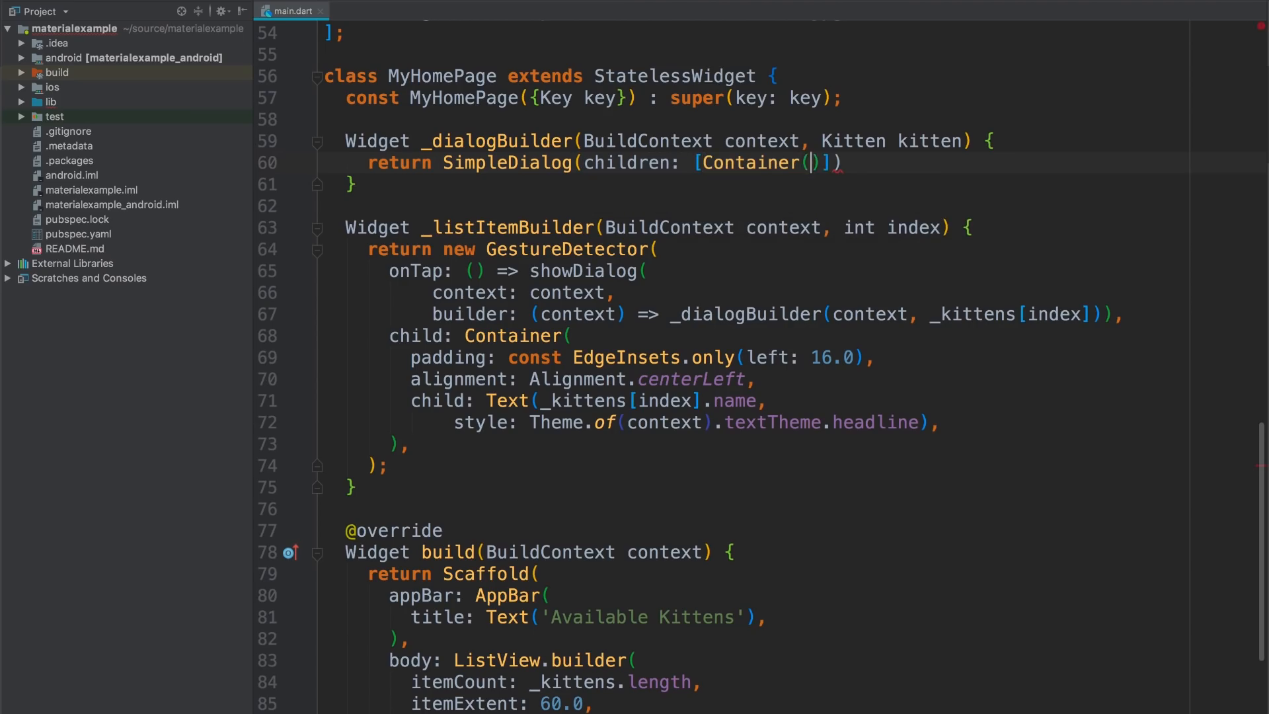
{"action": "type", "text": "width:80.0"}
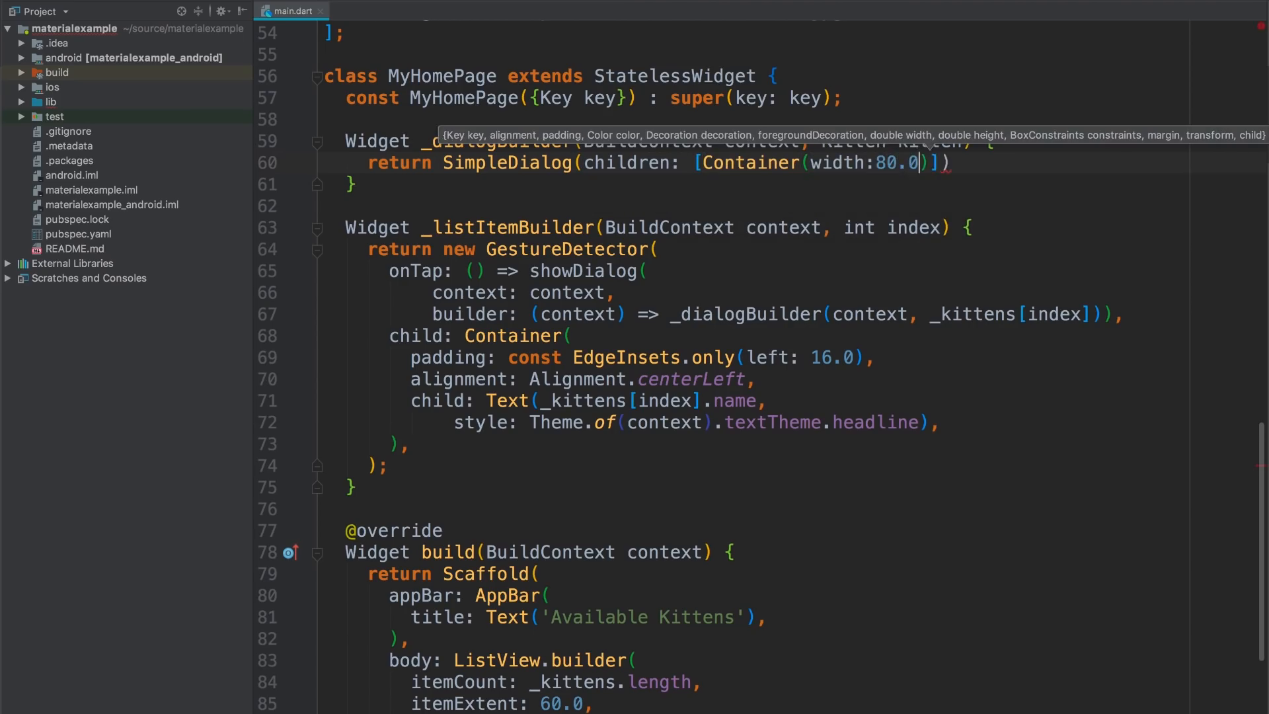
{"action": "type", "text": ", height: 80.0"}
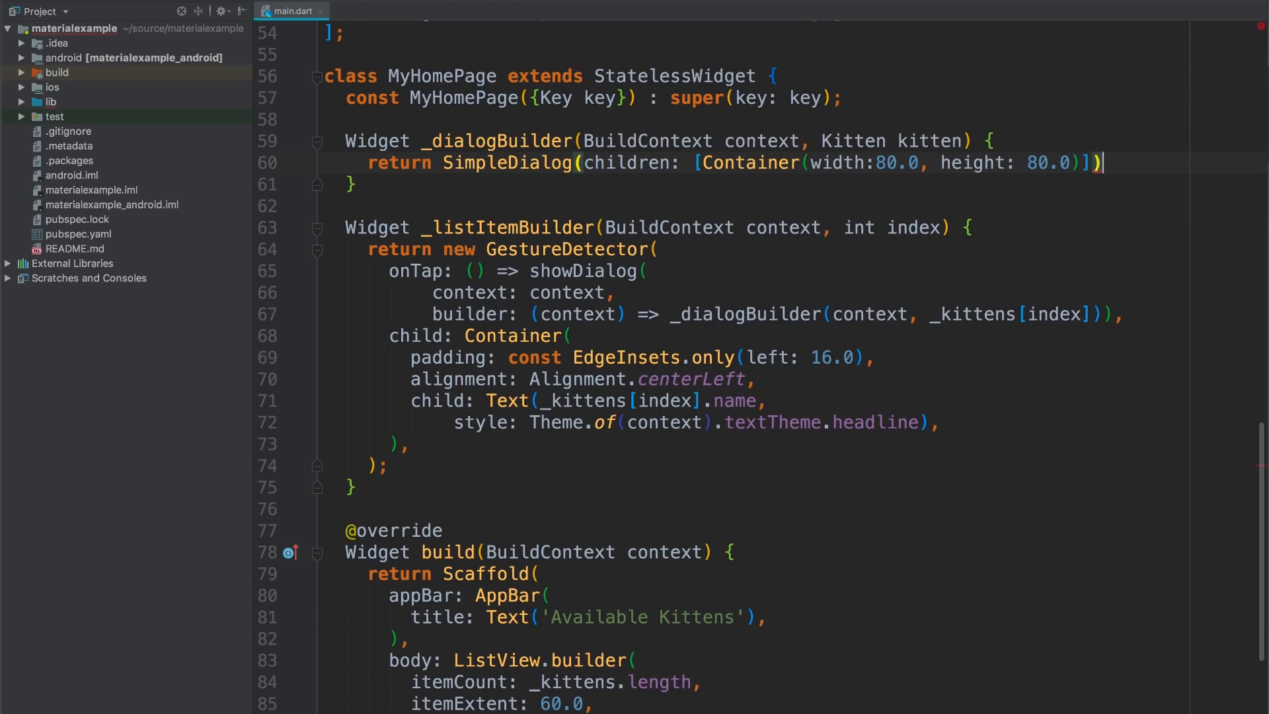
{"action": "type", "text": ";"}
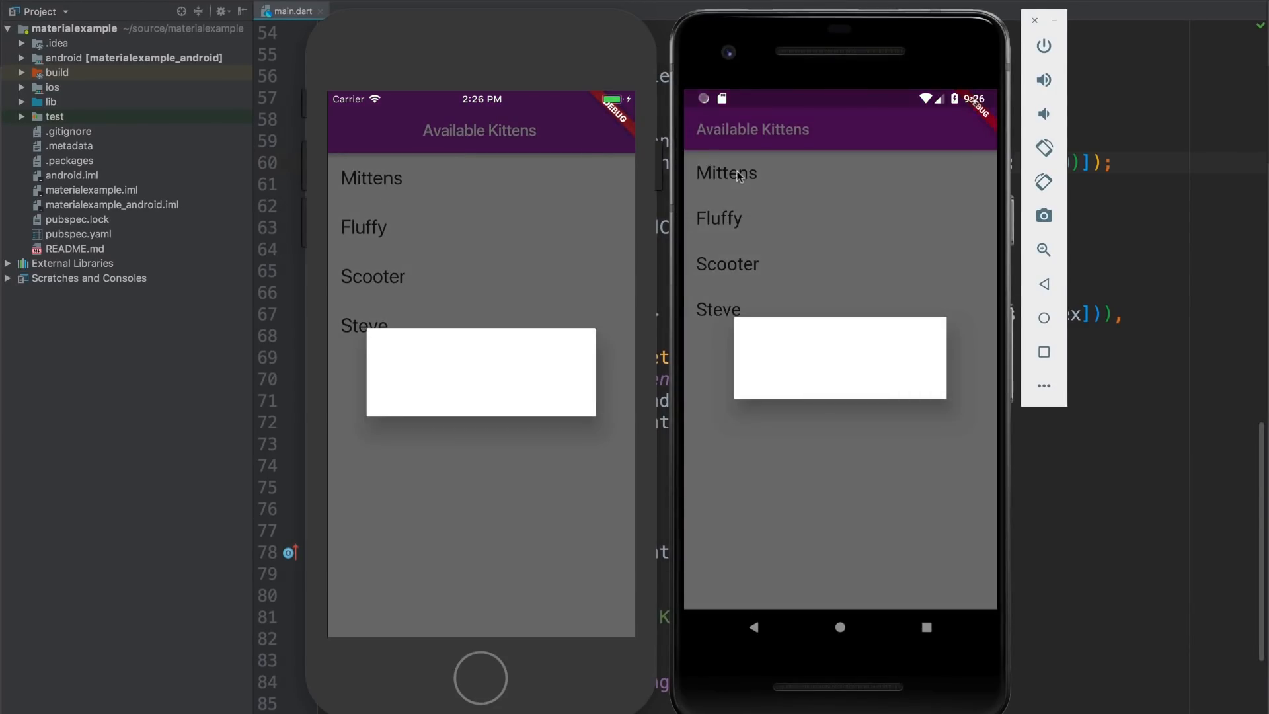
{"action": "mouse_move", "coordinate": [761, 598]}
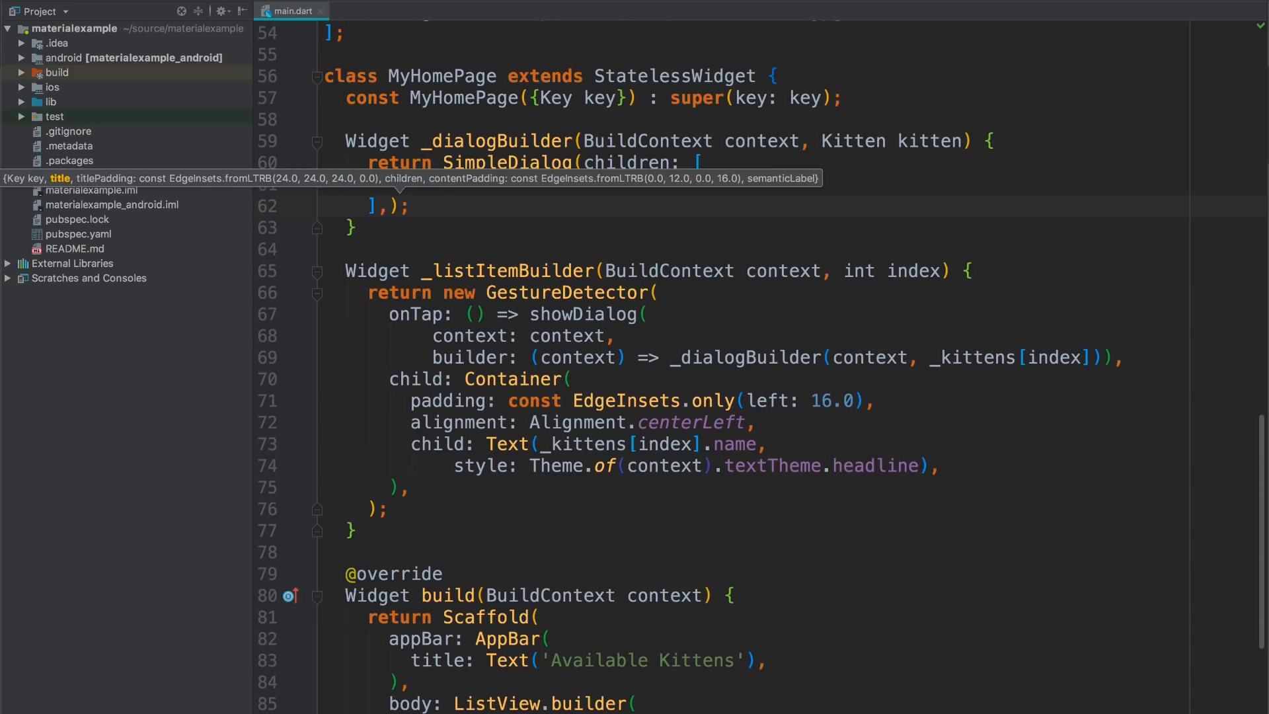
Step: Replace the placeholder with Image.network(kitten.imageUrl, fit: BoxFit.fill)
{"action": "type", "text": "Image."}
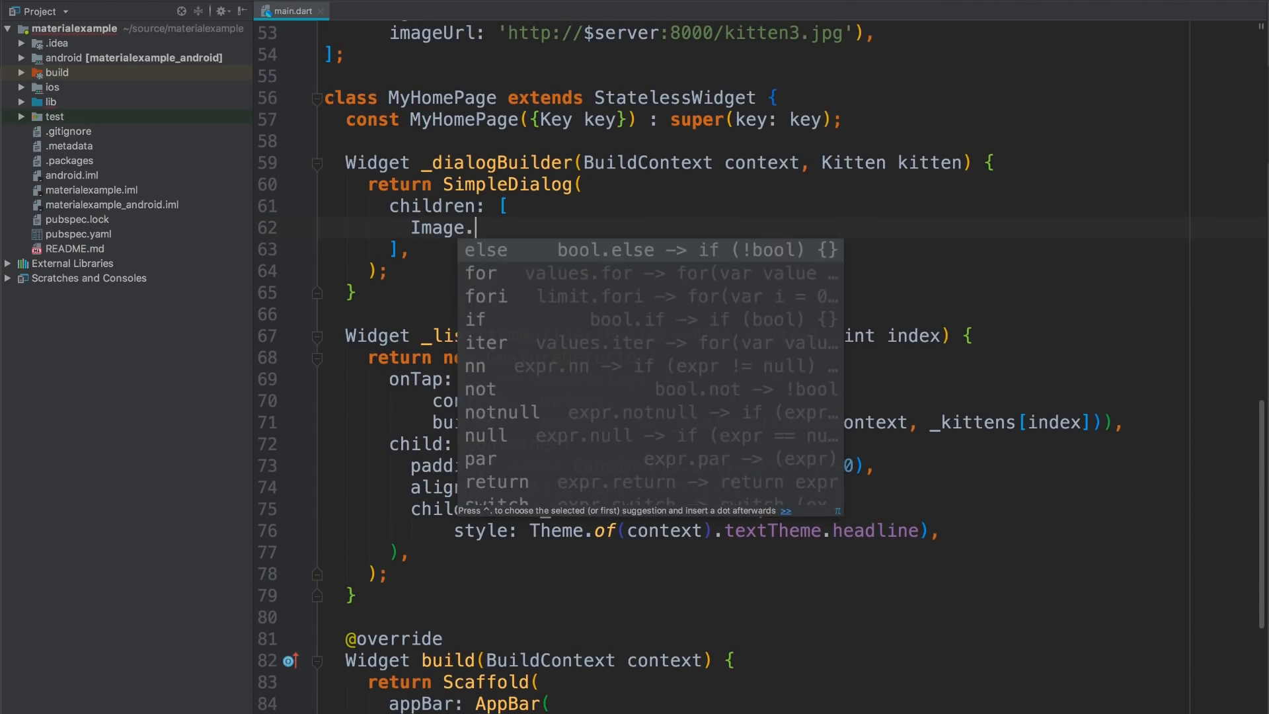
{"action": "type", "text": "network("}
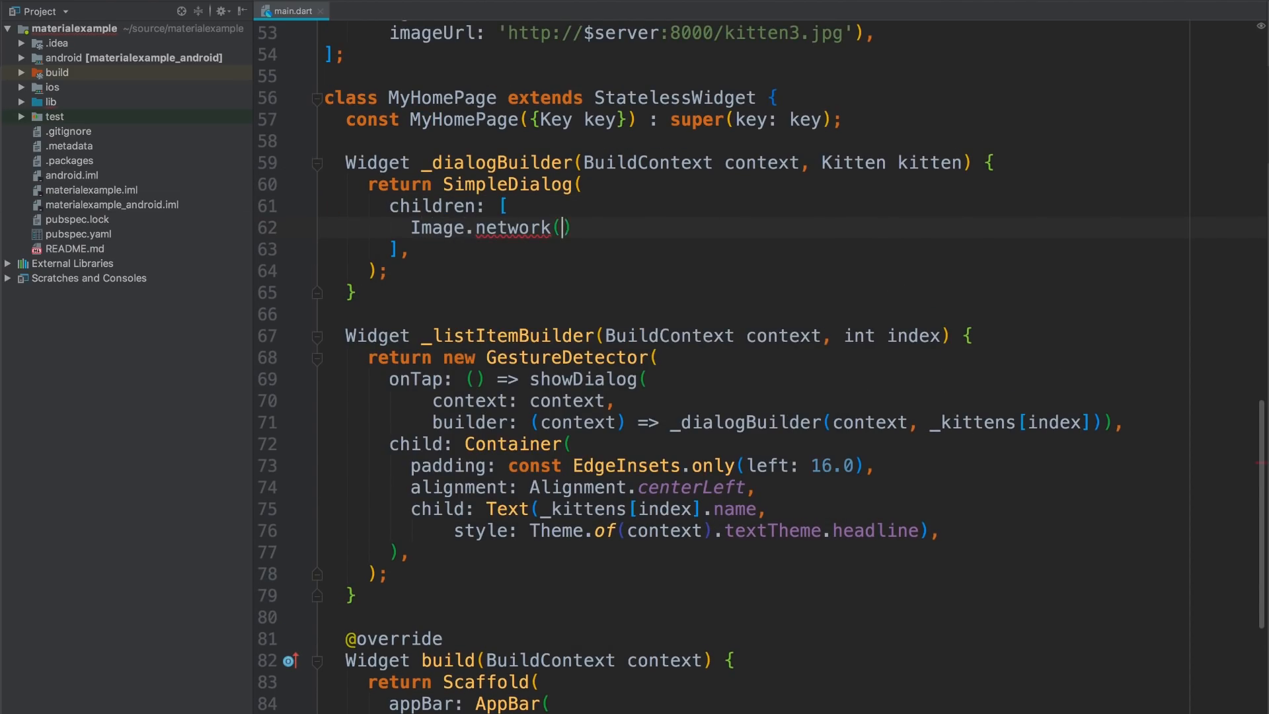
{"action": "type", "text": "kitten"}
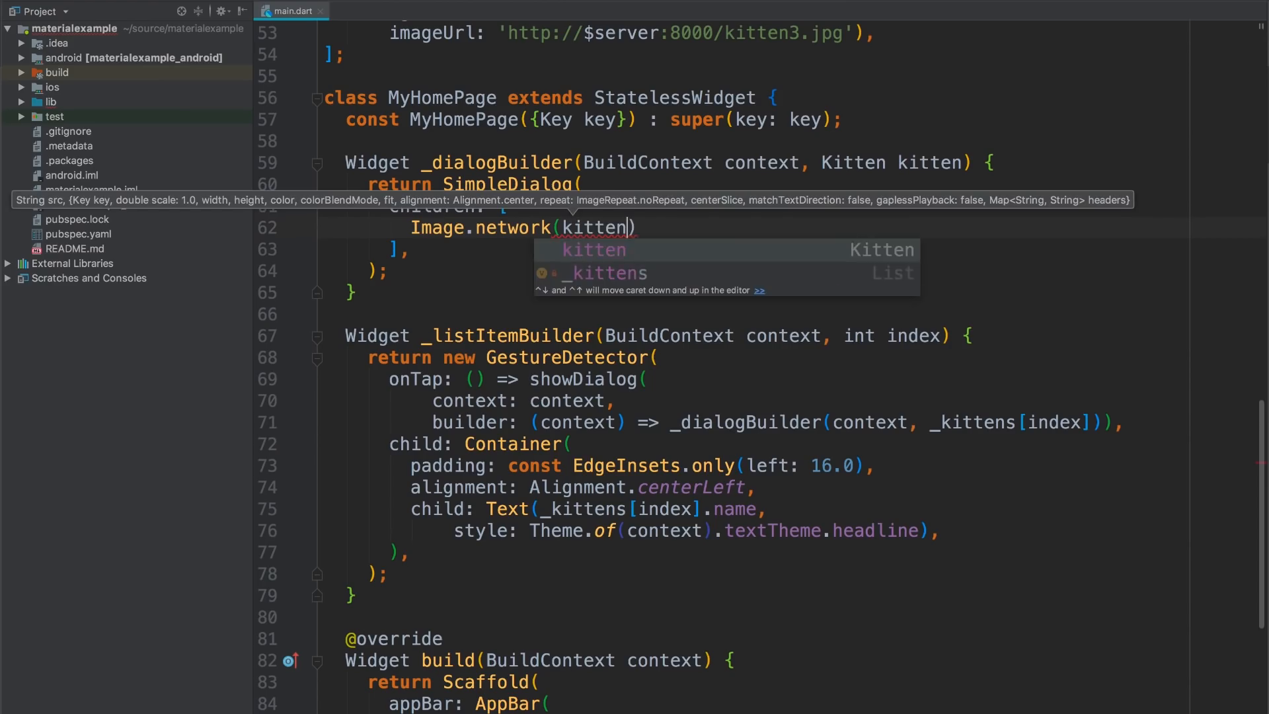
{"action": "type", "text": ".imageUrl,"}
{"action": "type", "text": "fit: B)"}
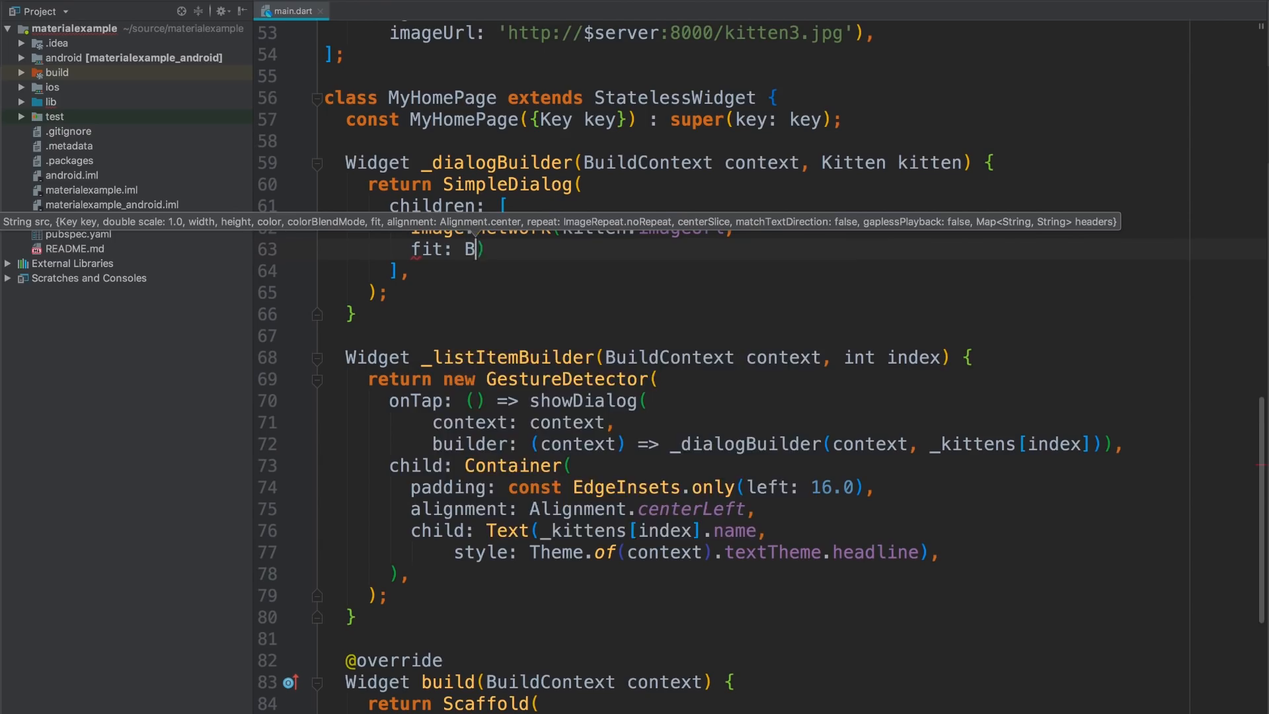
{"action": "type", "text": "oxFit.fill"}
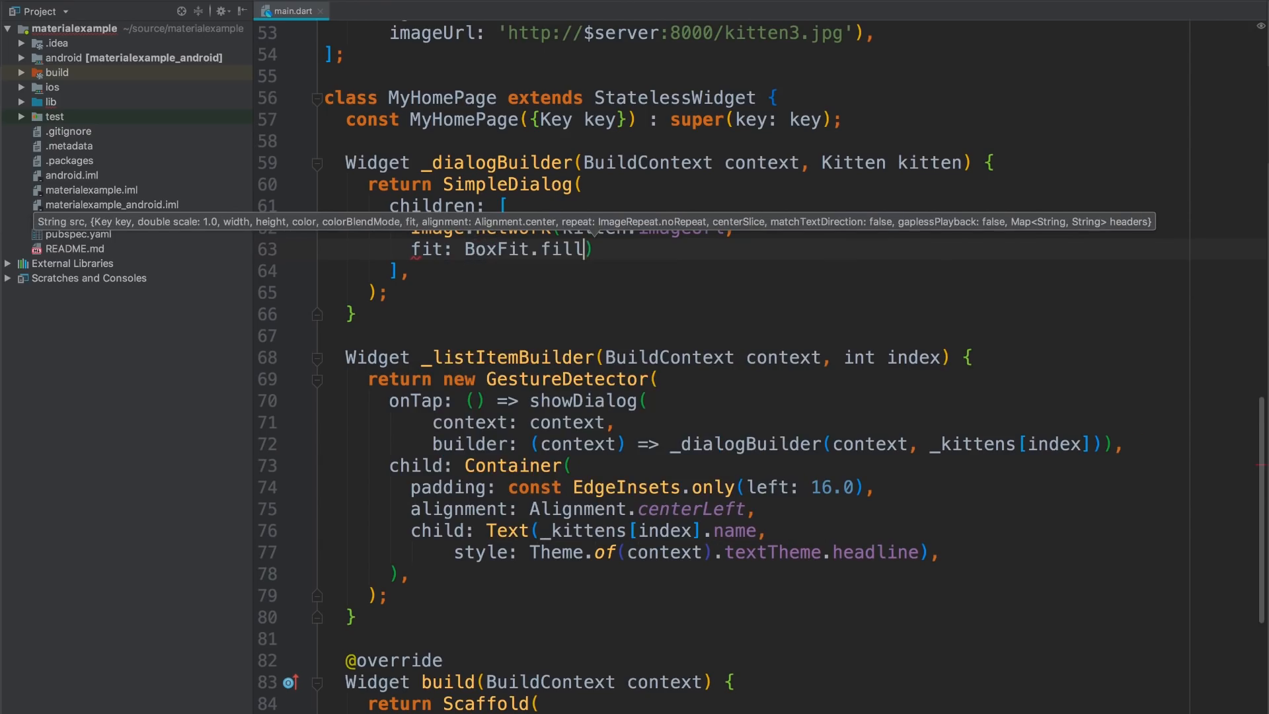
{"action": "type", "text": "),"}
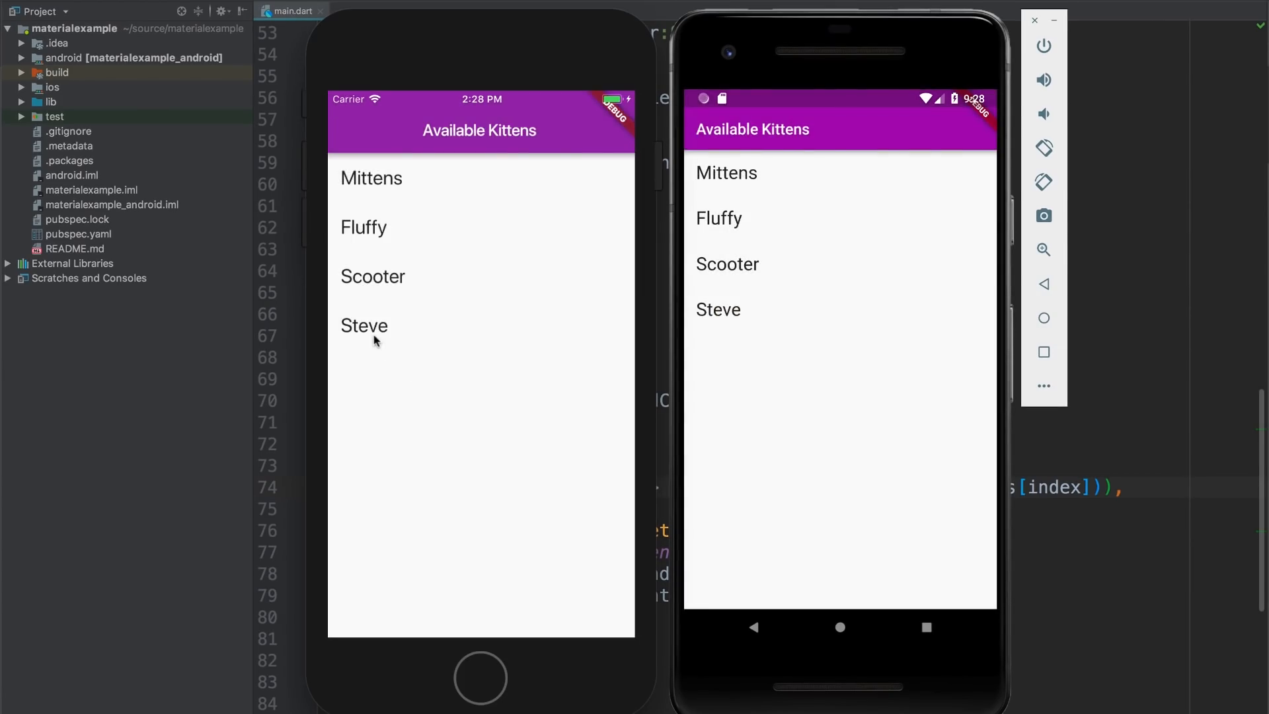
Step: Tap Steve in the reloaded simulator to test the picture dialog
{"action": "left_click", "coordinate": [365, 325]}
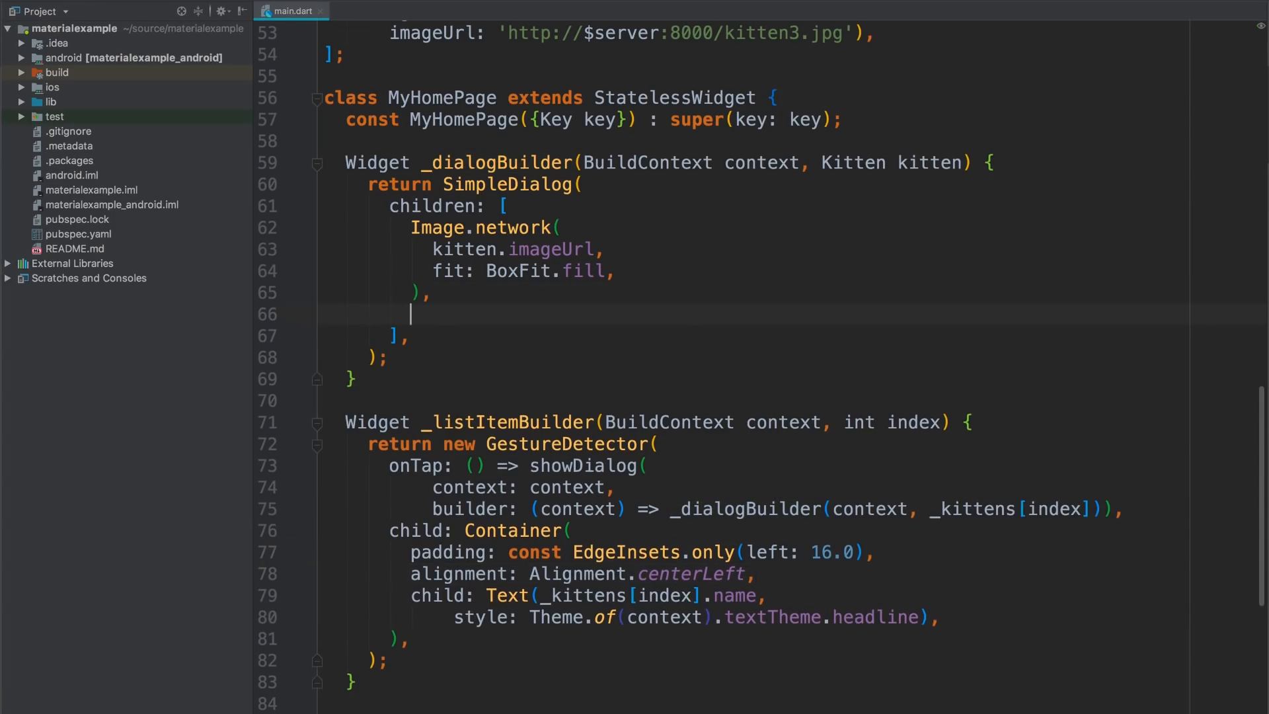
Step: Add a Padding of EdgeInsets.all(16.0) below the image wrapping an empty Column
{"action": "type", "text": "Padding("}
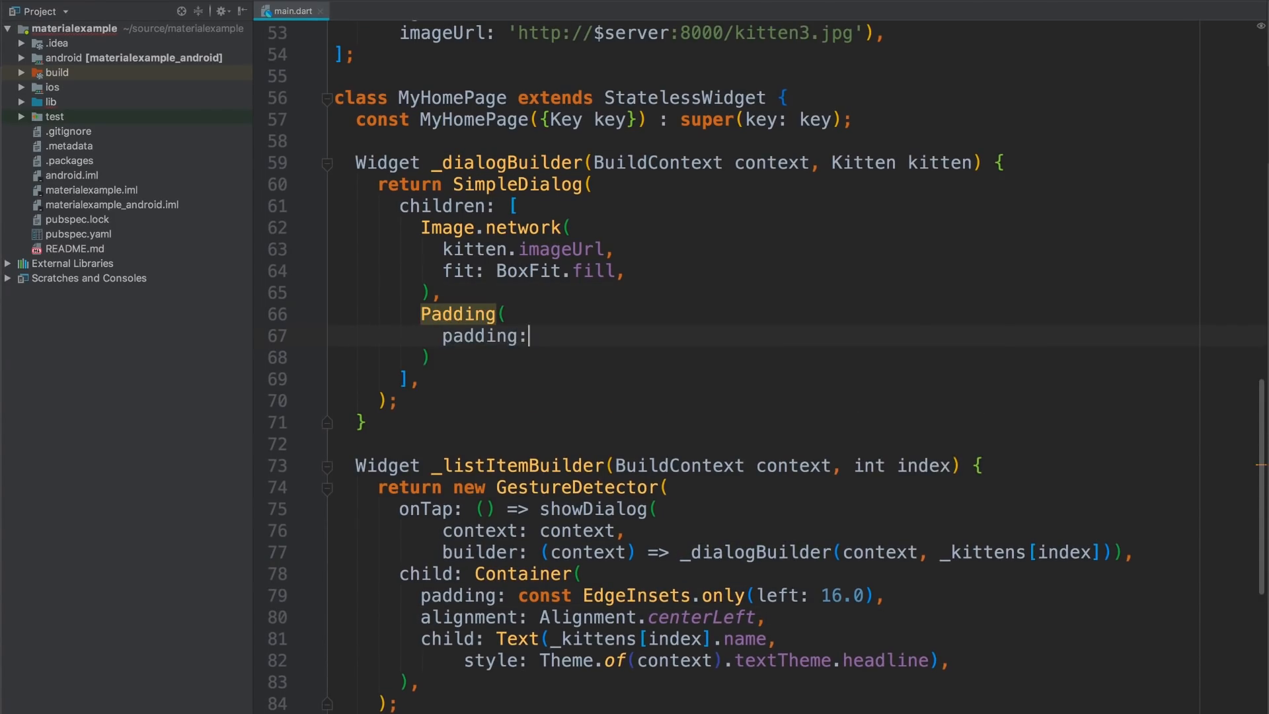
{"action": "type", "text": "const Edge"}
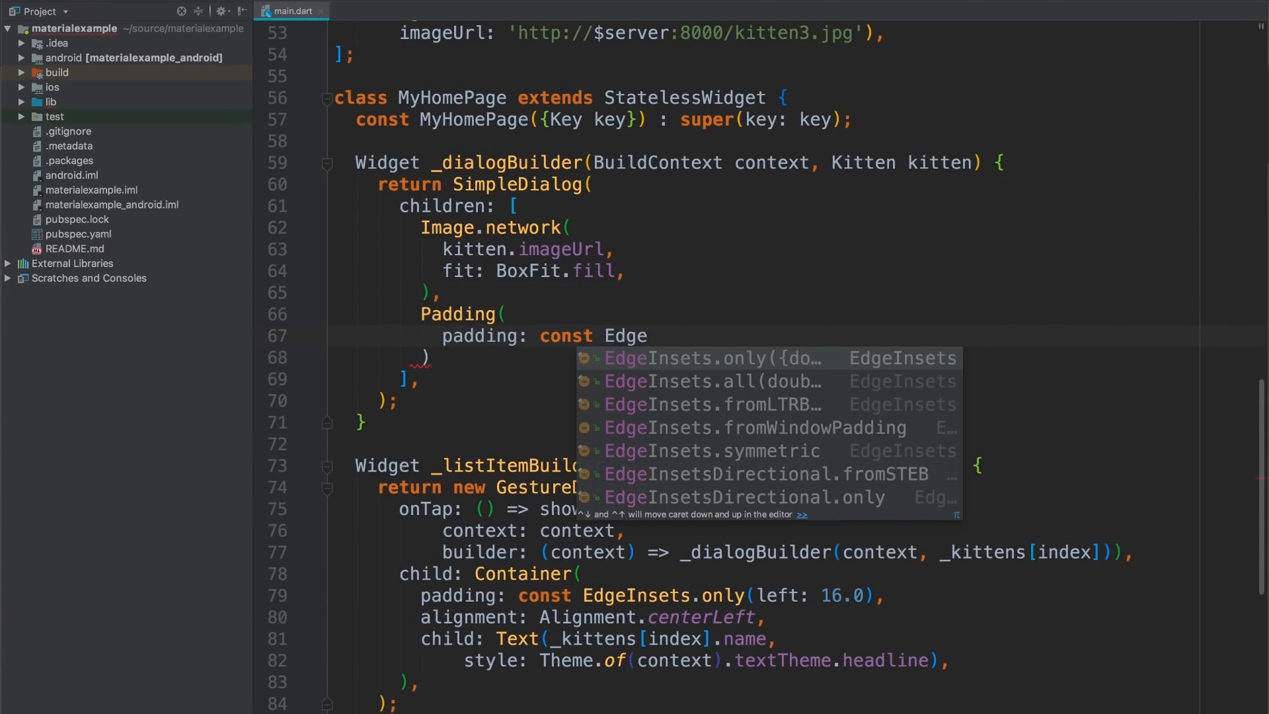
{"action": "left_click", "coordinate": [711, 381]}
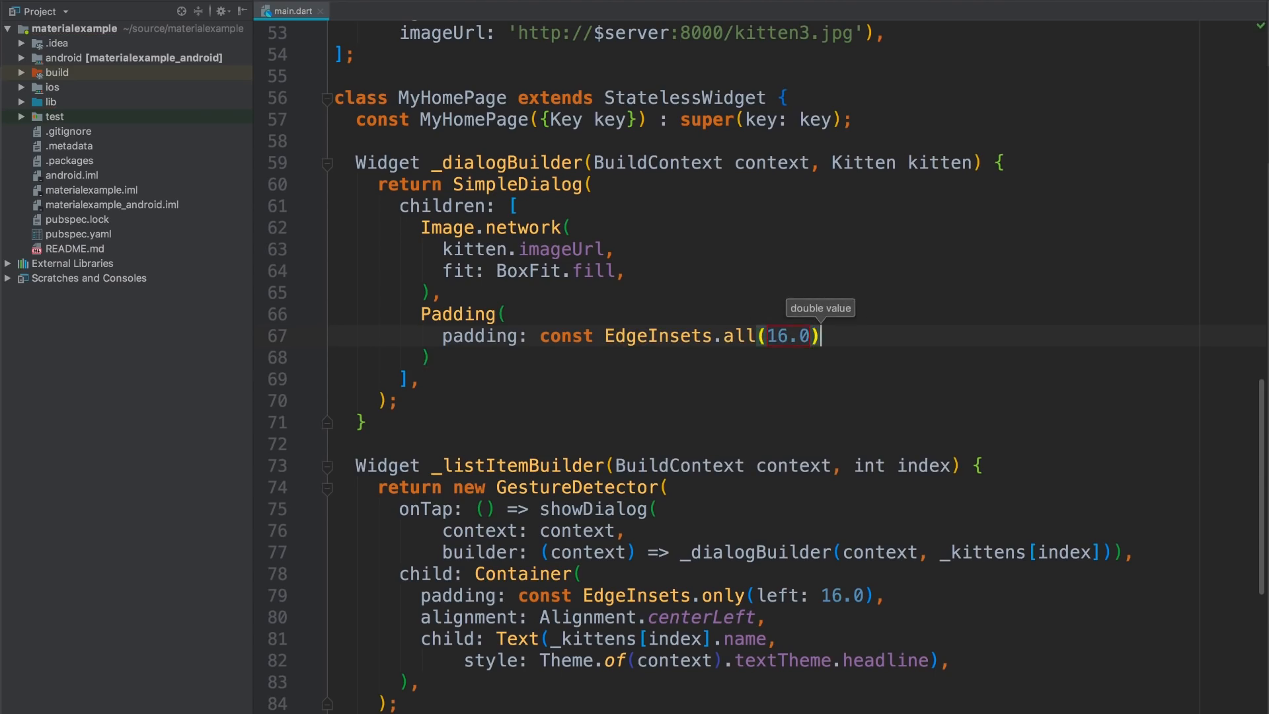
{"action": "type", "text": "child: Colou"}
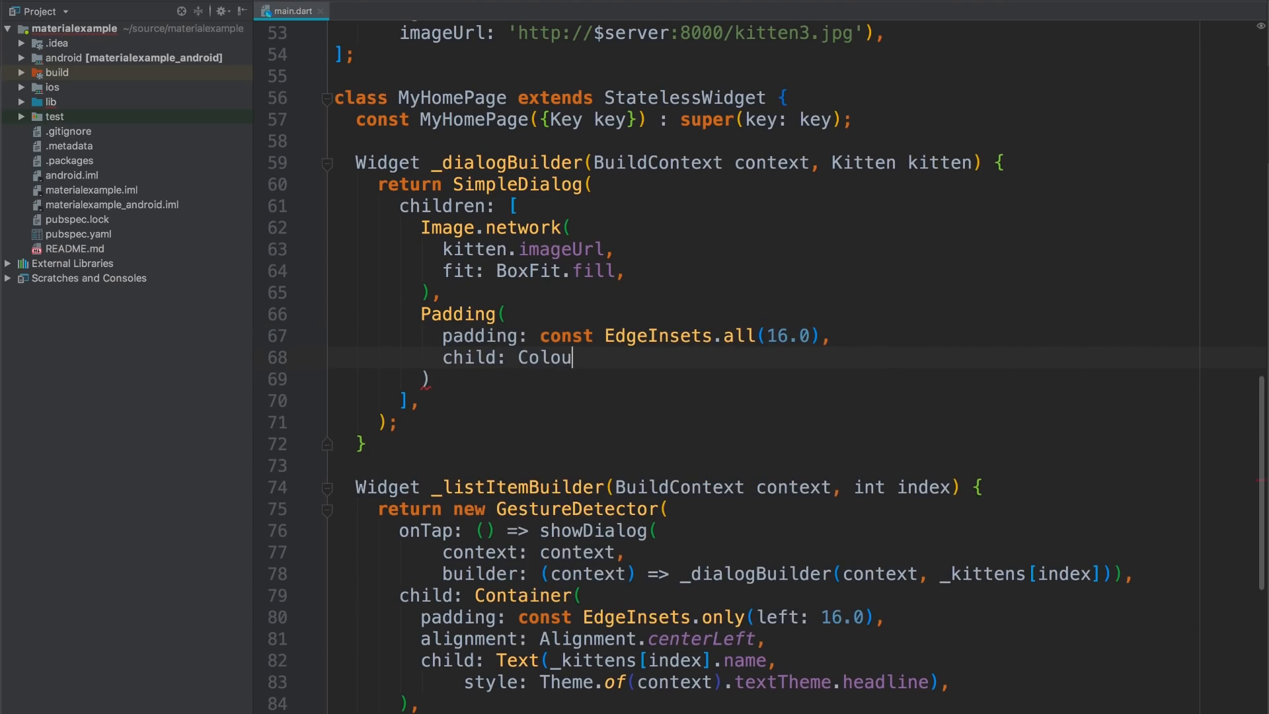
{"action": "type", "text": "mn("}
{"action": "type", "text": "children: [],"}
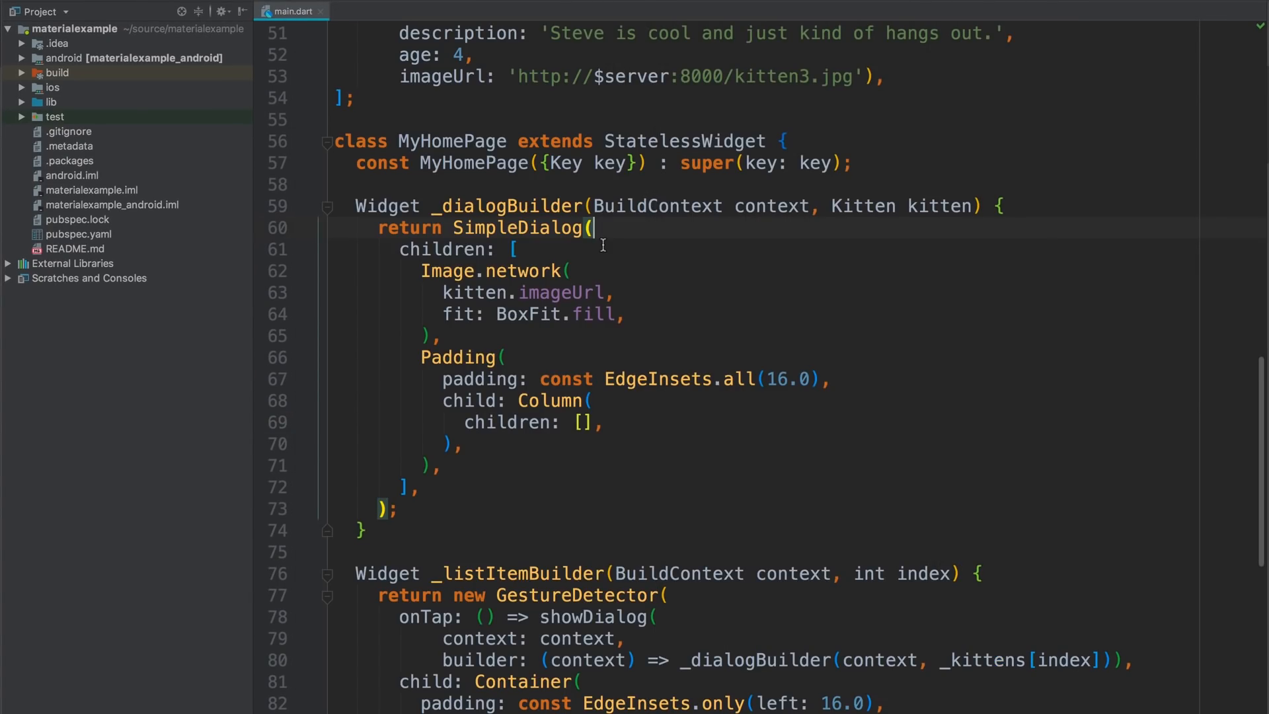
Step: Set contentPadding to EdgeInsets.zero and add Text widgets for kitten.name, age in months, and description
{"action": "type", "text": "conte"}
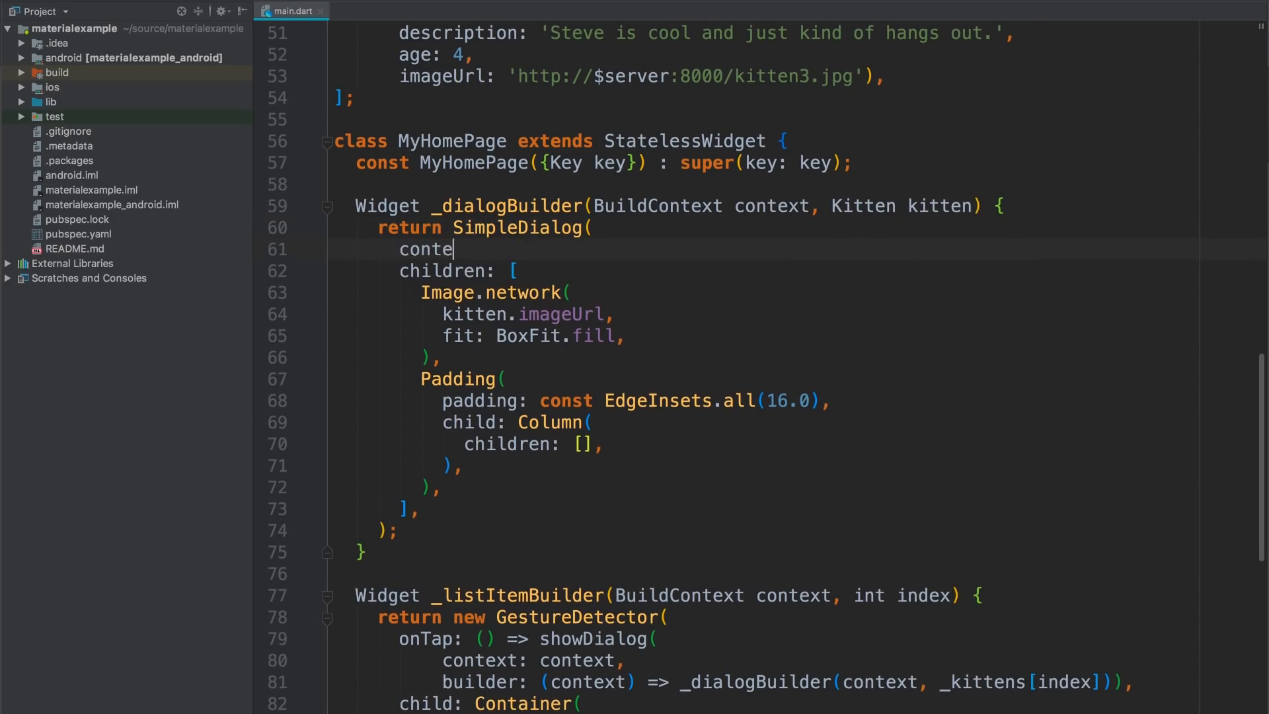
{"action": "type", "text": "ntPadding: EdgeInsets.zero,"}
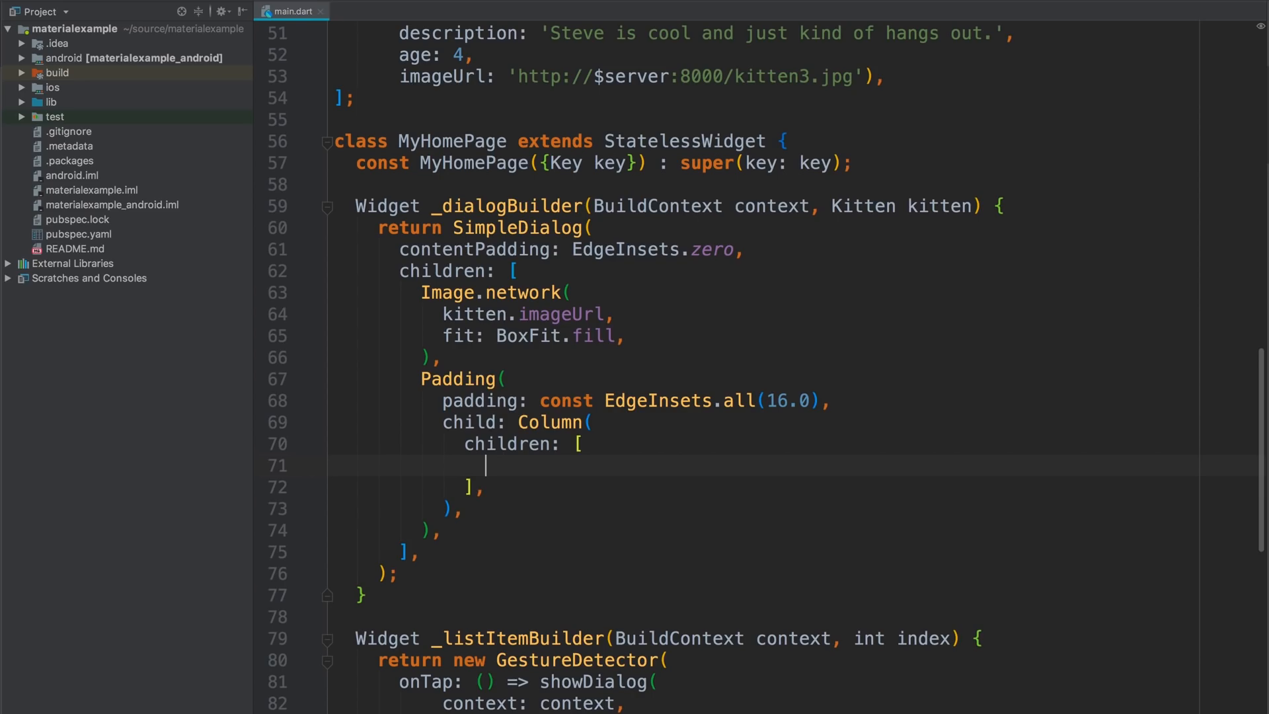
{"action": "type", "text": "T"}
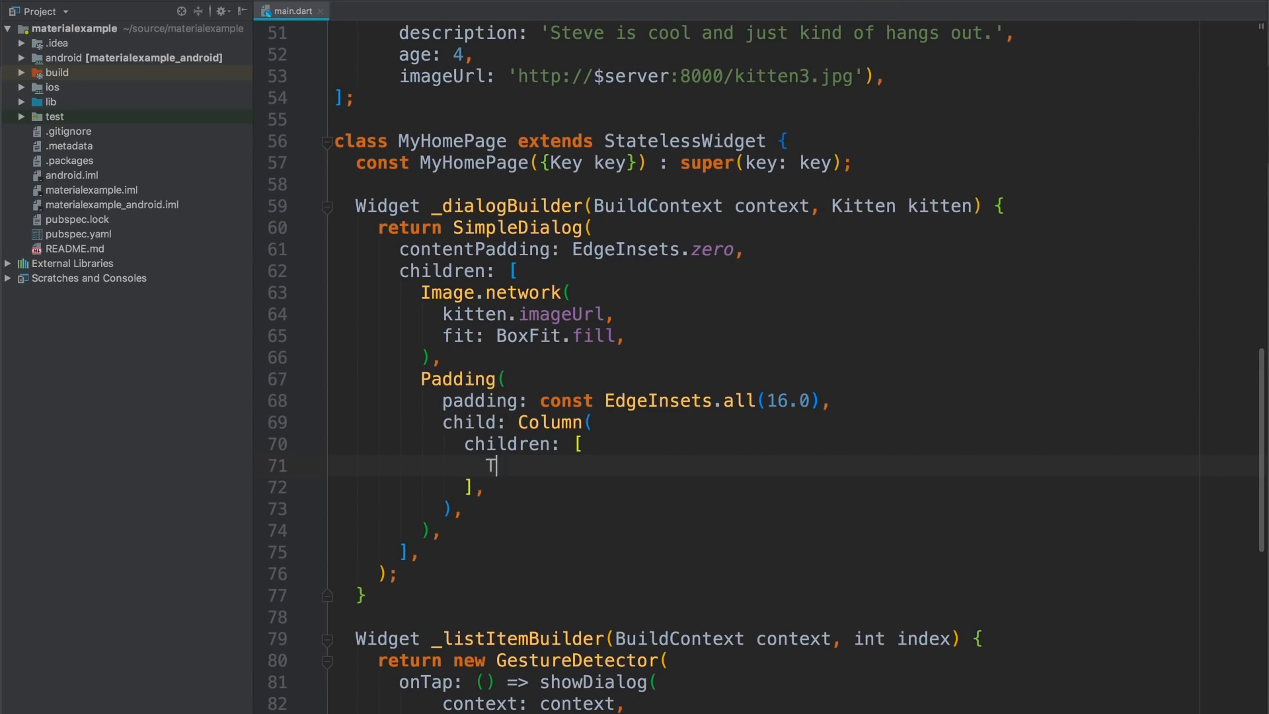
{"action": "type", "text": "ext(kitten.name),"}
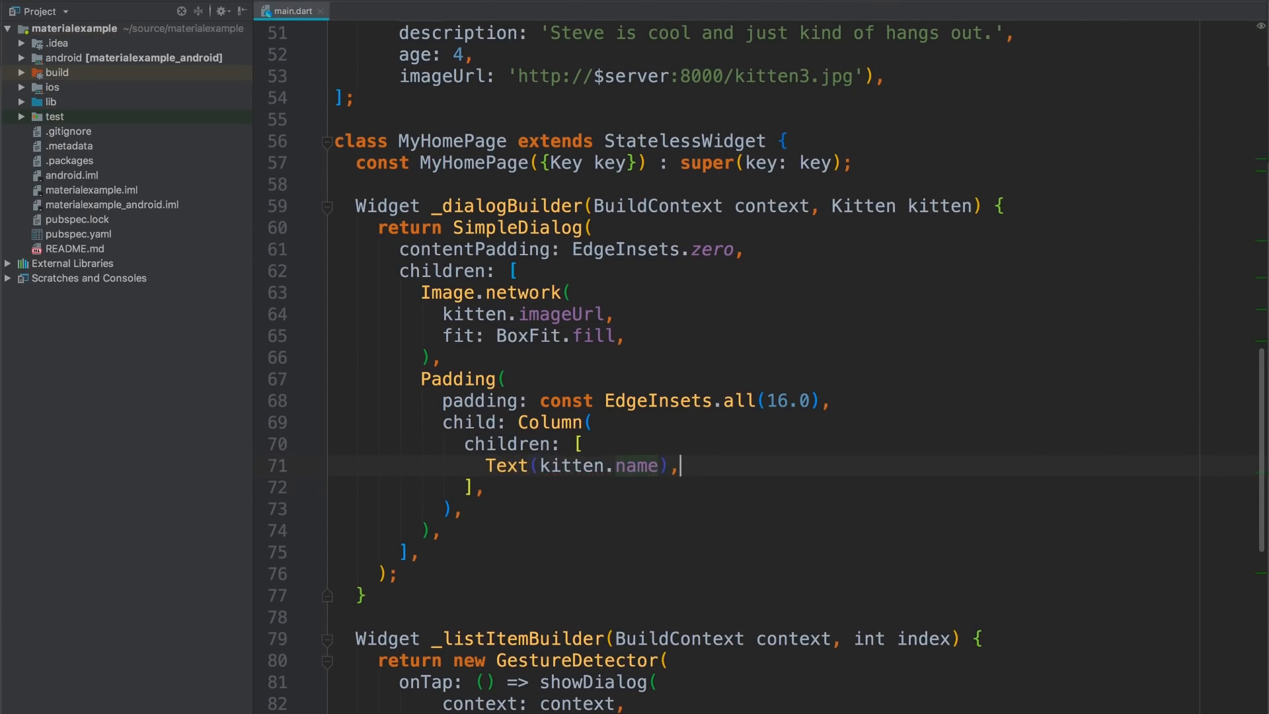
{"action": "type", "text": "Text(kitten.age"}
{"action": "type", "text": "Text(kitten.description),"}
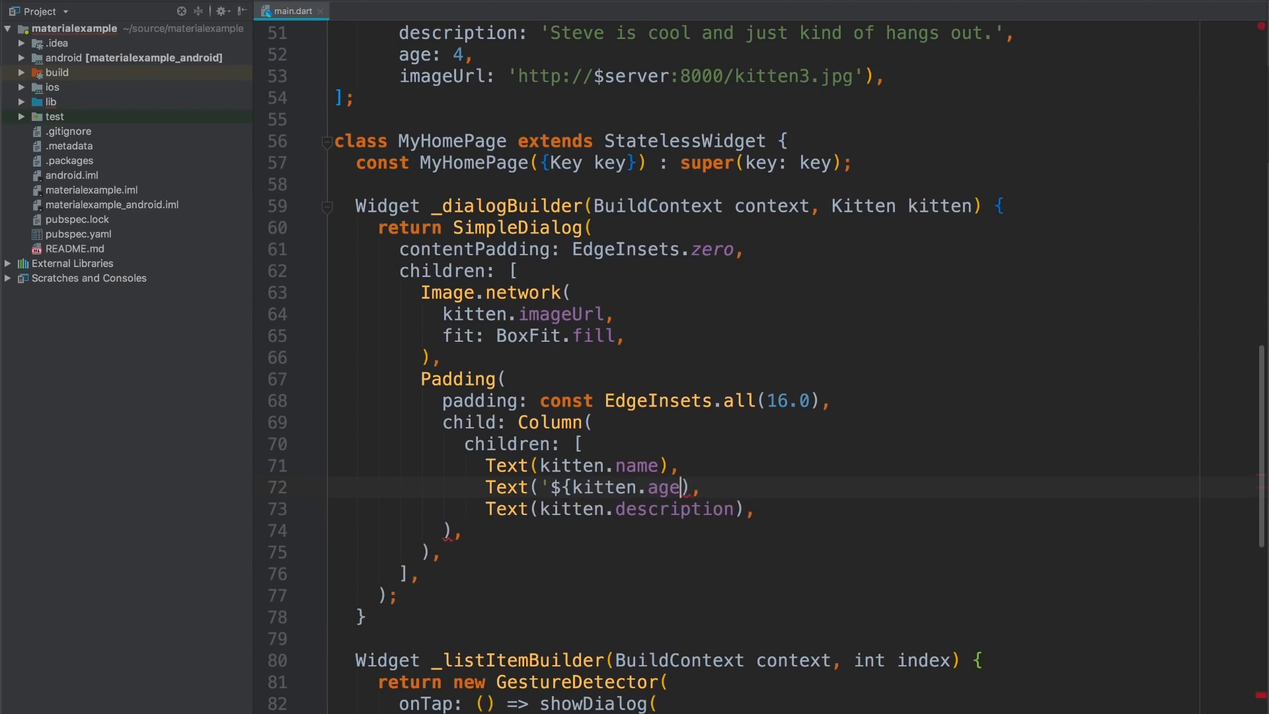
{"action": "type", "text": "months old'"}
{"action": "type", "text": "],"}
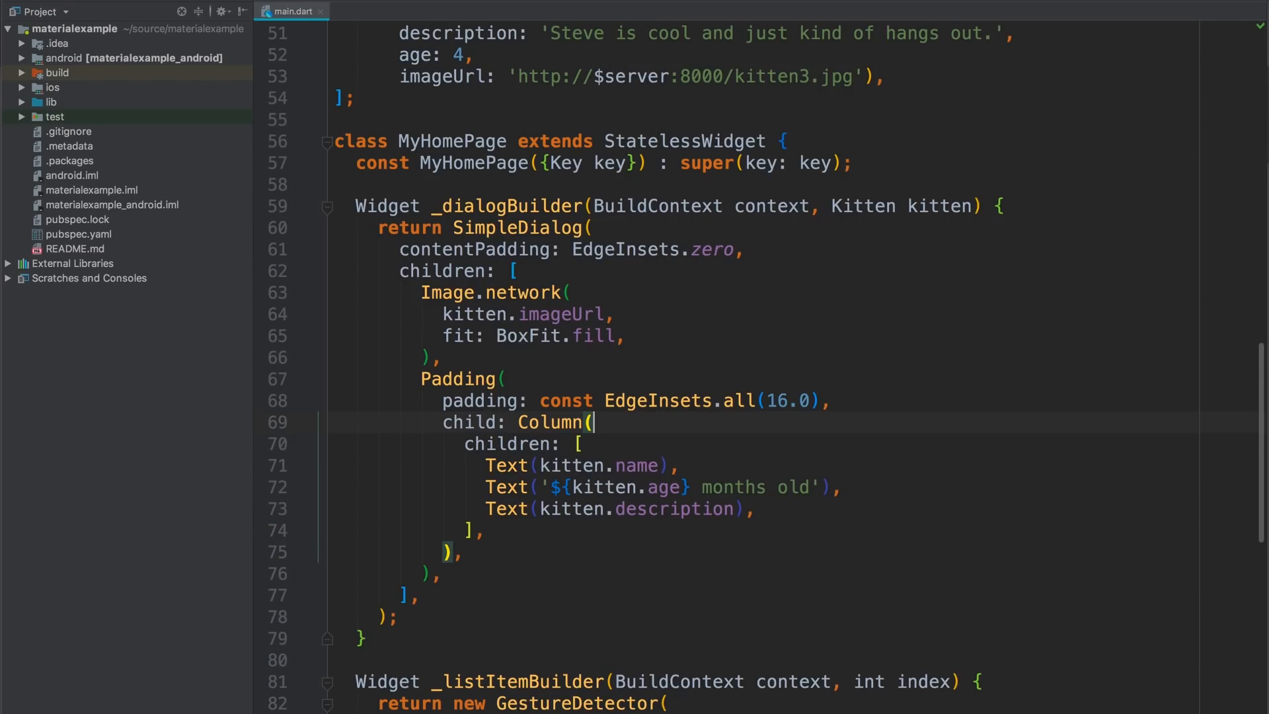
Step: Set the Column's crossAxisAlignment to CrossAxisAlignment.stretch
{"action": "type", "text": "crossAxisAlignment: CrossA,"}
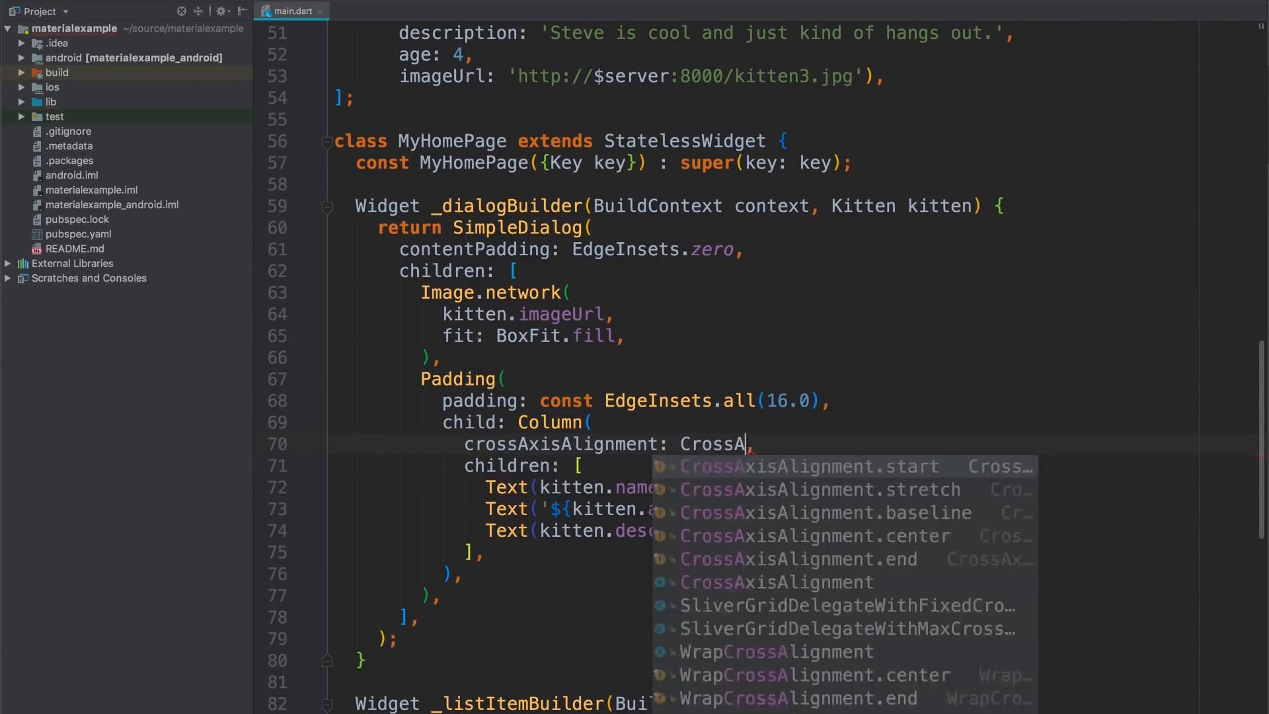
{"action": "left_click", "coordinate": [819, 489]}
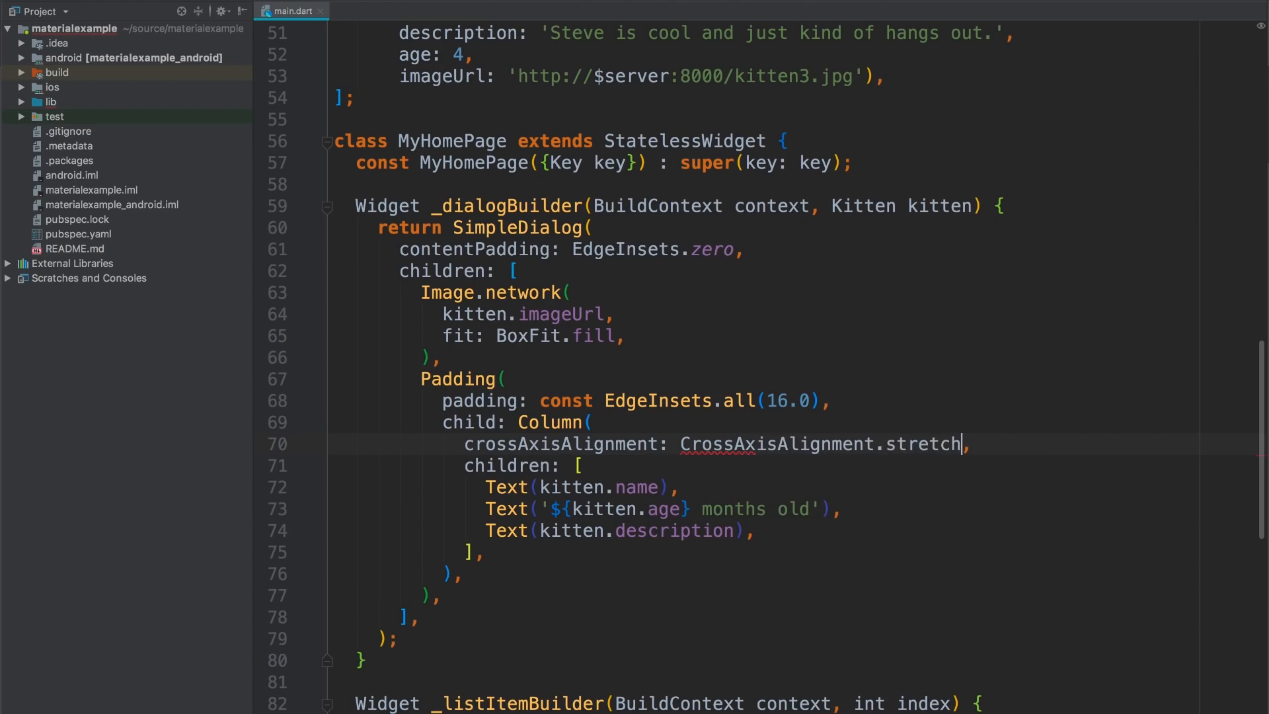
{"action": "double_click", "coordinate": [923, 444]}
{"action": "type", "text": "T"}
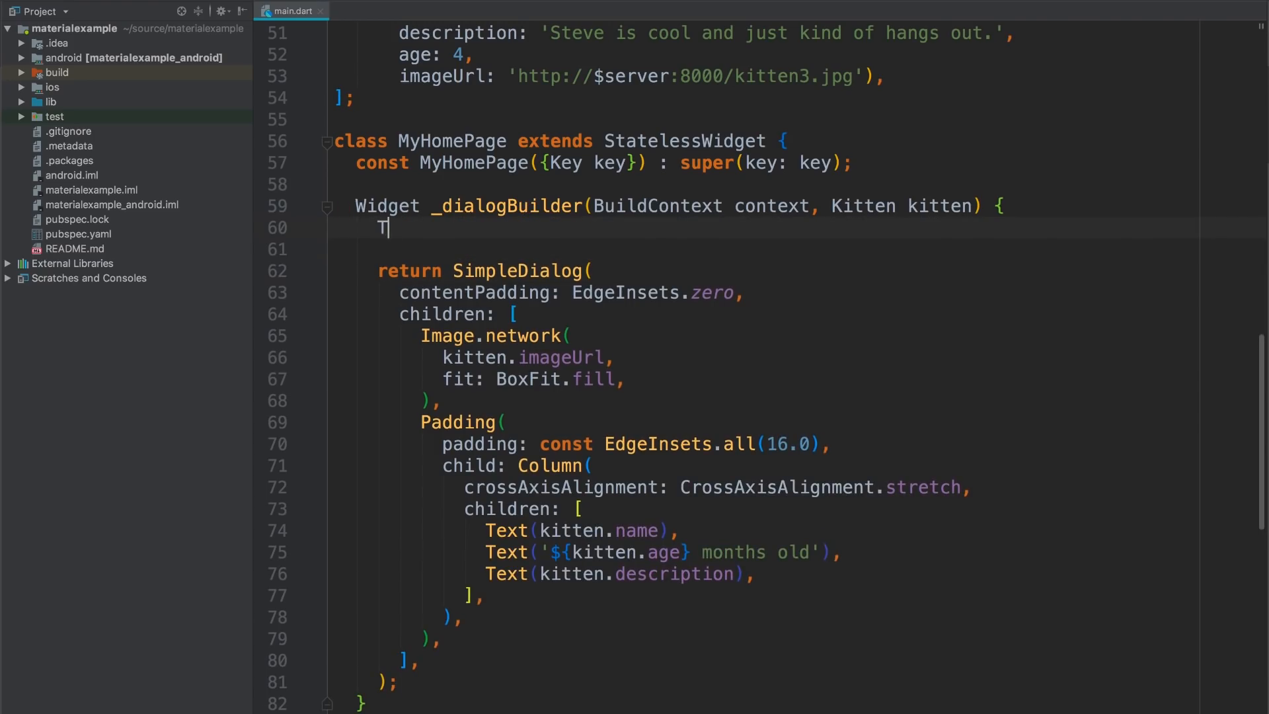
Step: Declare ThemeData localTheme = Theme.of(context) and style the name with textTheme.display1
{"action": "type", "text": "hemeData localT"}
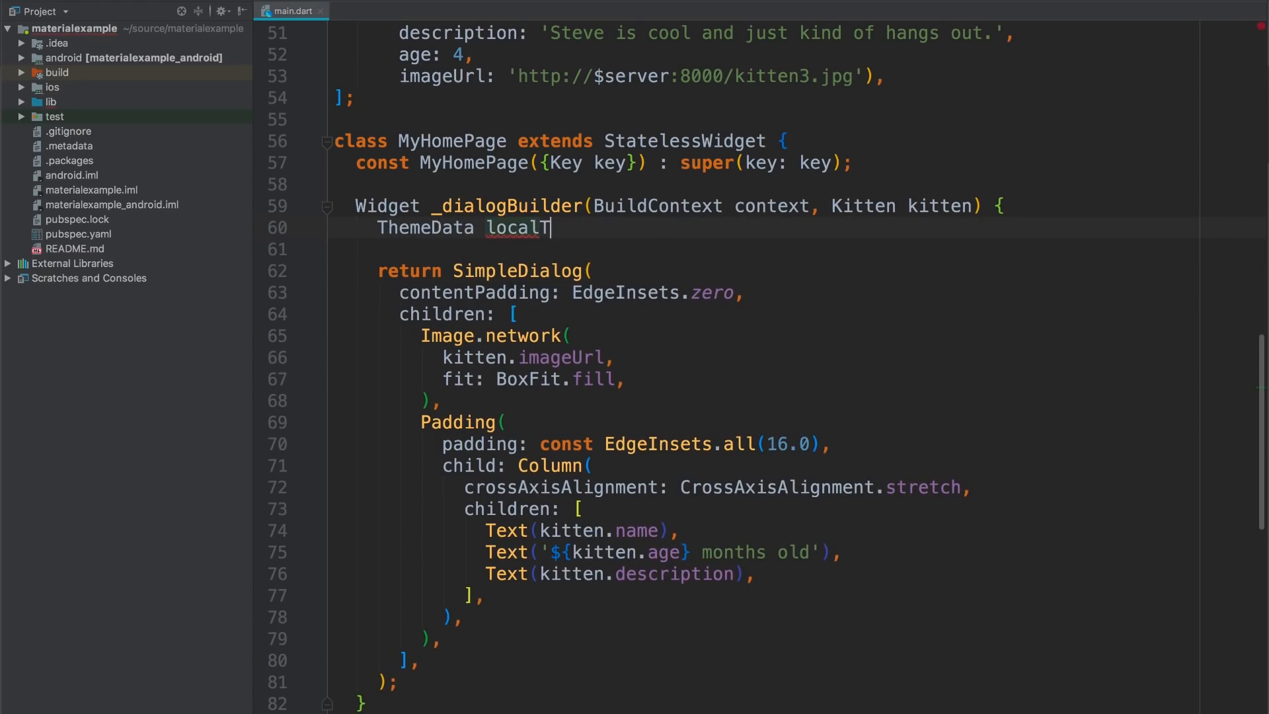
{"action": "type", "text": "heme = T"}
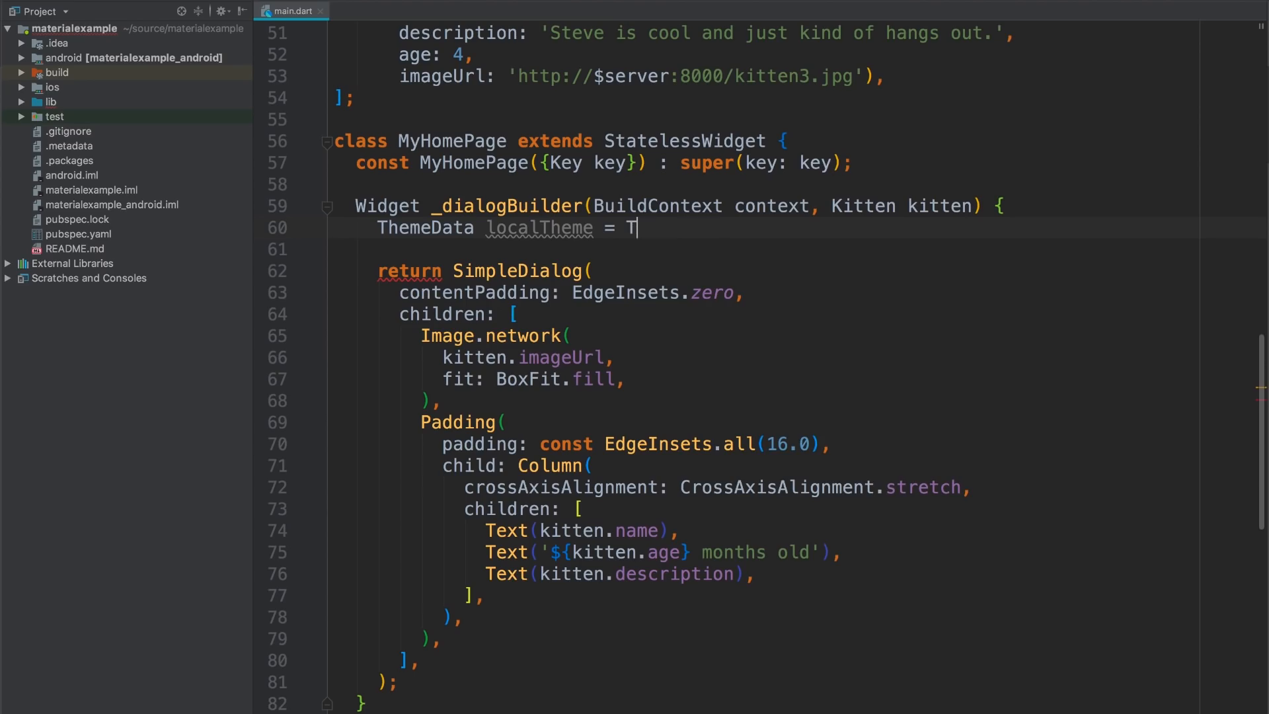
{"action": "type", "text": "heme.of(context);"}
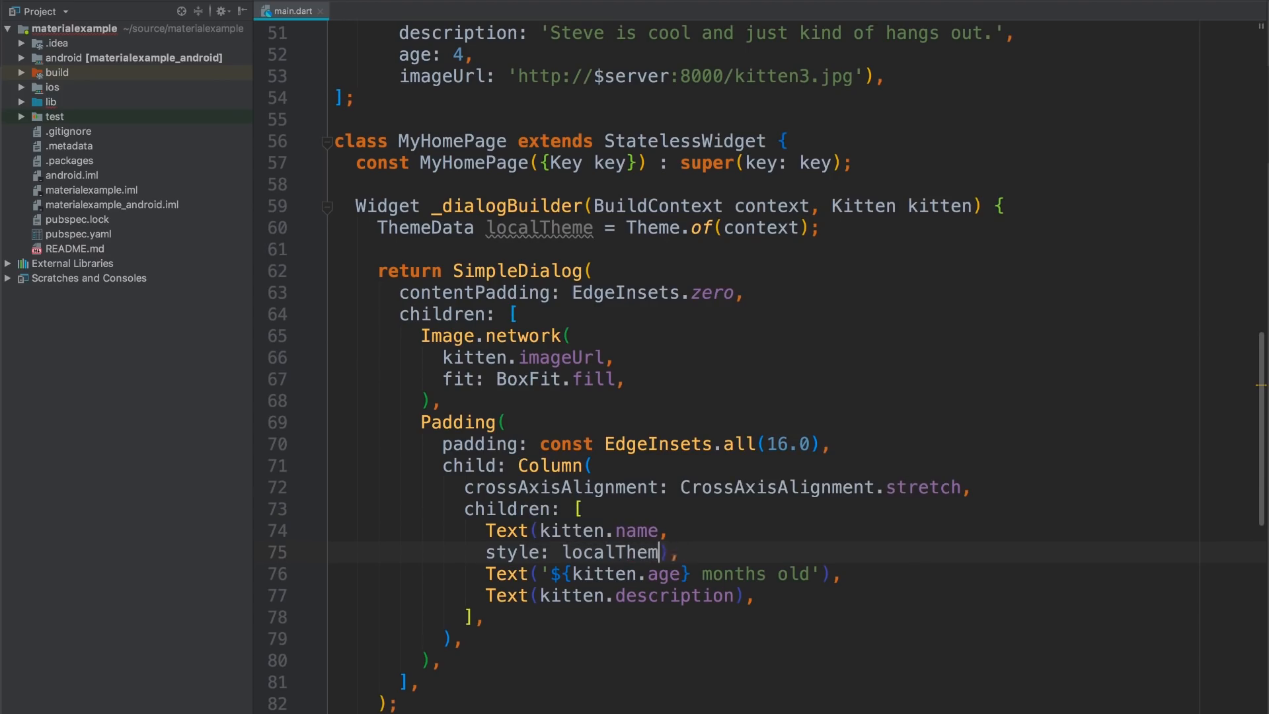
{"action": "type", "text": ".textTheme.display1"}
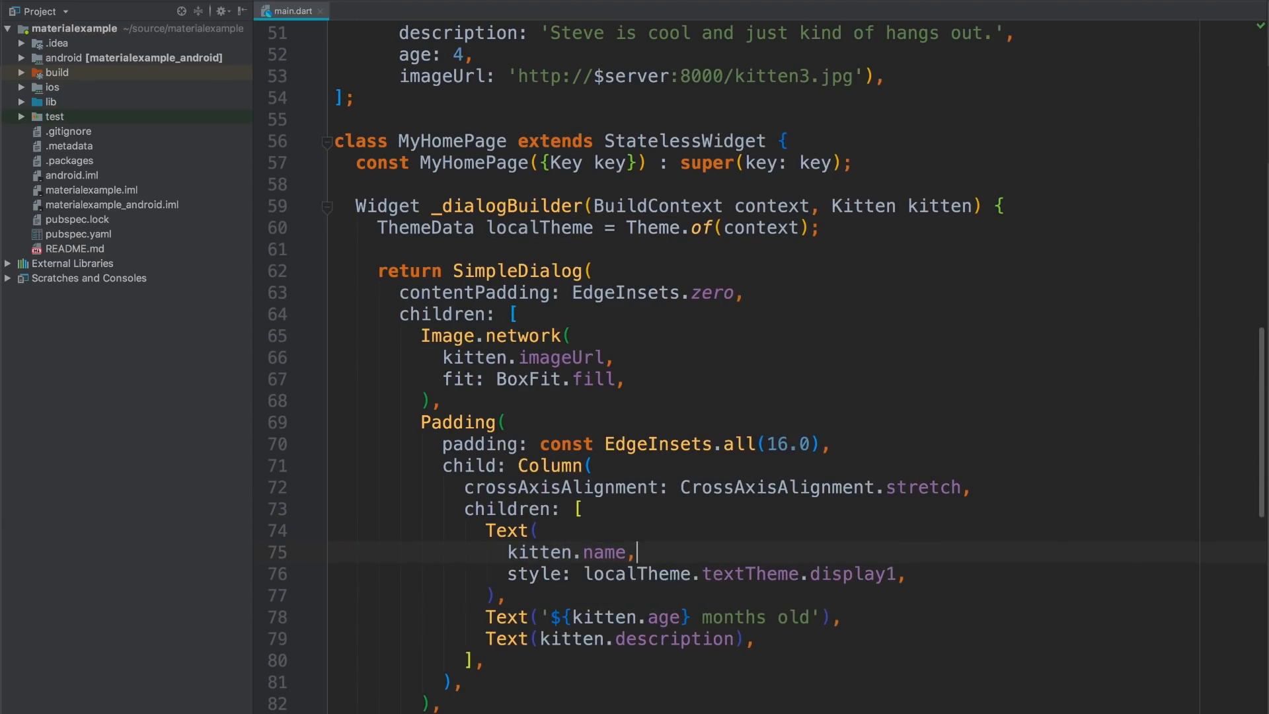
{"action": "scroll", "scroll_direction": "down", "scroll_amount": 3}
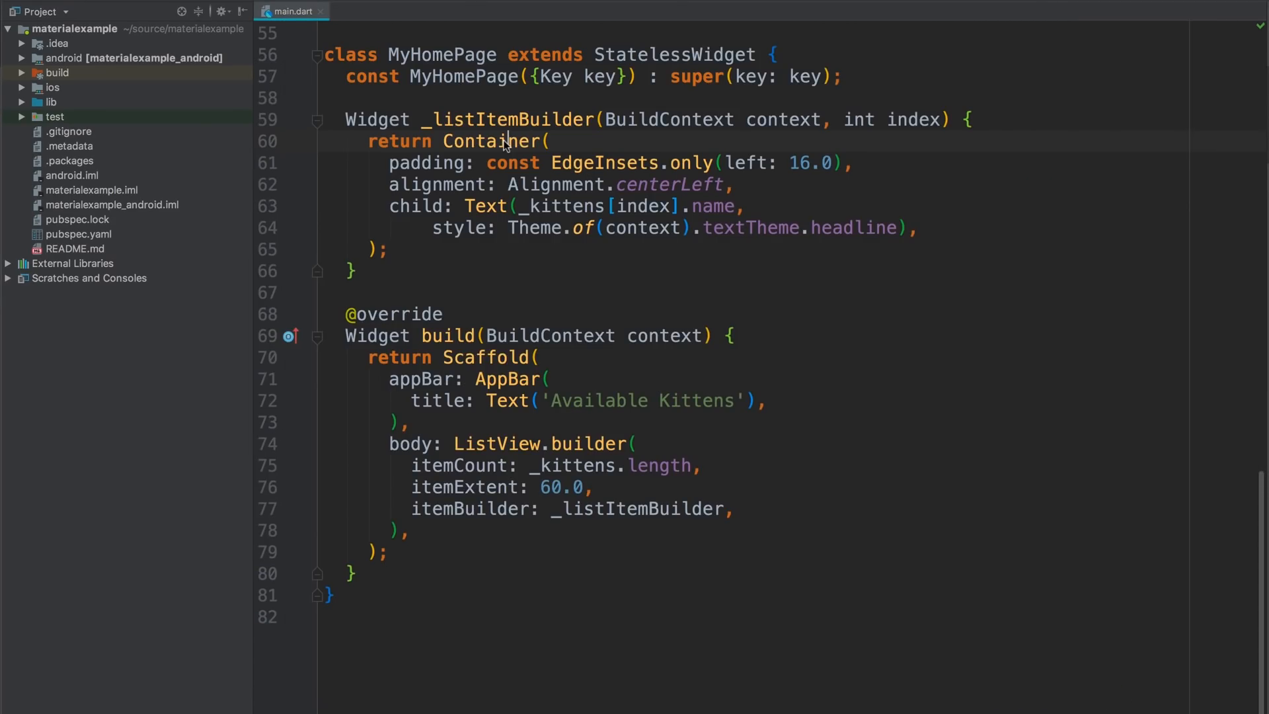
{"action": "type", "text": "localTheme.textTheme.subhead"}
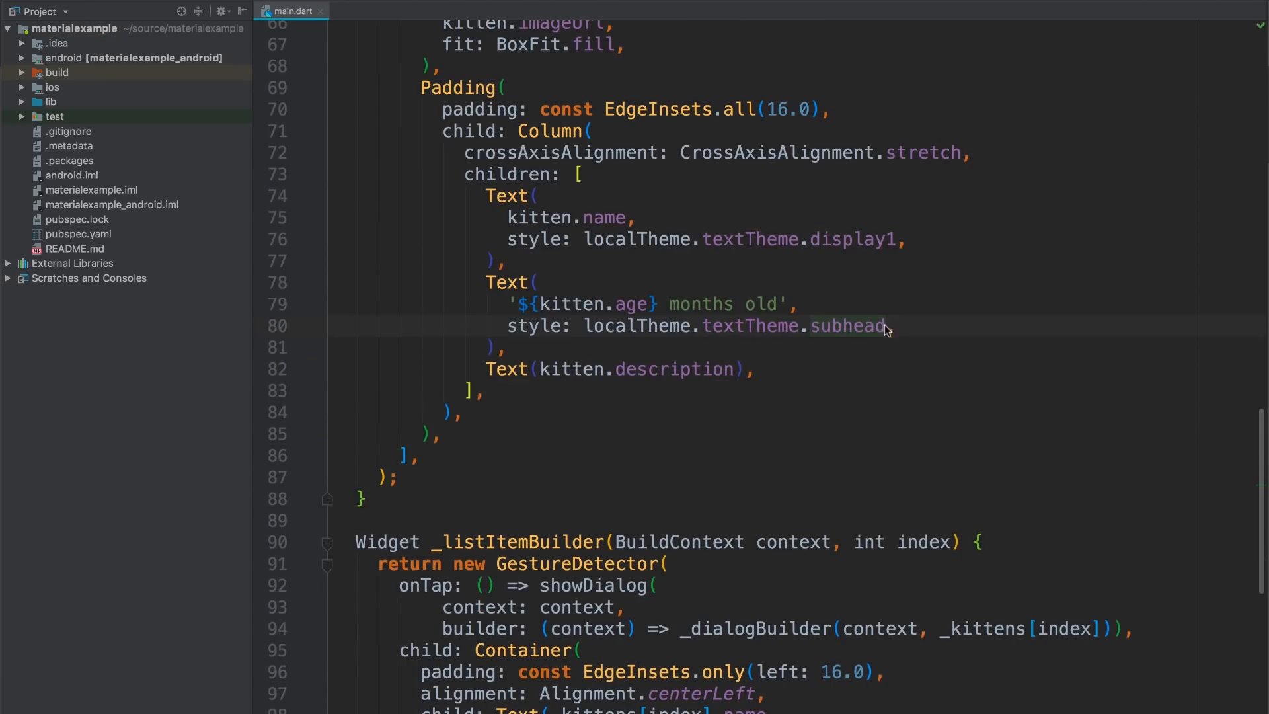
Step: Style the age as italic subhead, add a SizedBox(height: 16.0), and style the description as body1
{"action": "type", "text": ".copyWith("}
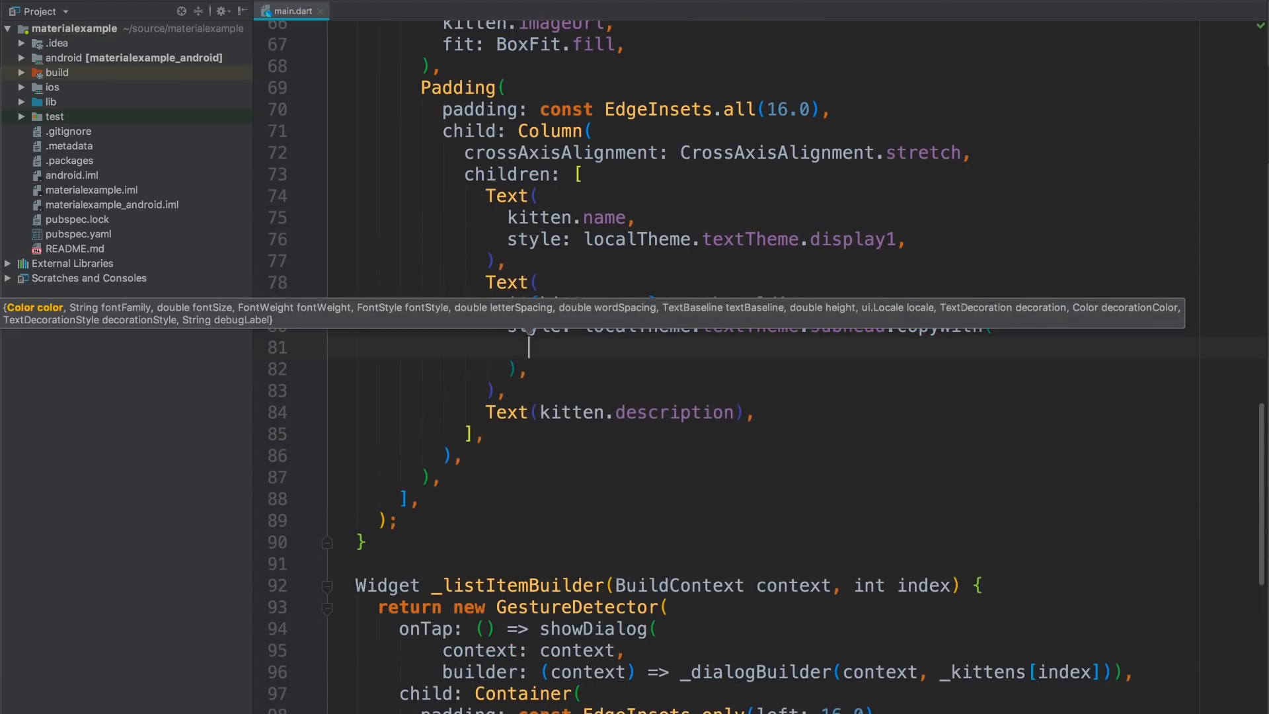
{"action": "type", "text": "fontStyle: FontStyle.italic,"}
{"action": "type", "text": "Si"}
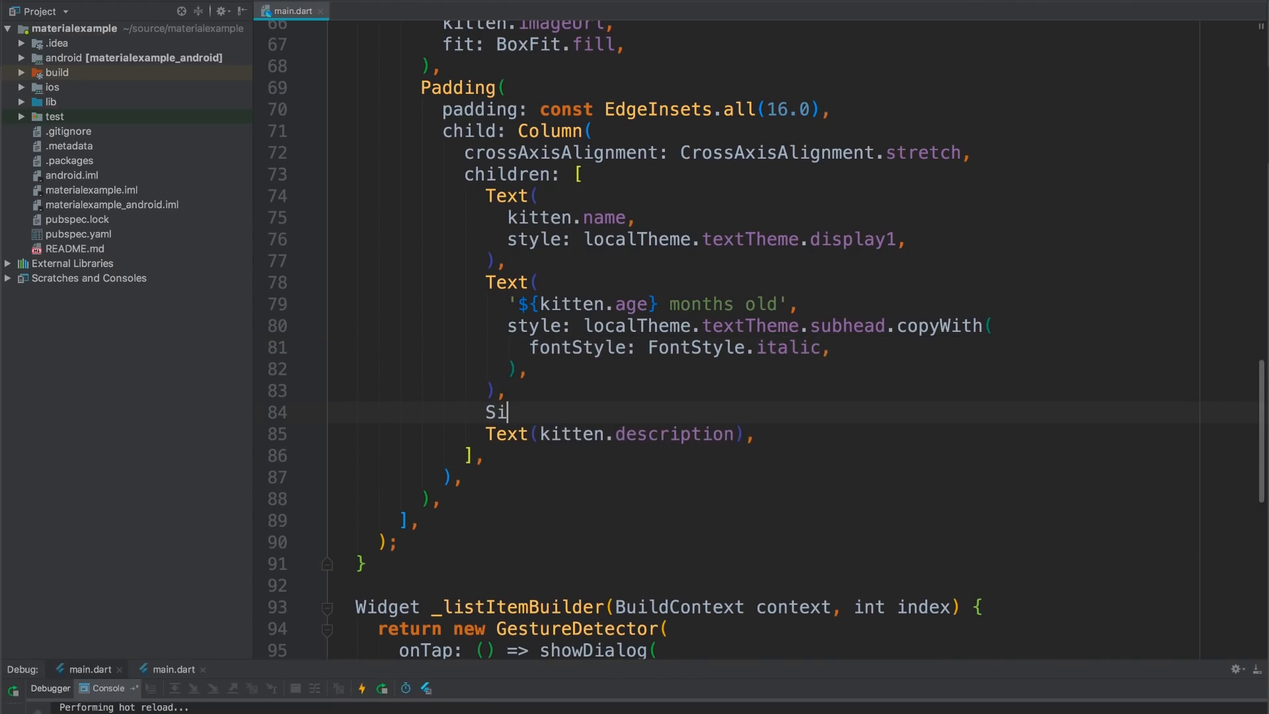
{"action": "type", "text": "zedBox(height: 16.0"}
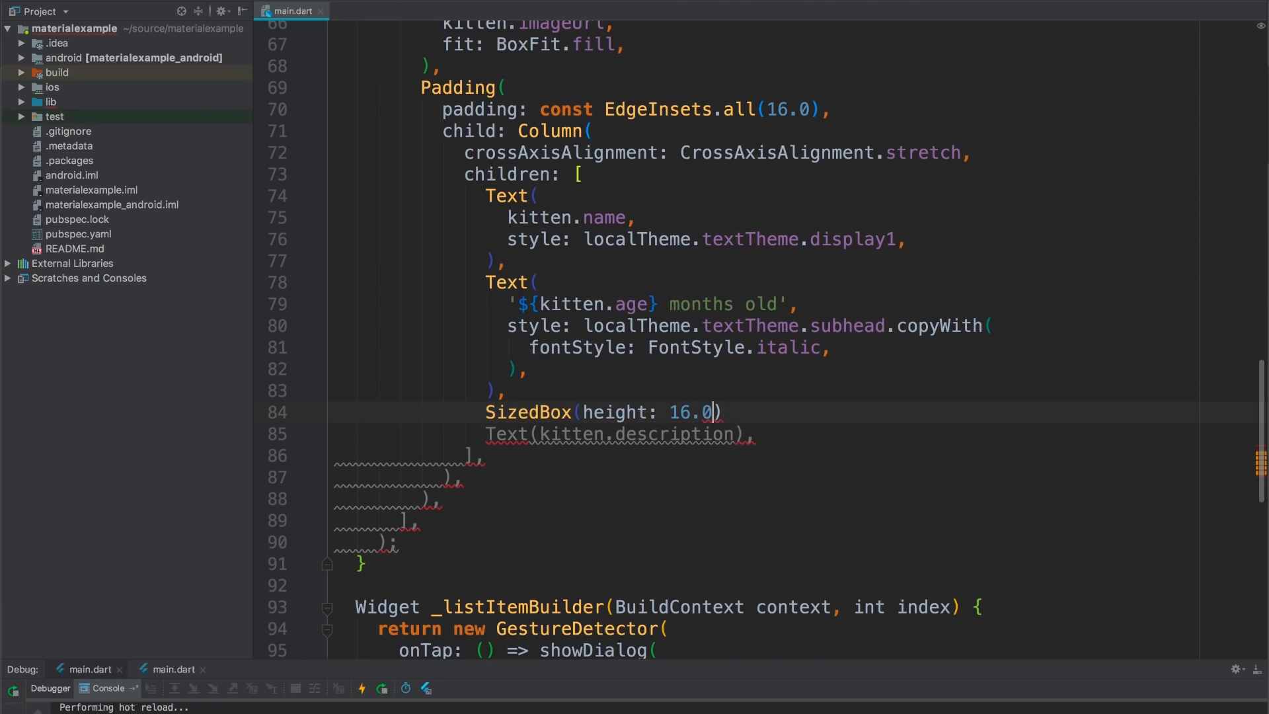
{"action": "type", "text": ","}
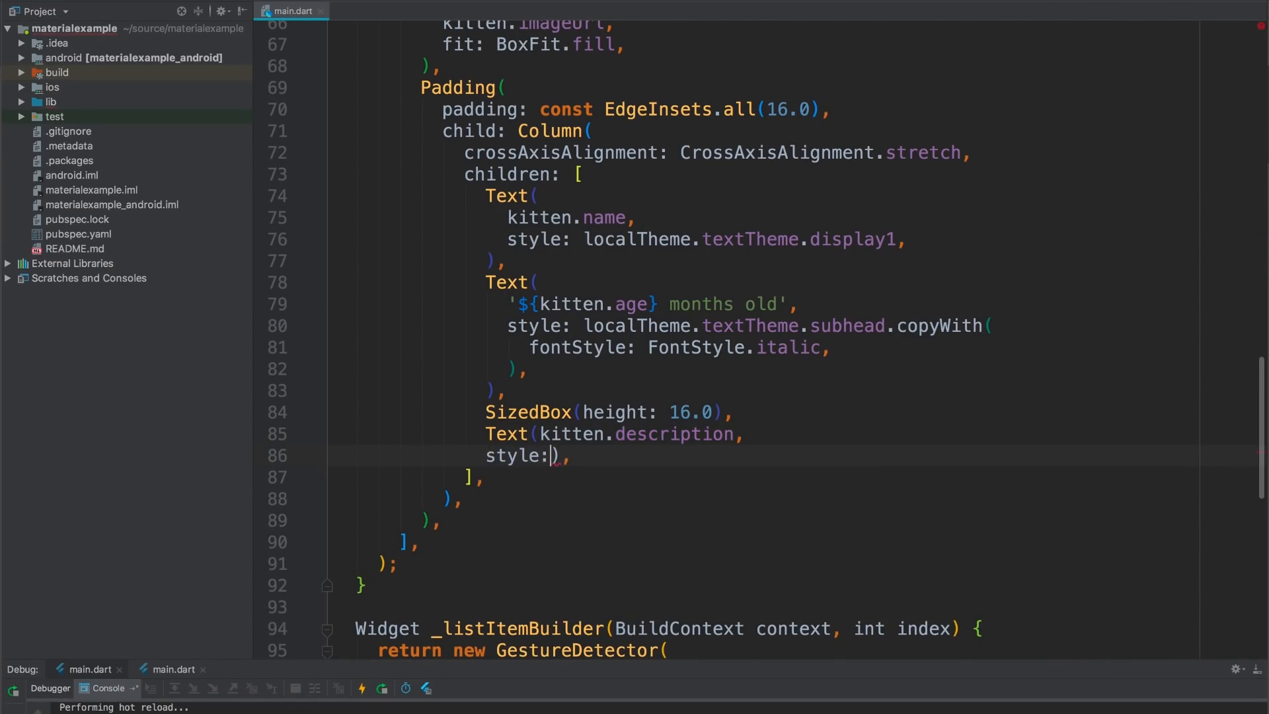
{"action": "type", "text": "localTheme.tex"}
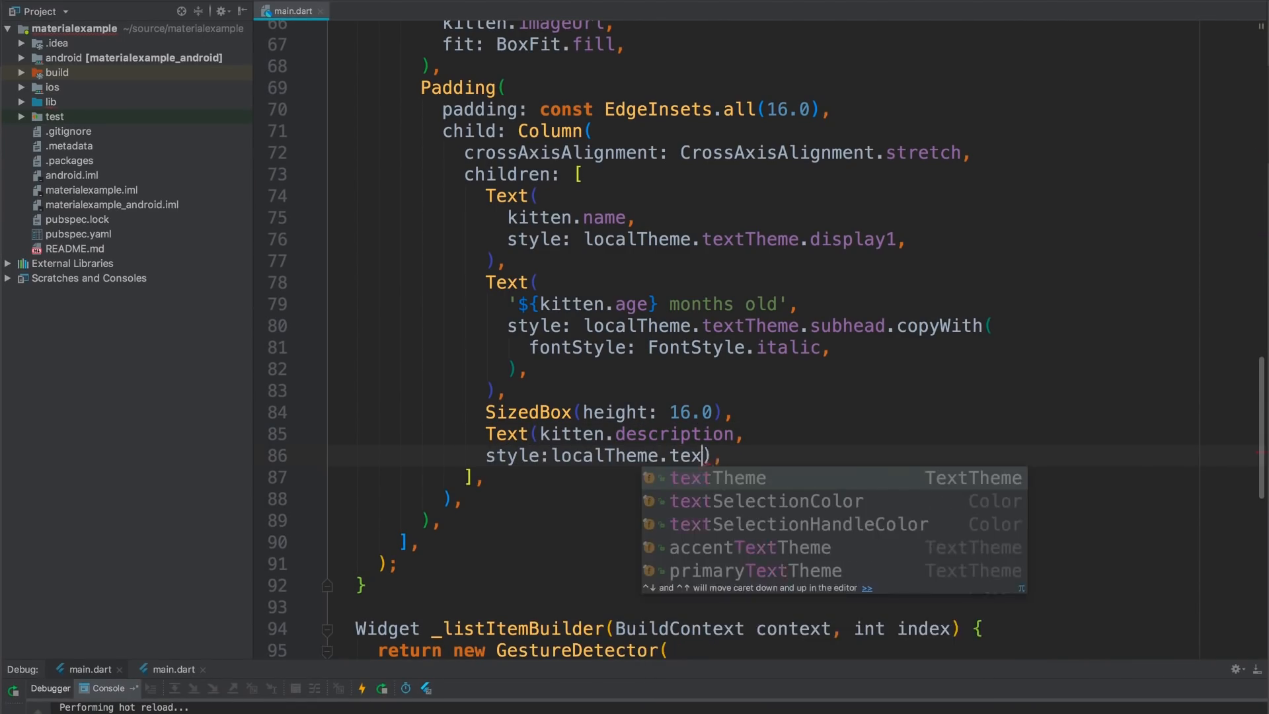
{"action": "type", "text": "tTheme.body1"}
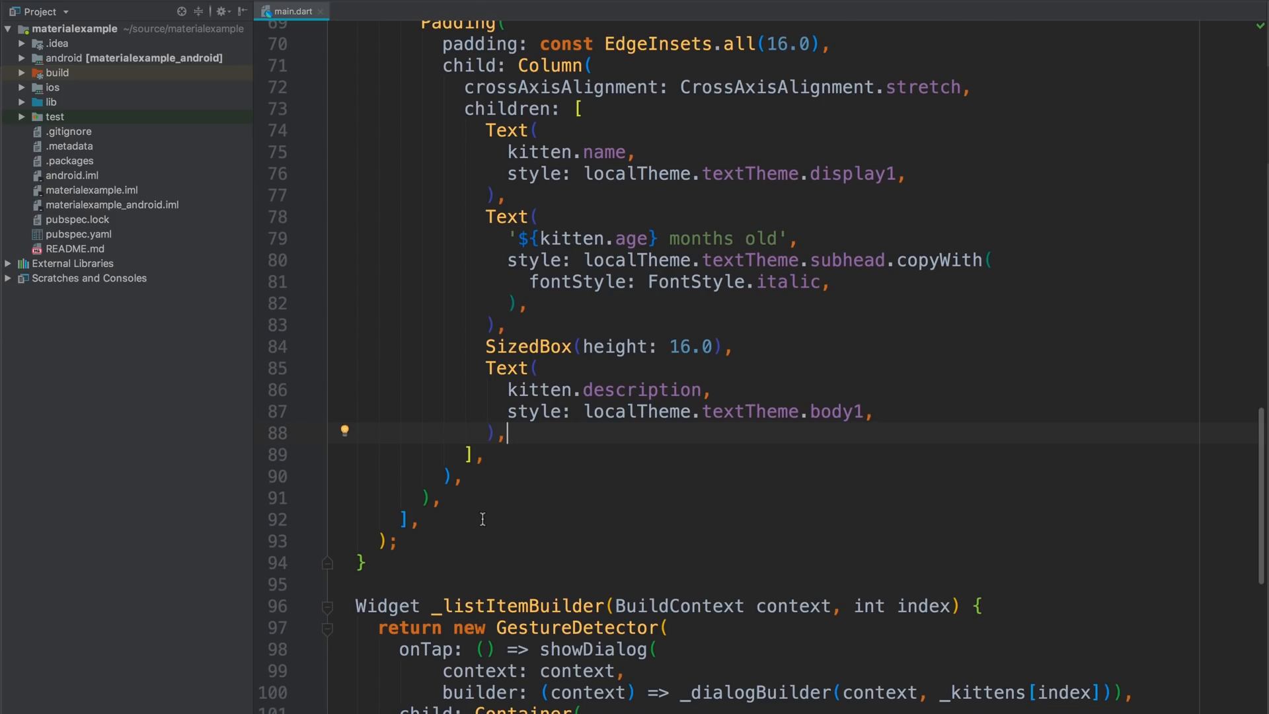
Step: Create a Wrap whose children hold a FlatButton with empty onPressed and text 'I'M ALLERGIC'
{"action": "type", "text": "Wrap"}
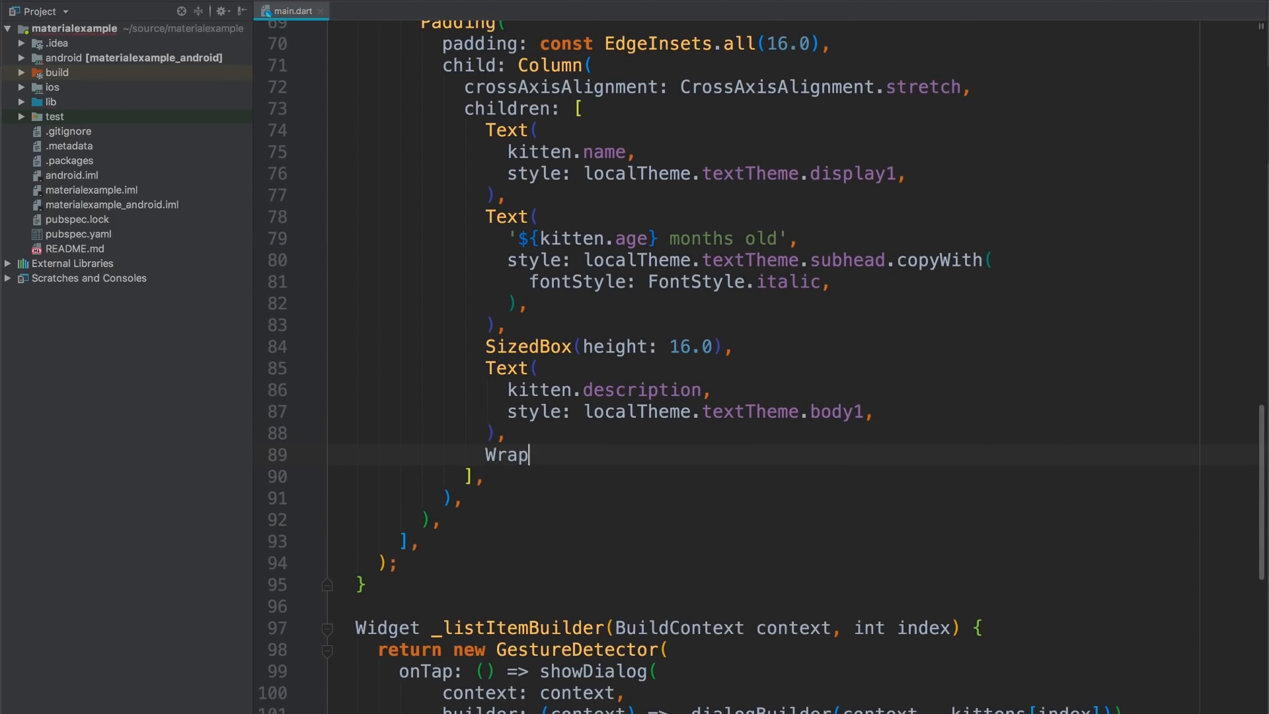
{"action": "type", "text": "("}
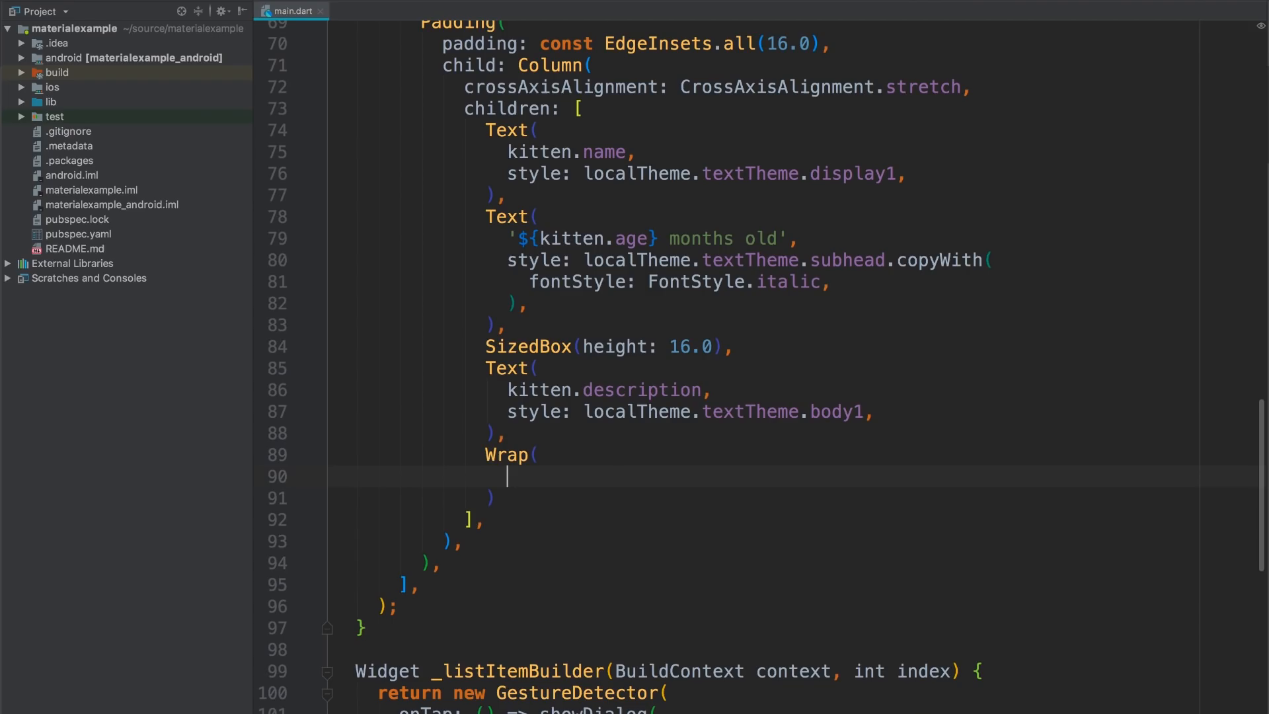
{"action": "type", "text": "childre"}
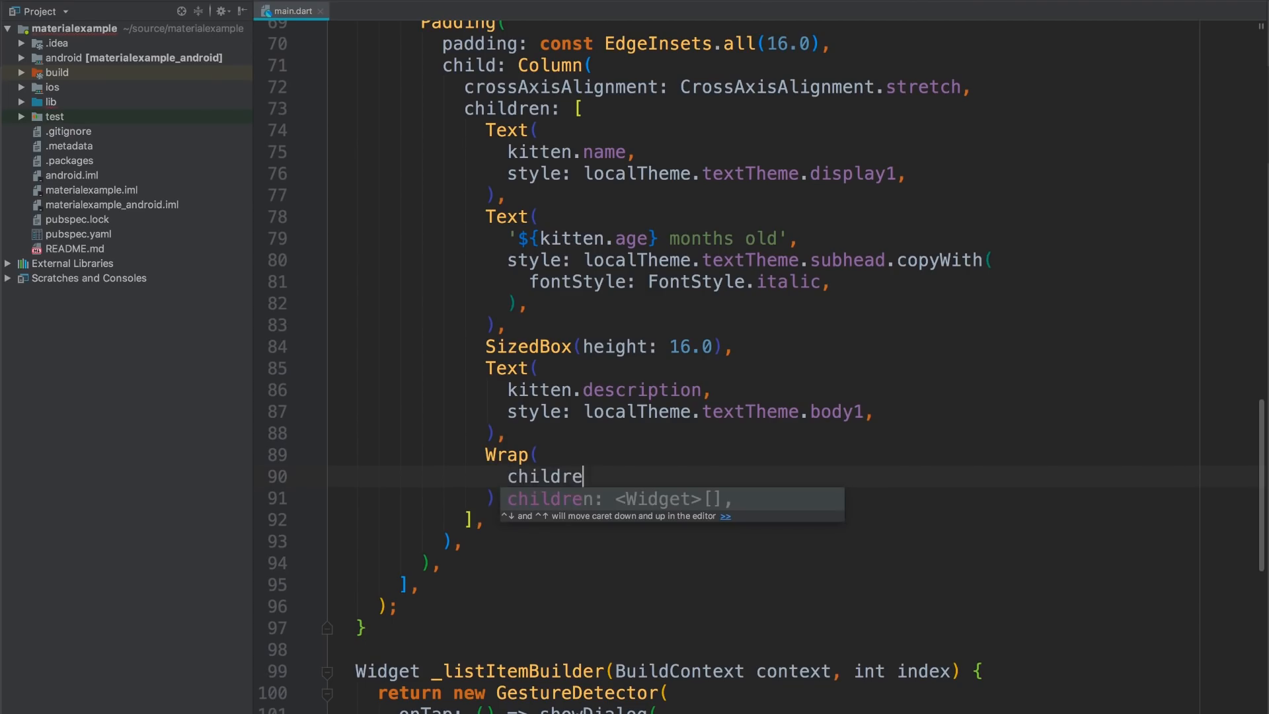
{"action": "key", "text": "Tab"}
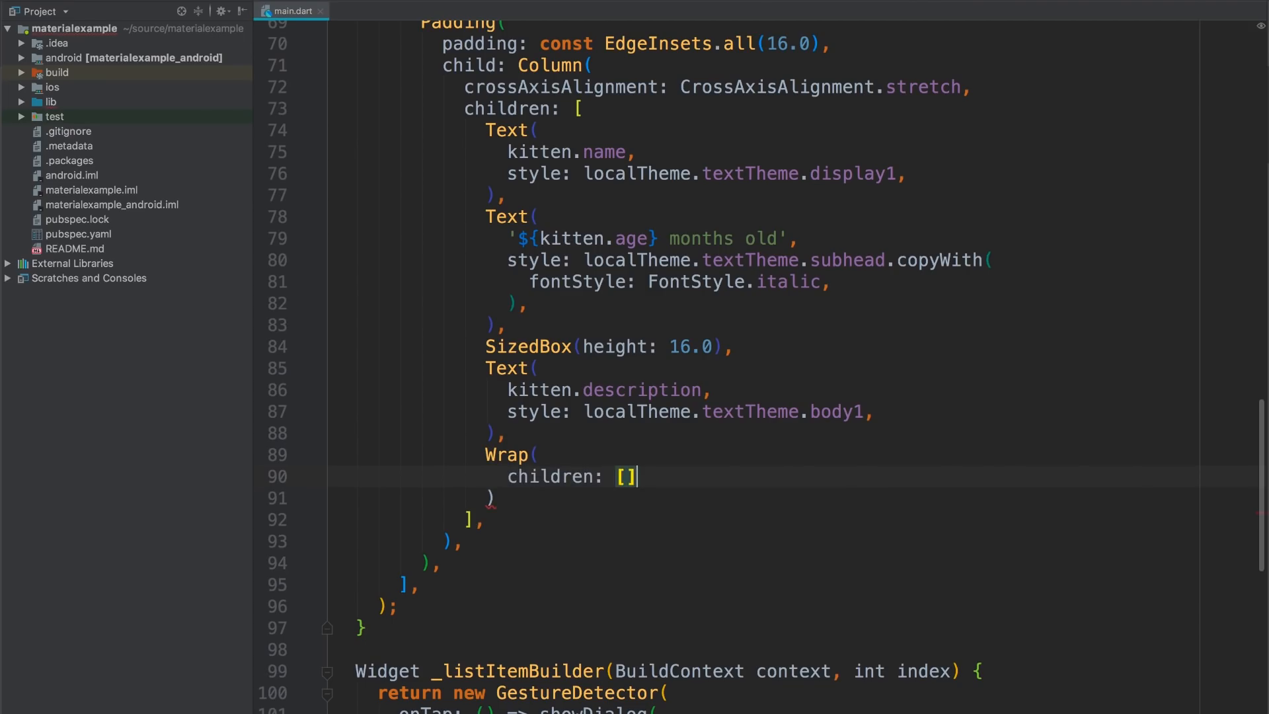
{"action": "type", "text": "FlatButton("}
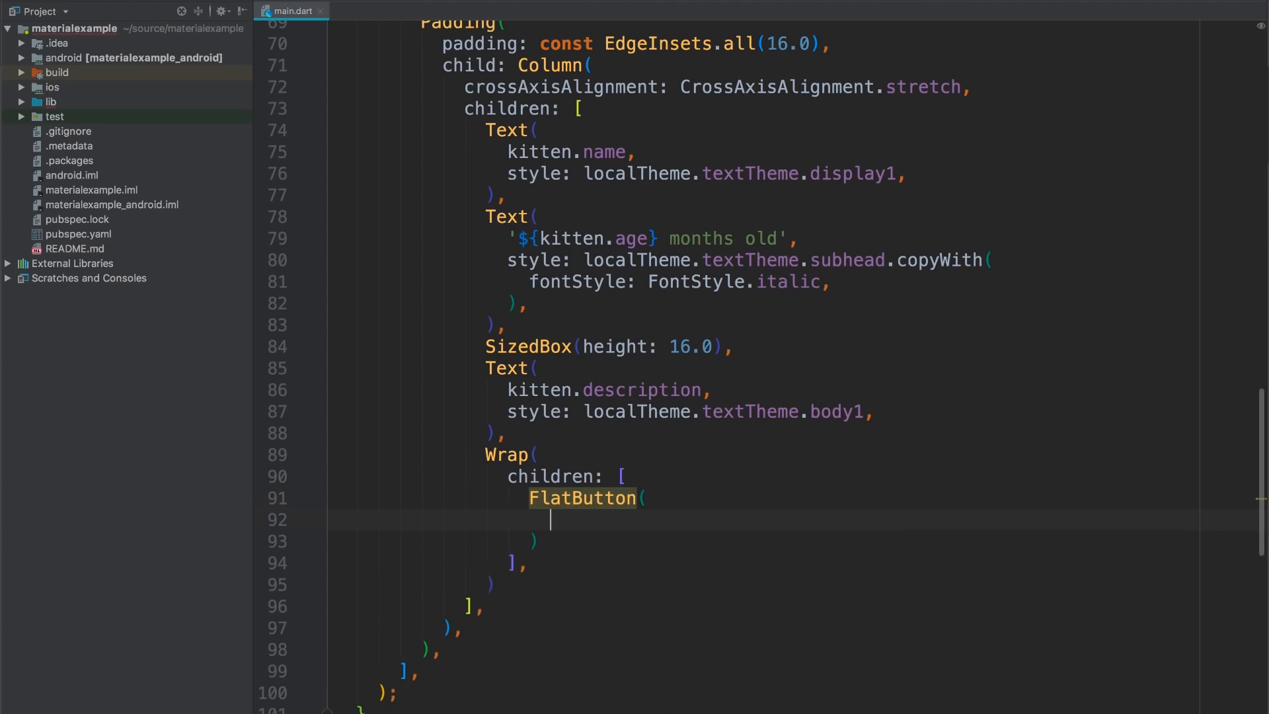
{"action": "type", "text": "onPressed: () {},"}
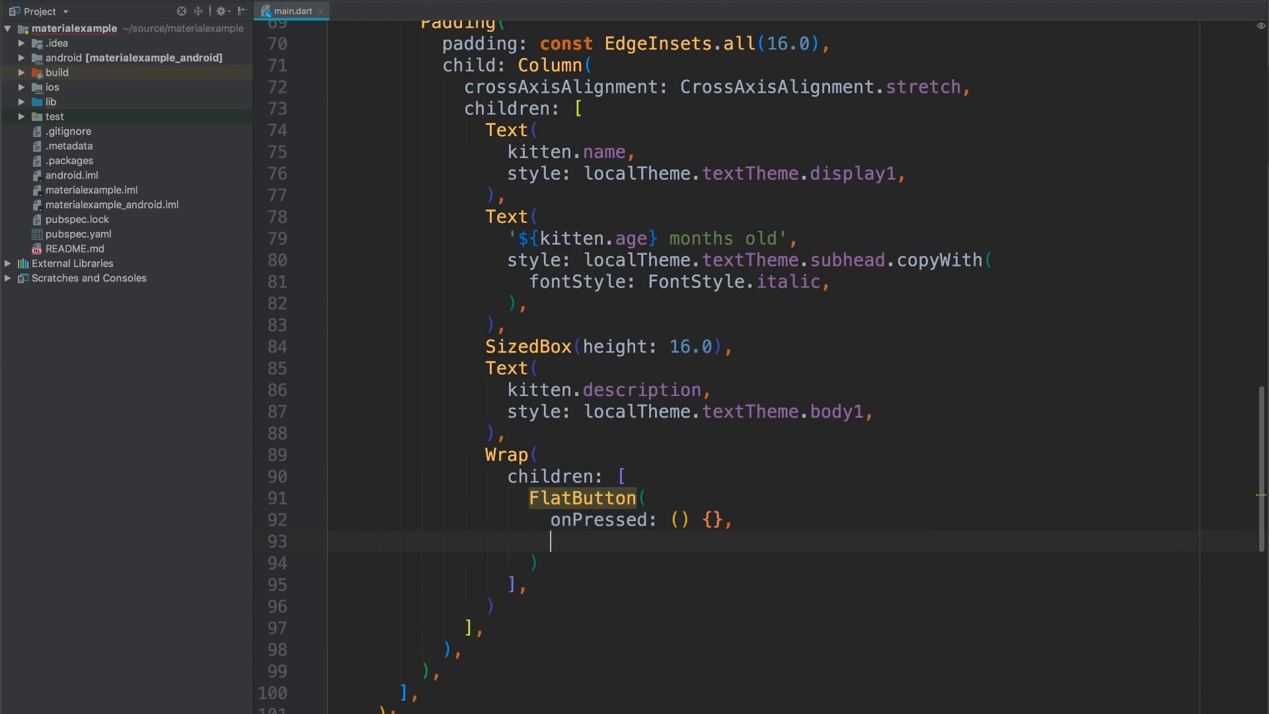
{"action": "type", "text": "child: const Text("}
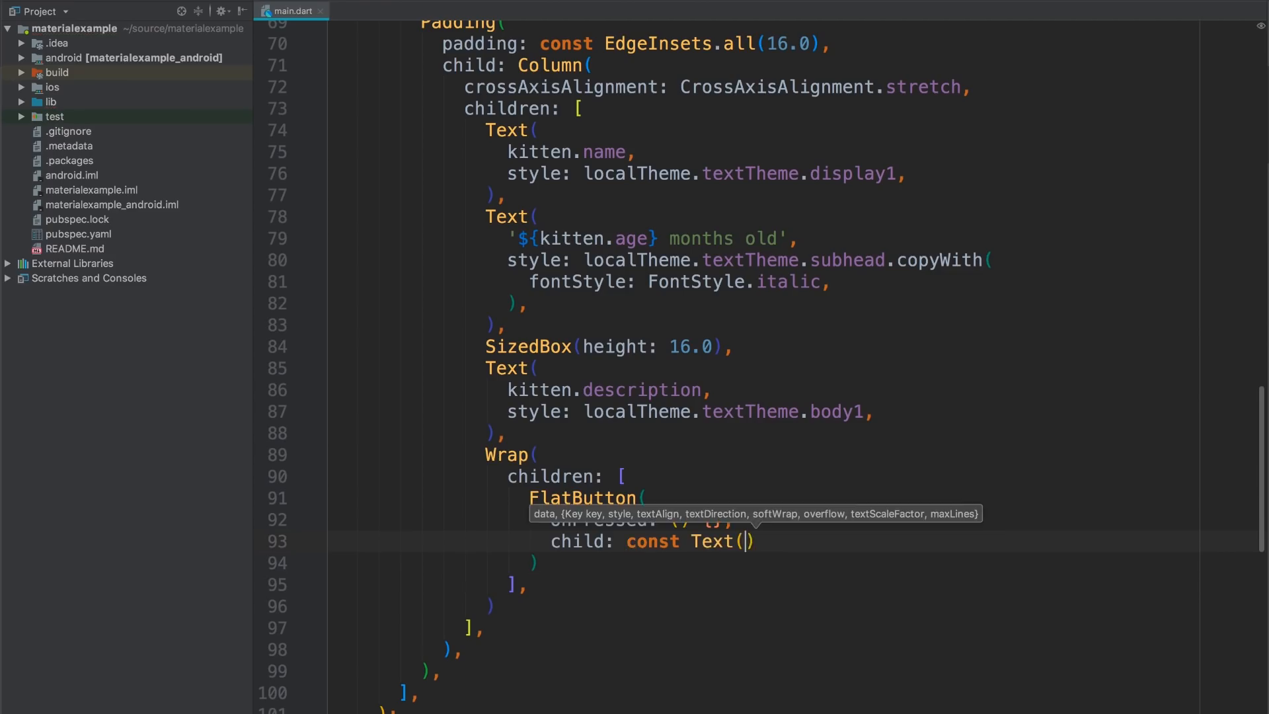
{"action": "type", "text": "I'M ALLERG"}
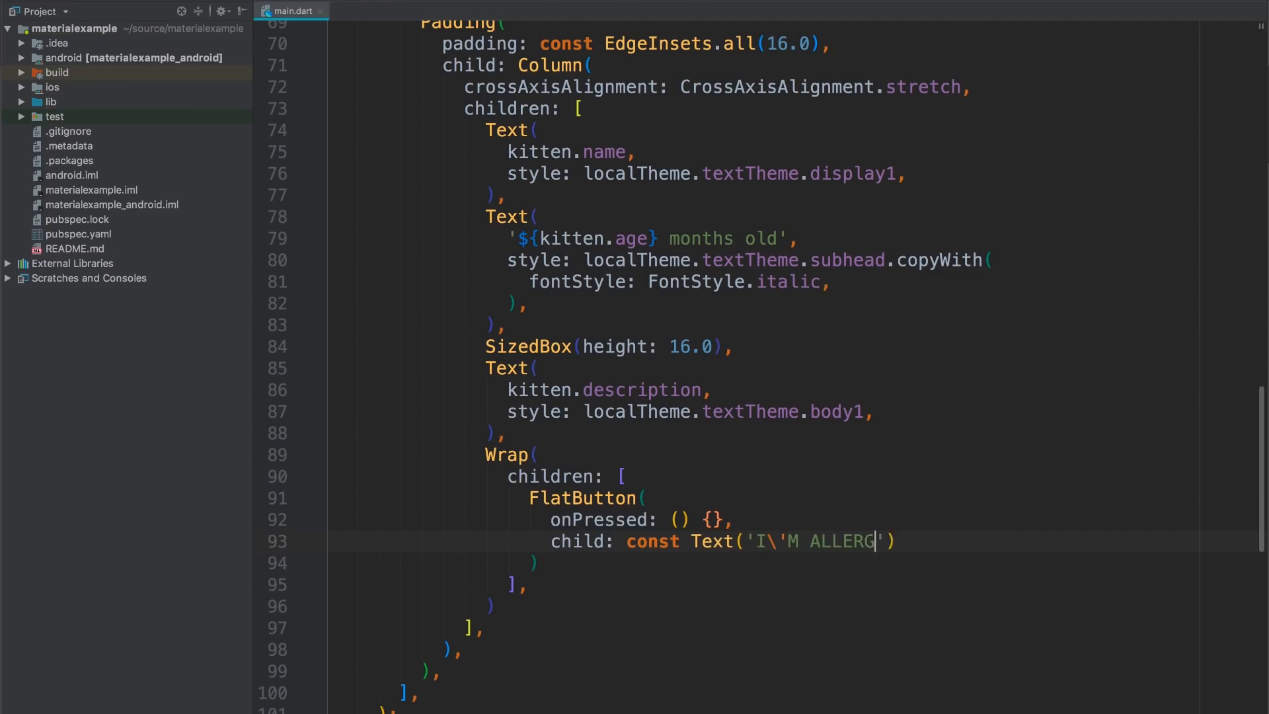
{"action": "type", "text": "IC"}
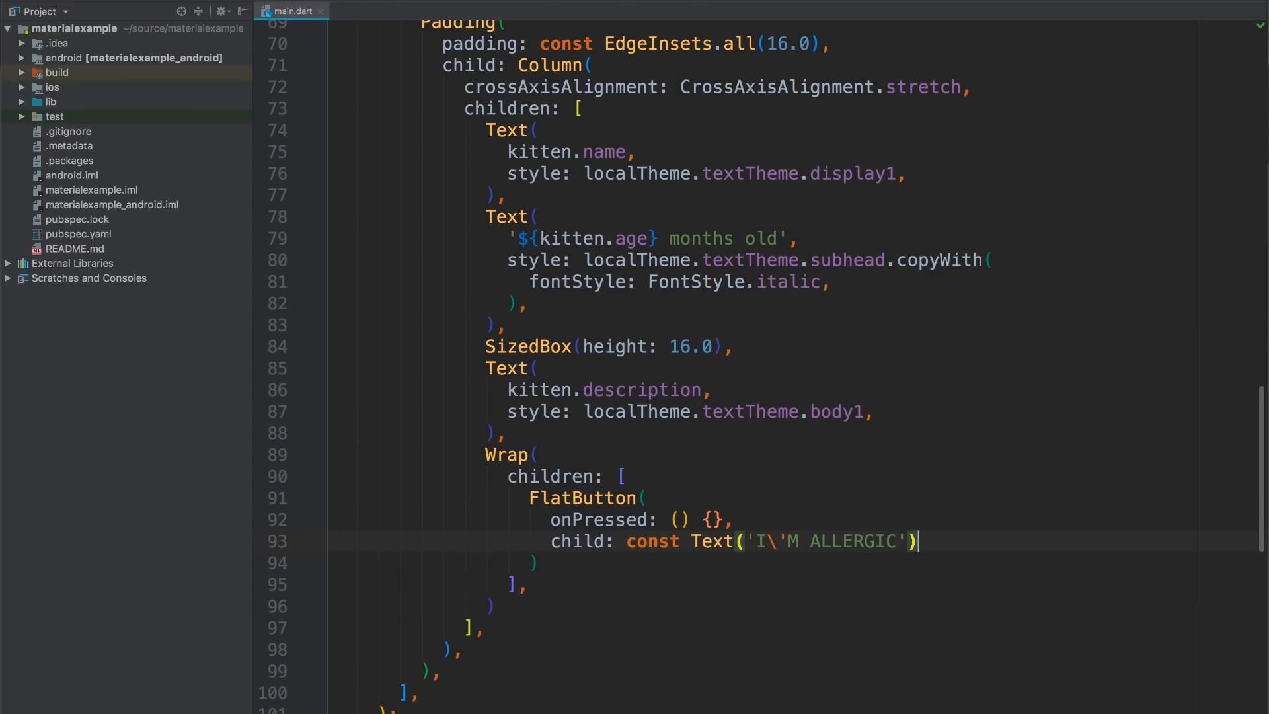
Step: Add a RaisedButton with empty onPressed and text 'ADOPT' to the Wrap
{"action": "type", "text": "Raised"}
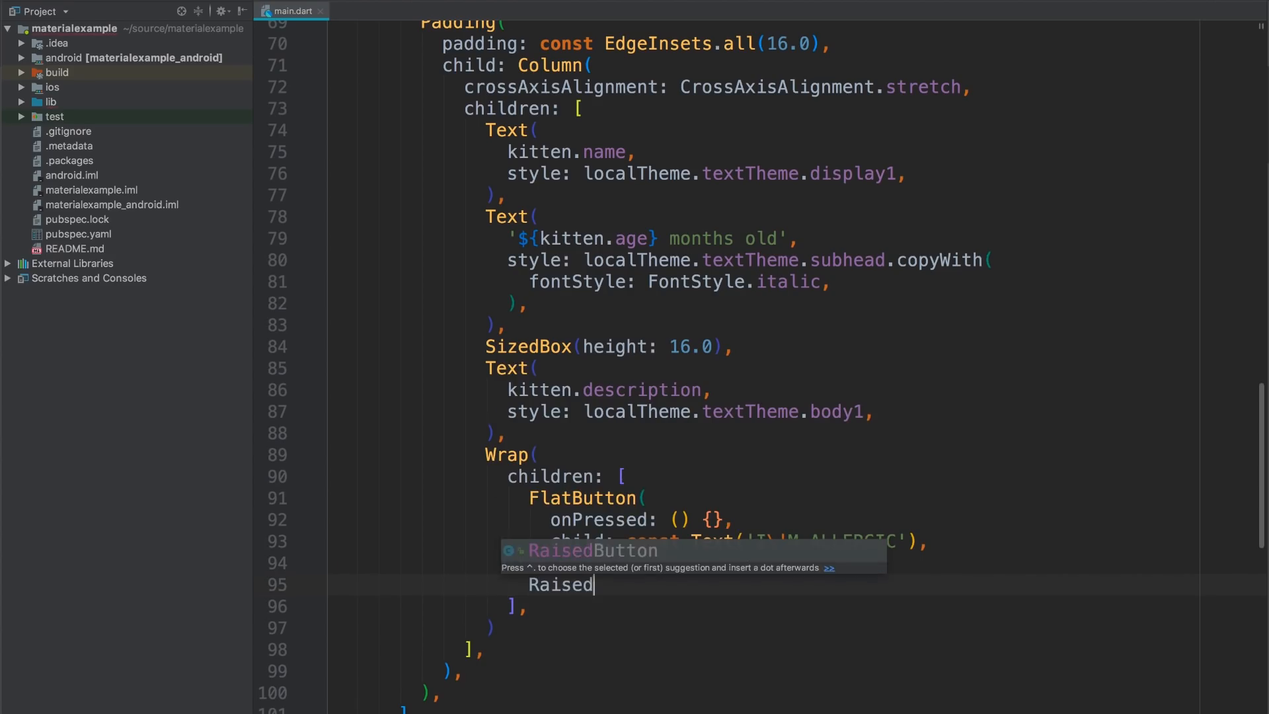
{"action": "type", "text": "onPRessed: () {},"}
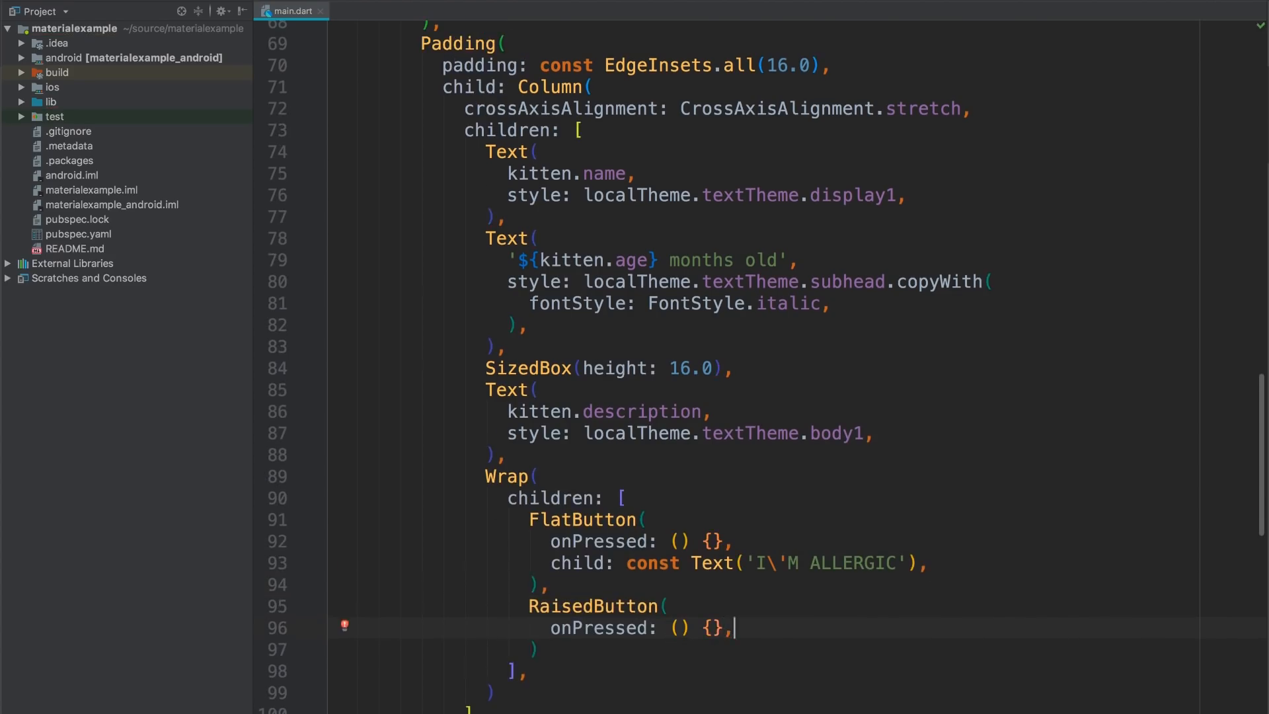
{"action": "type", "text": "child: const Text('')"}
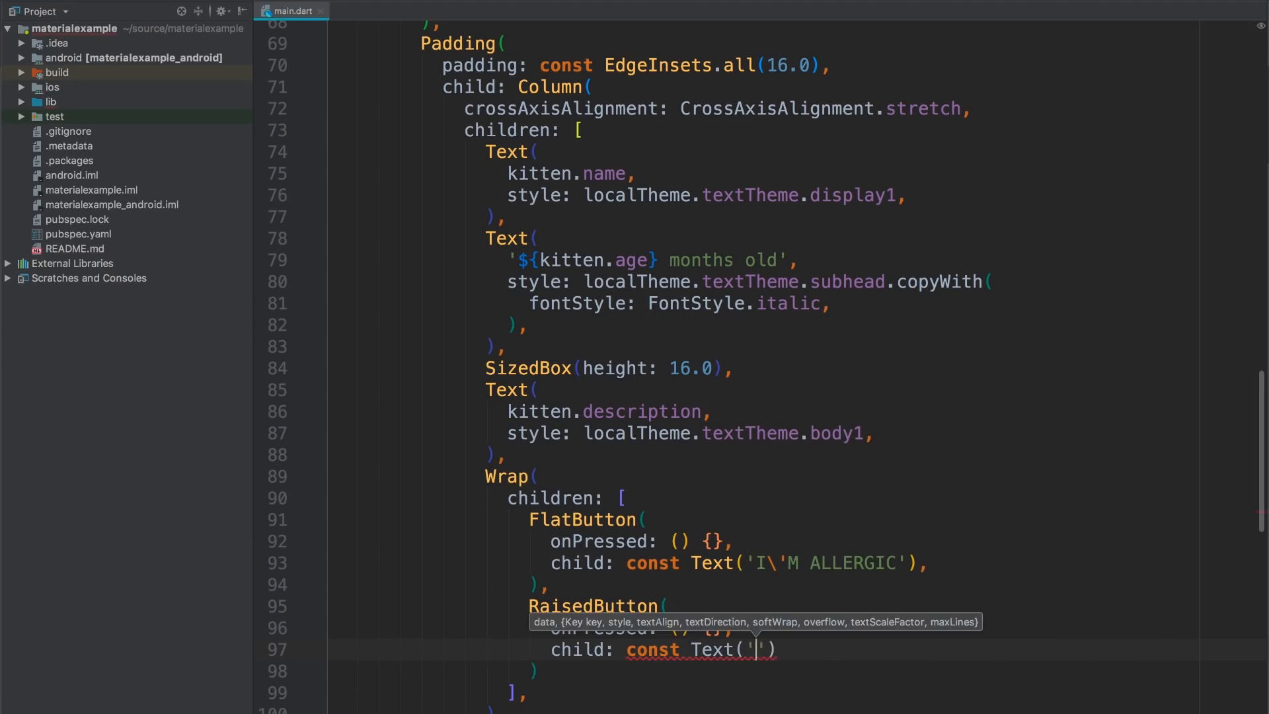
{"action": "type", "text": "ADOPT"}
{"action": "left_click", "coordinate": [842, 475]}
{"action": "type", "text": "Align("}
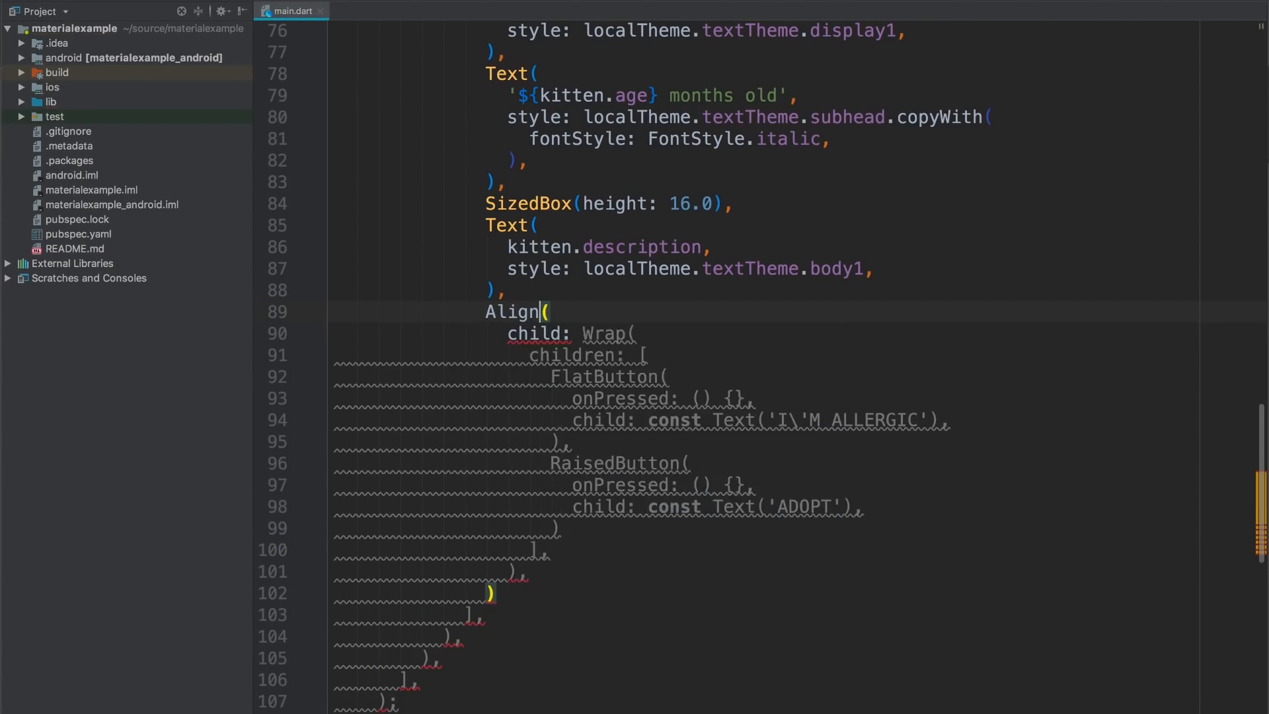
Step: Align the Wrap to Alignment.centerRight and insert a SizedBox(height: 16.0) before it
{"action": "type", "text": "alignment: Alig,"}
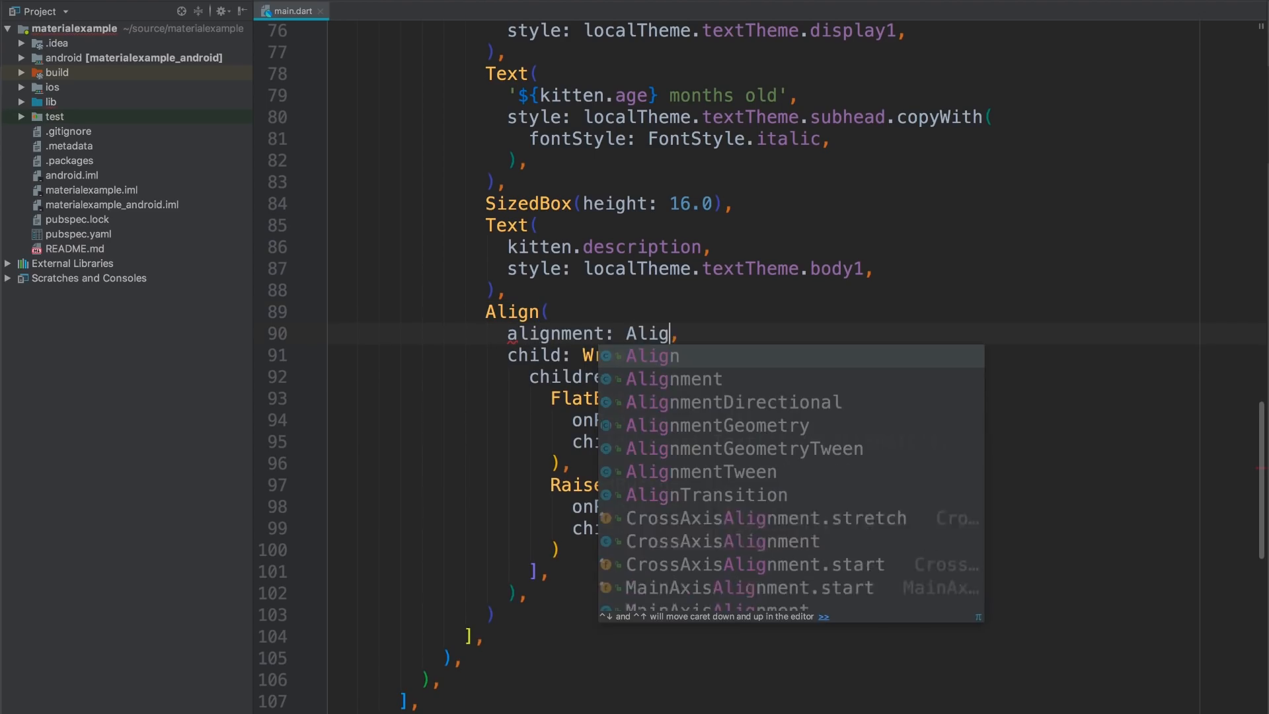
{"action": "type", "text": "Alignment.centerRight"}
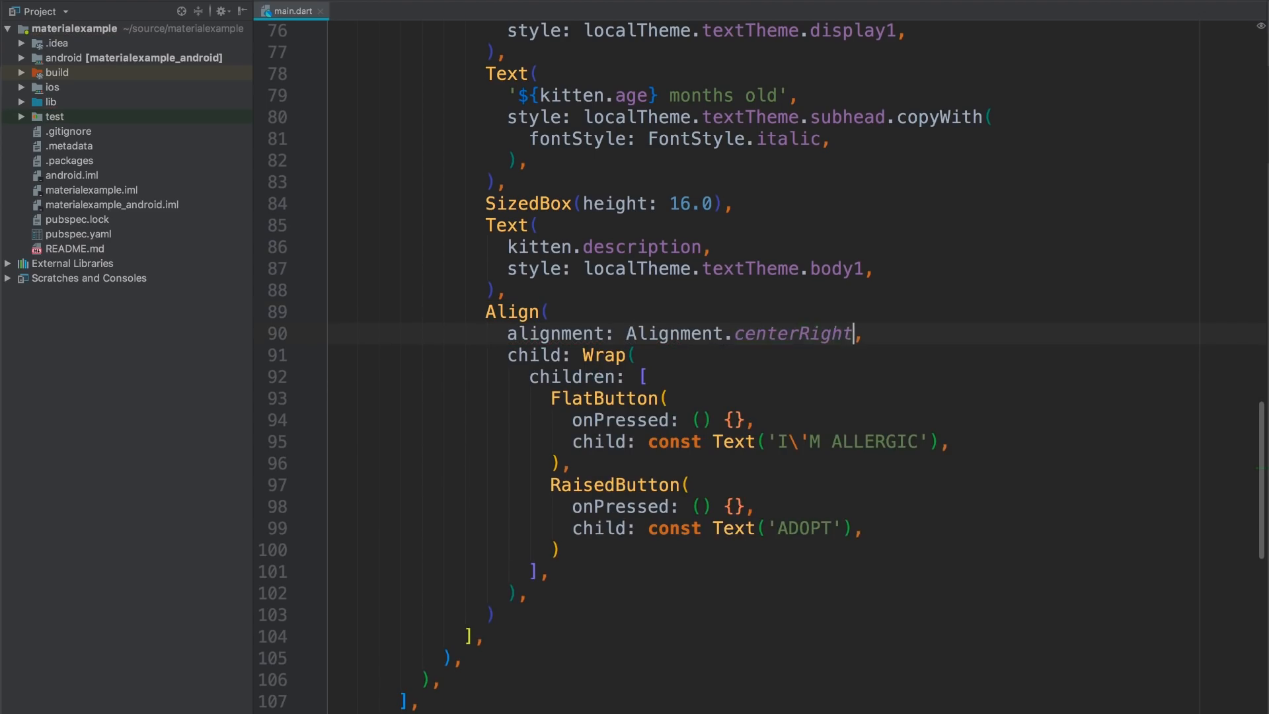
{"action": "type", "text": "SizedBox(height: 16.0),"}
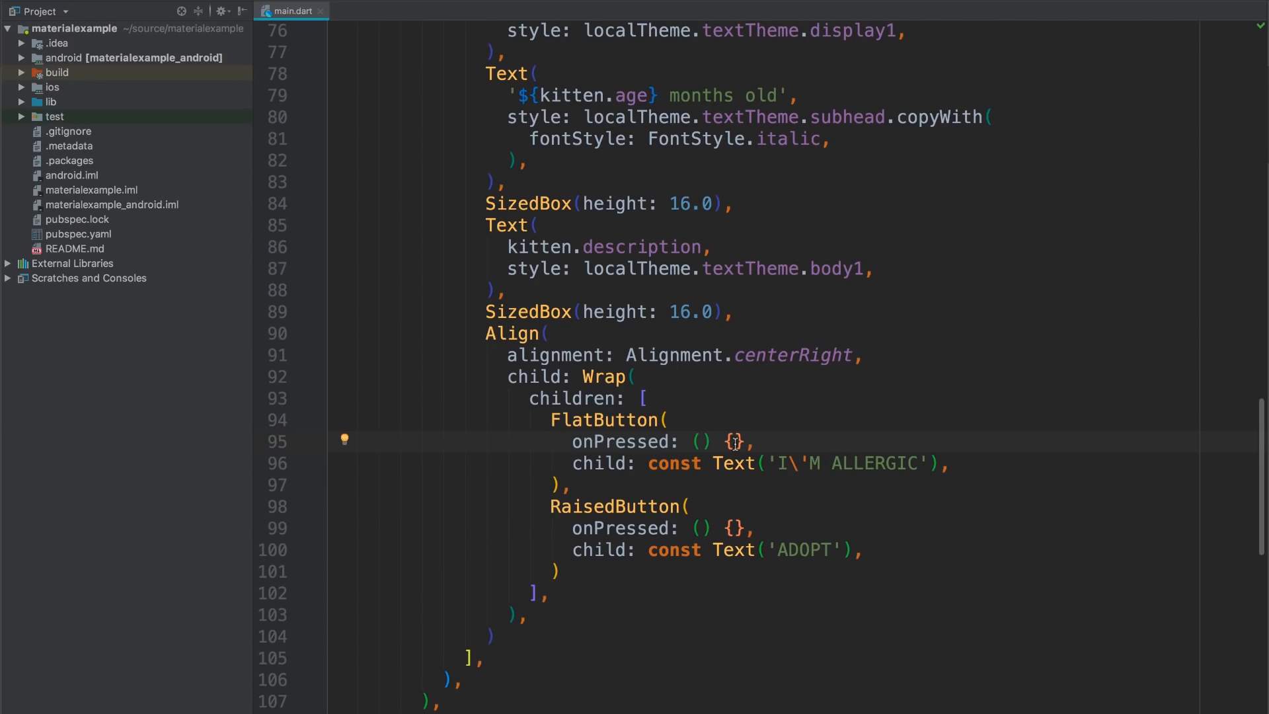
Step: Make I'M ALLERGIC's onPressed call Navigator.of(context).pop()
{"action": "type", "text": "Navi"}
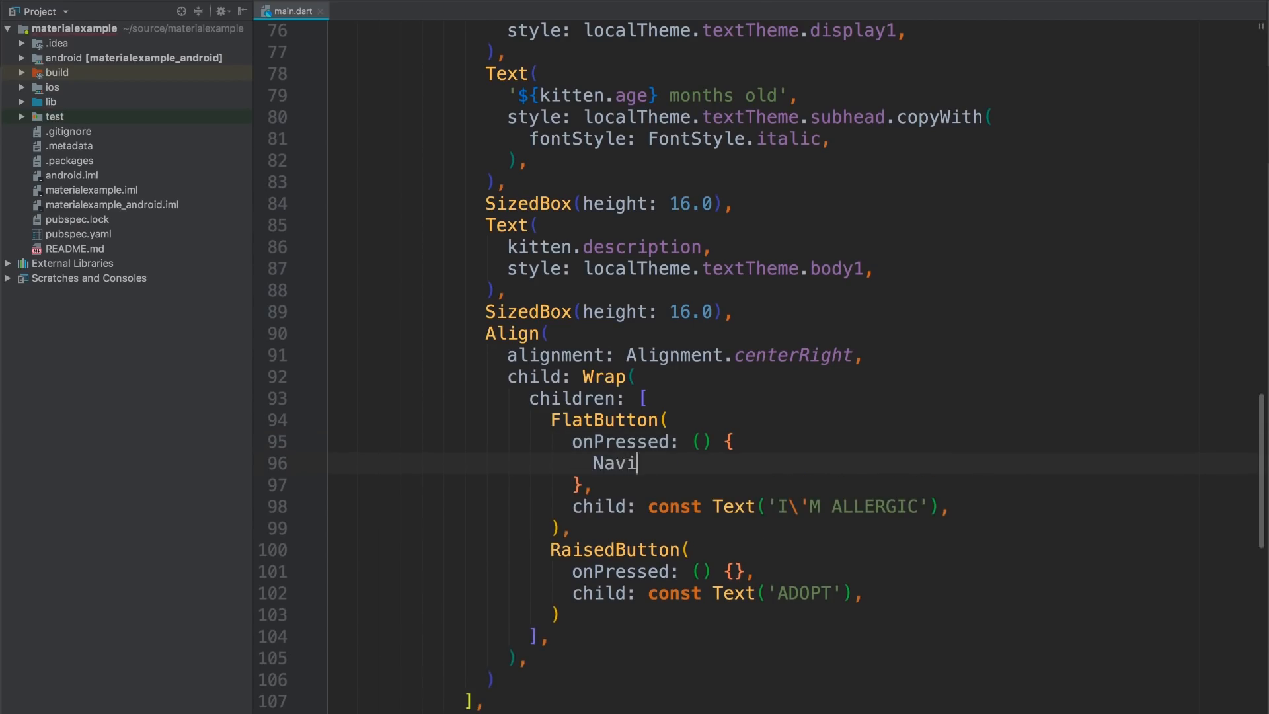
{"action": "type", "text": "gator.of(context).pop("}
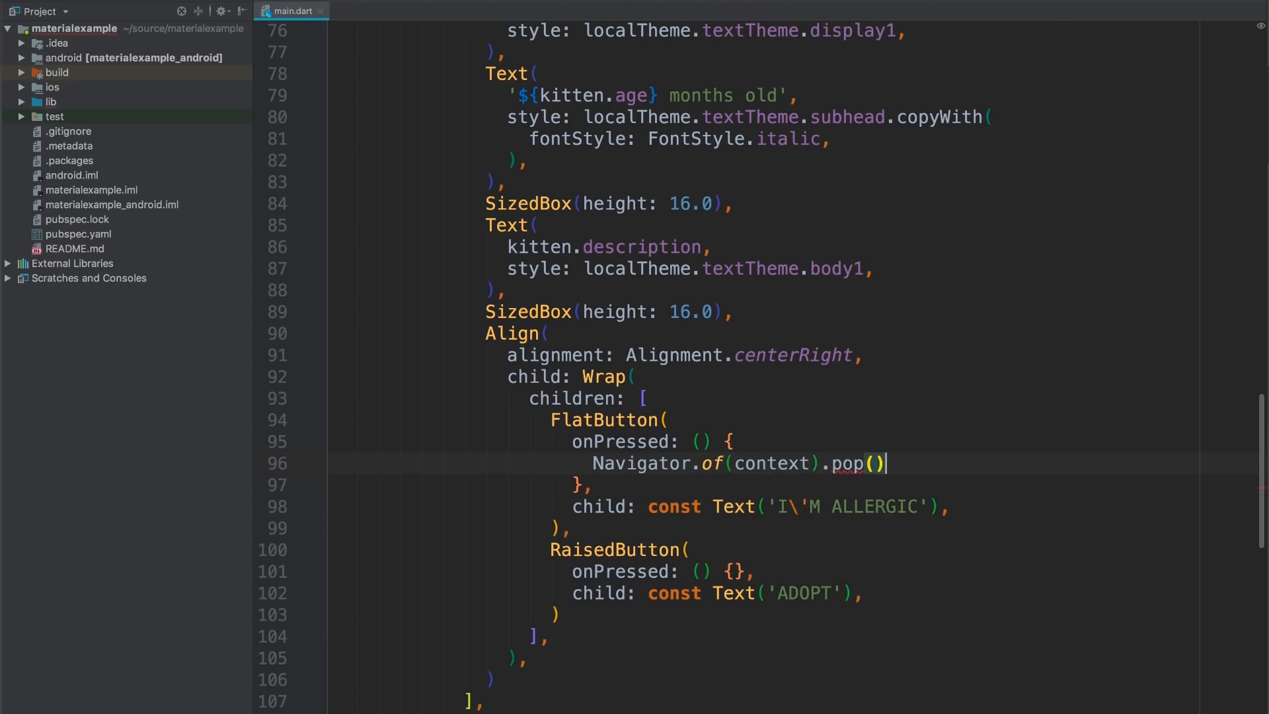
{"action": "type", "text": ";"}
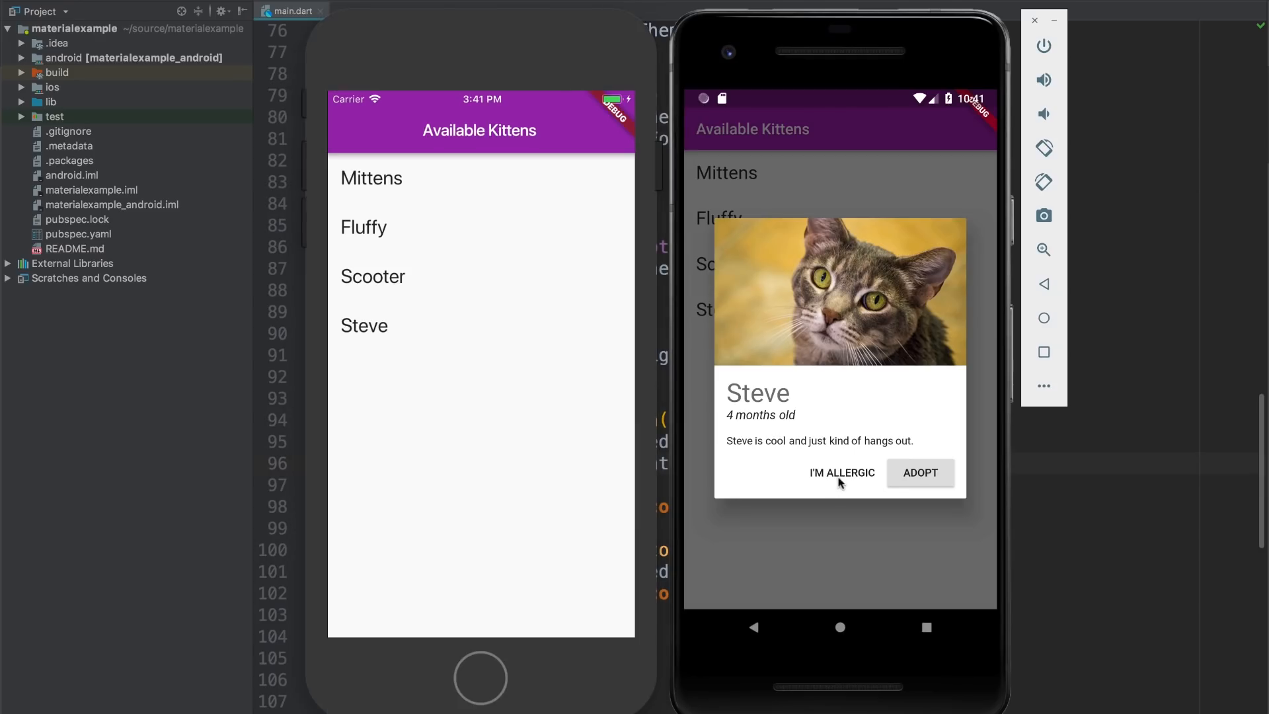
Step: In the emulator dismiss Steve's dialog with I'M ALLERGIC and open Scooter's dialog
{"action": "left_click", "coordinate": [842, 473]}
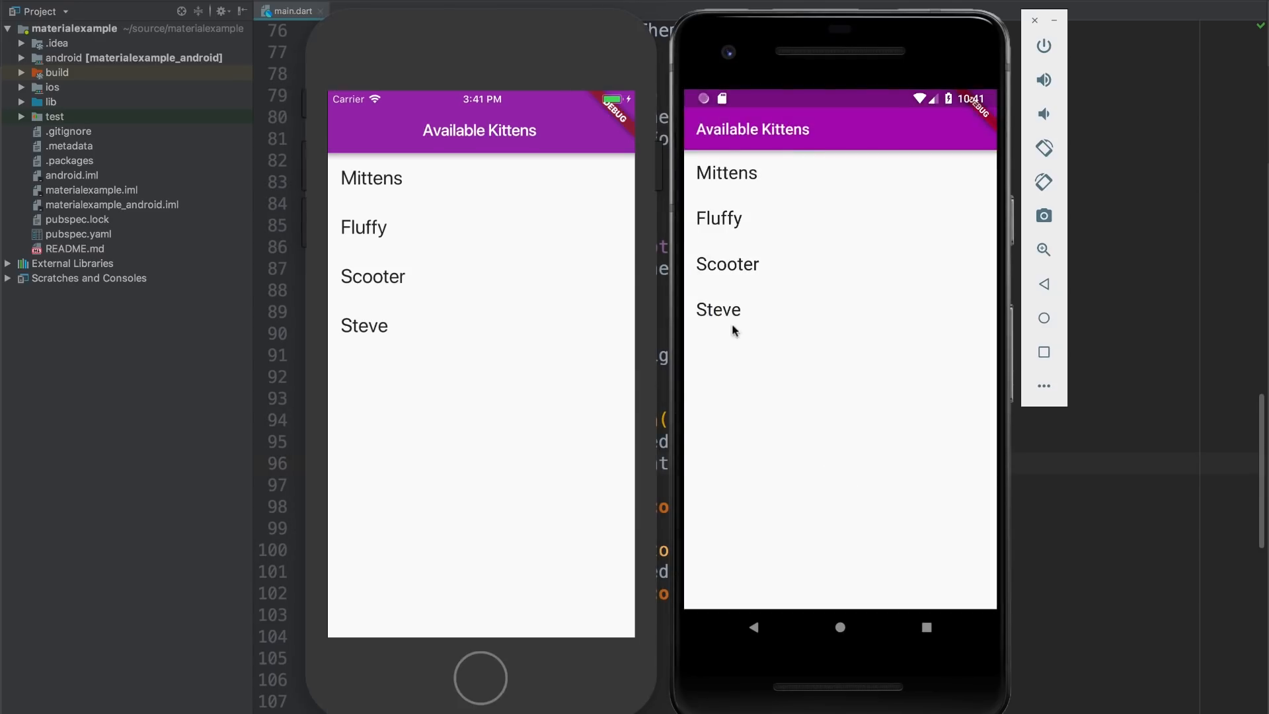
{"action": "left_click", "coordinate": [725, 265]}
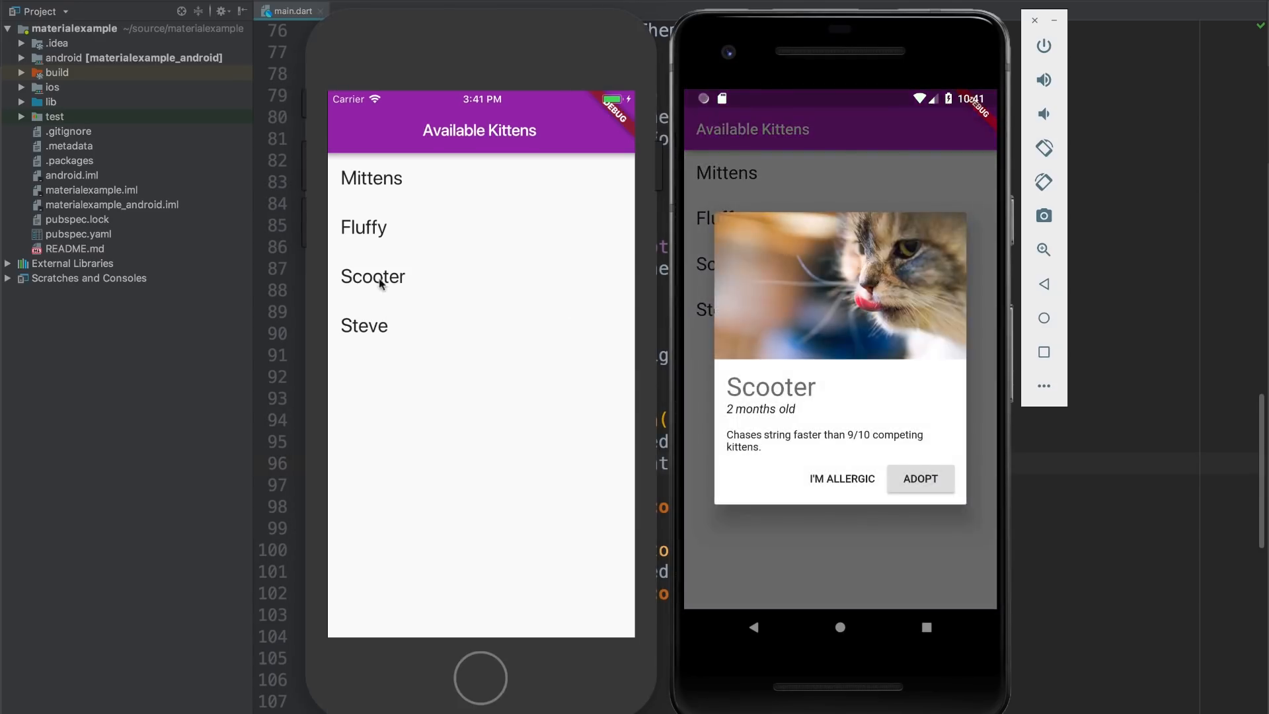
{"action": "left_click", "coordinate": [373, 277]}
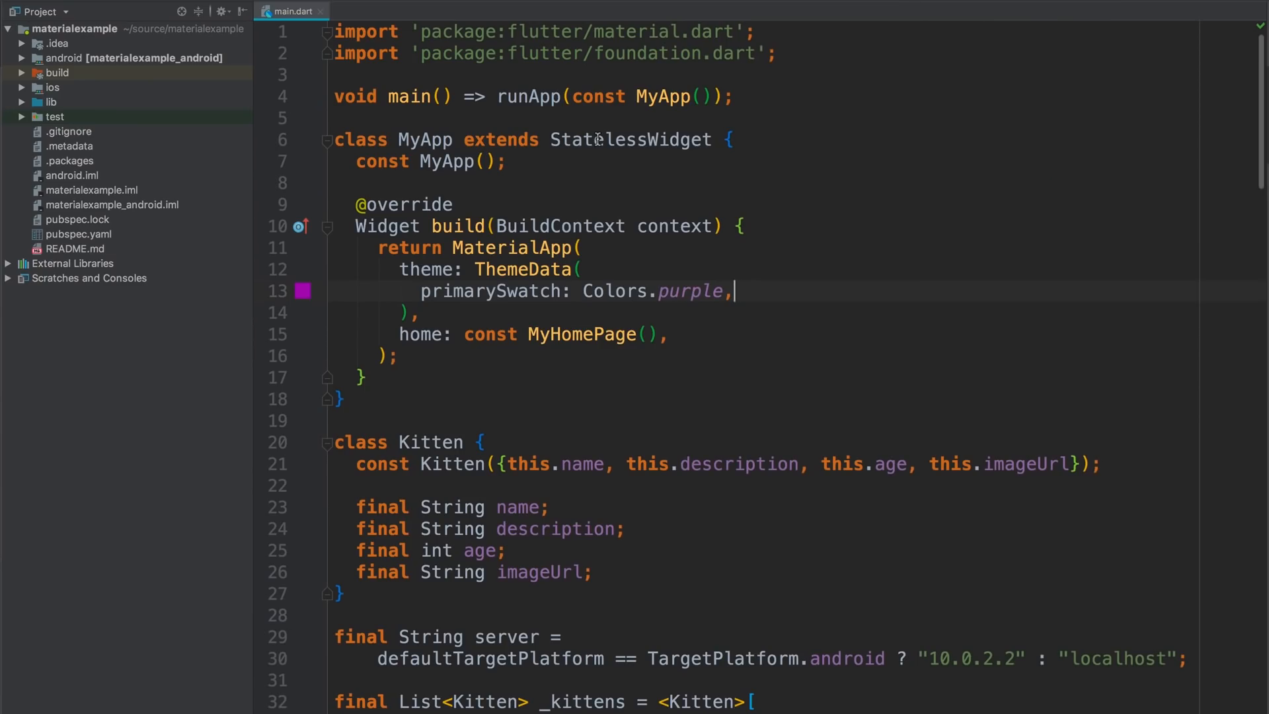
Step: Add buttonTheme: const ButtonThemeData(textTheme: ButtonTextTheme.primary) and begin a buttonColor with Colors.p
{"action": "key", "text": "enter"}
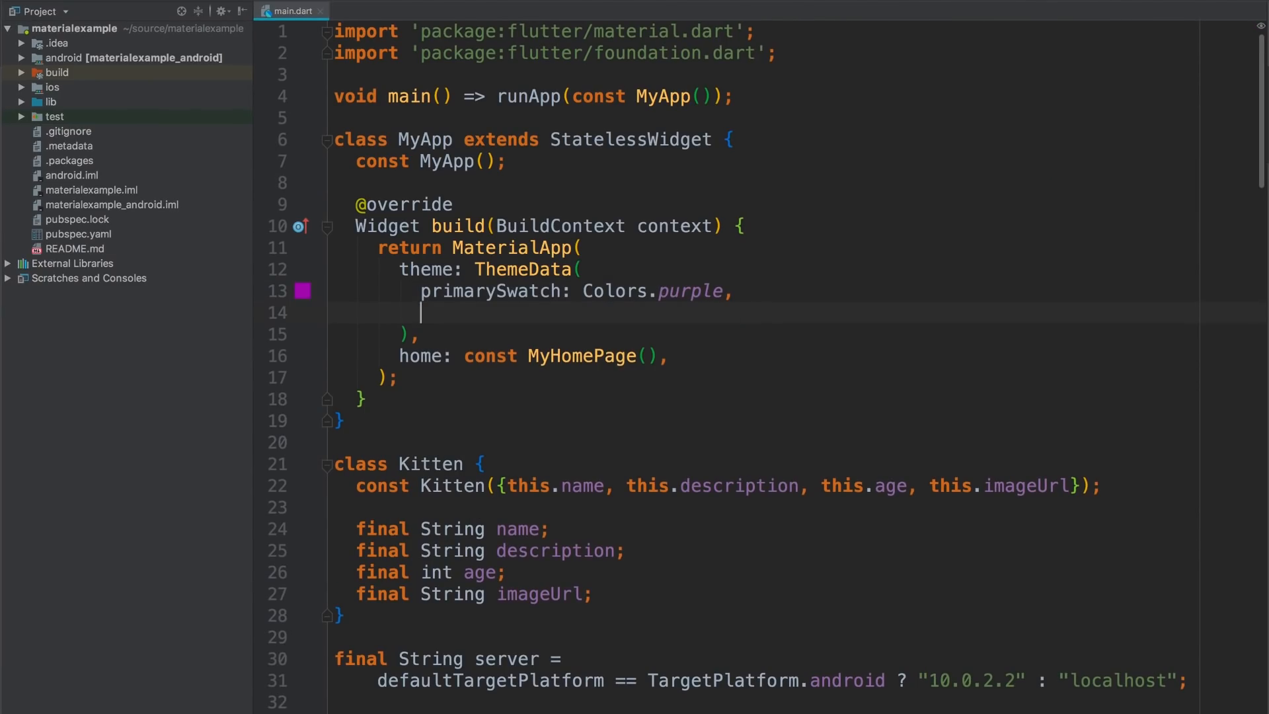
{"action": "type", "text": "buttonTheme:"}
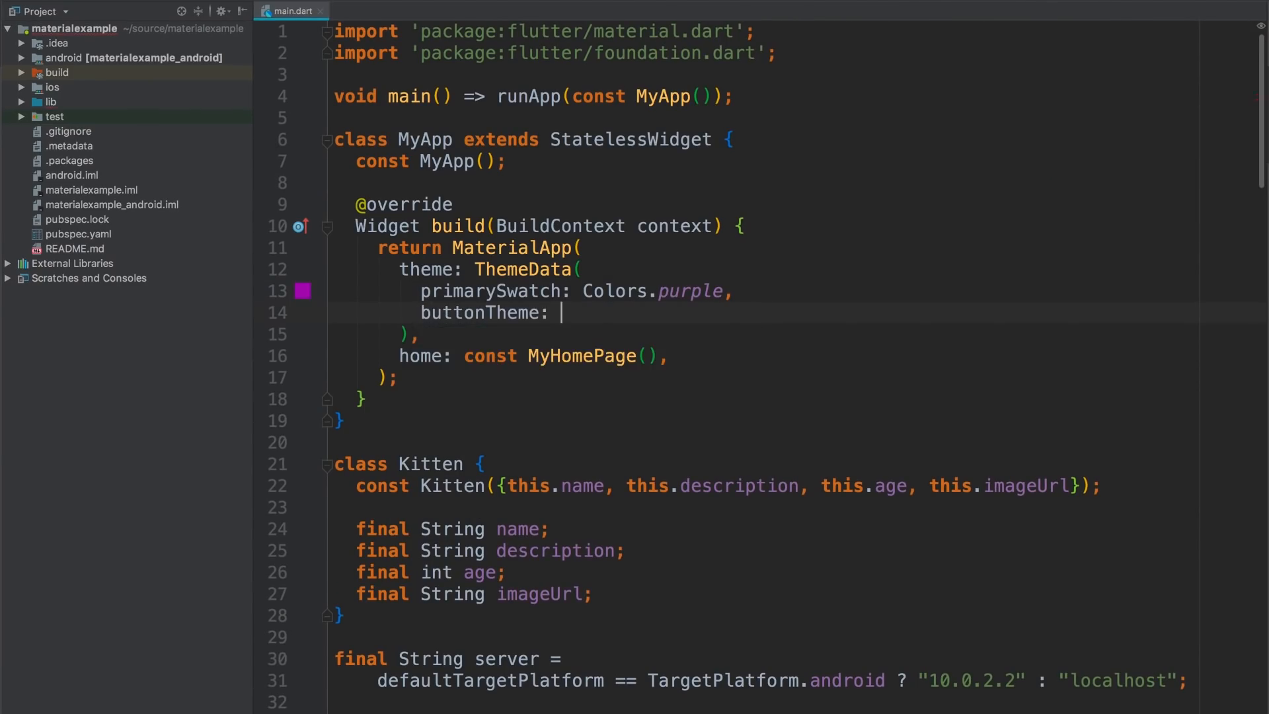
{"action": "type", "text": "const ButtonThemeData("}
{"action": "type", "text": "textT"}
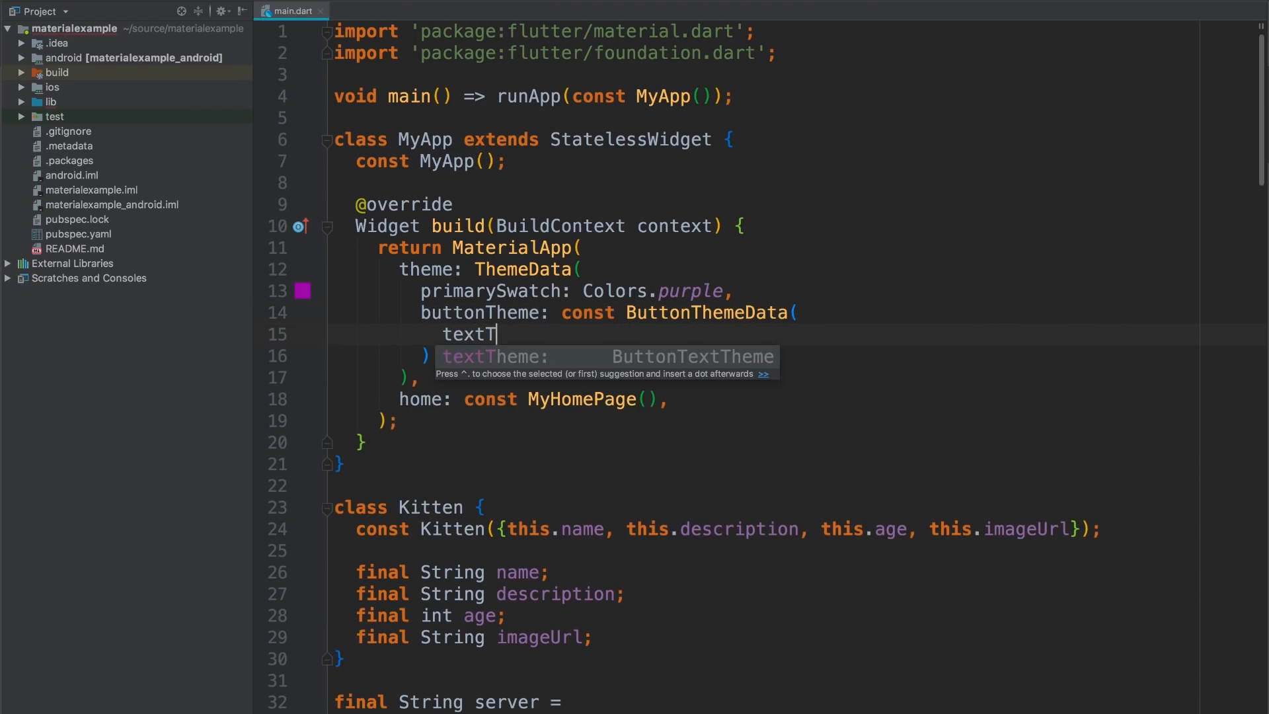
{"action": "type", "text": "heme: ButtonTextTheme.primary,"}
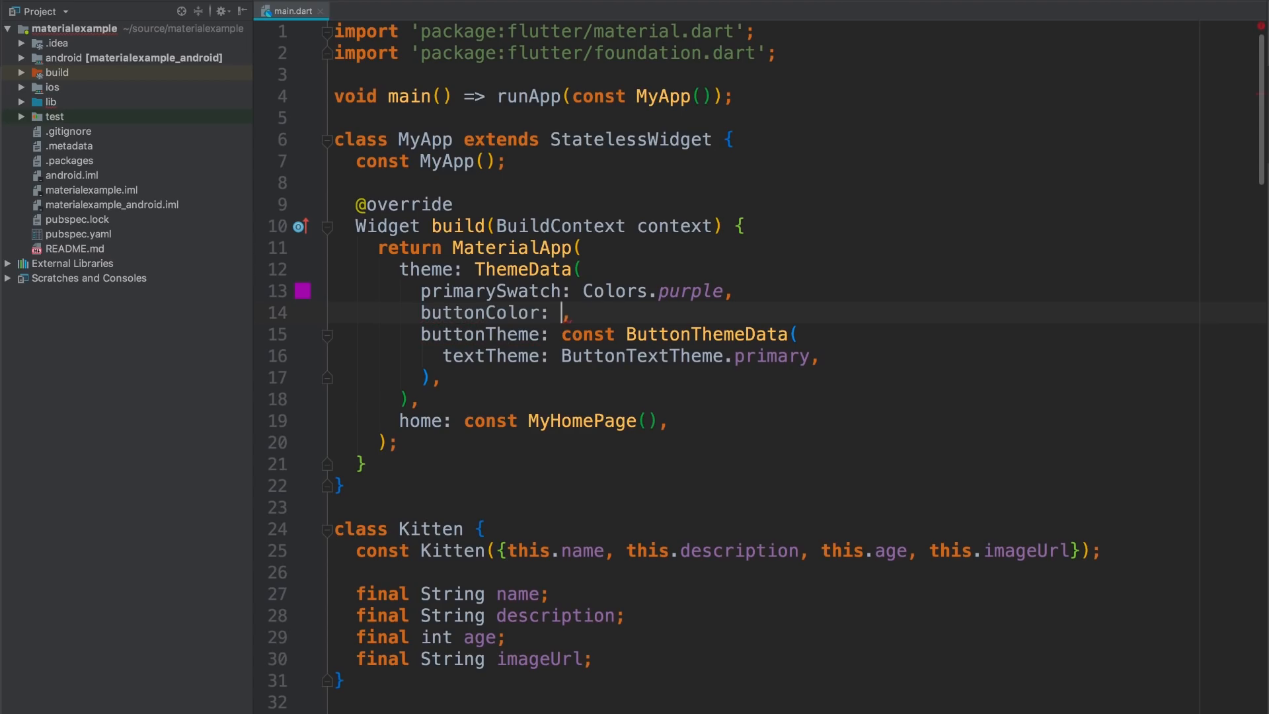
{"action": "type", "text": "Colors.p"}
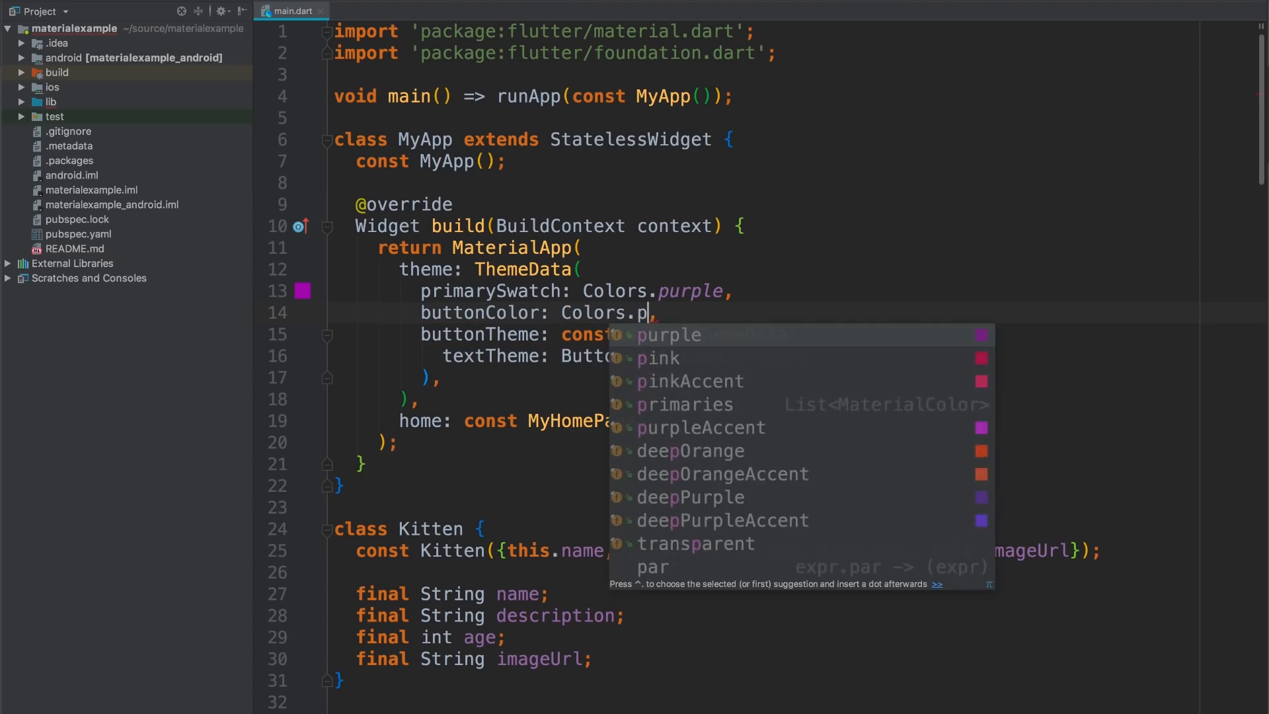